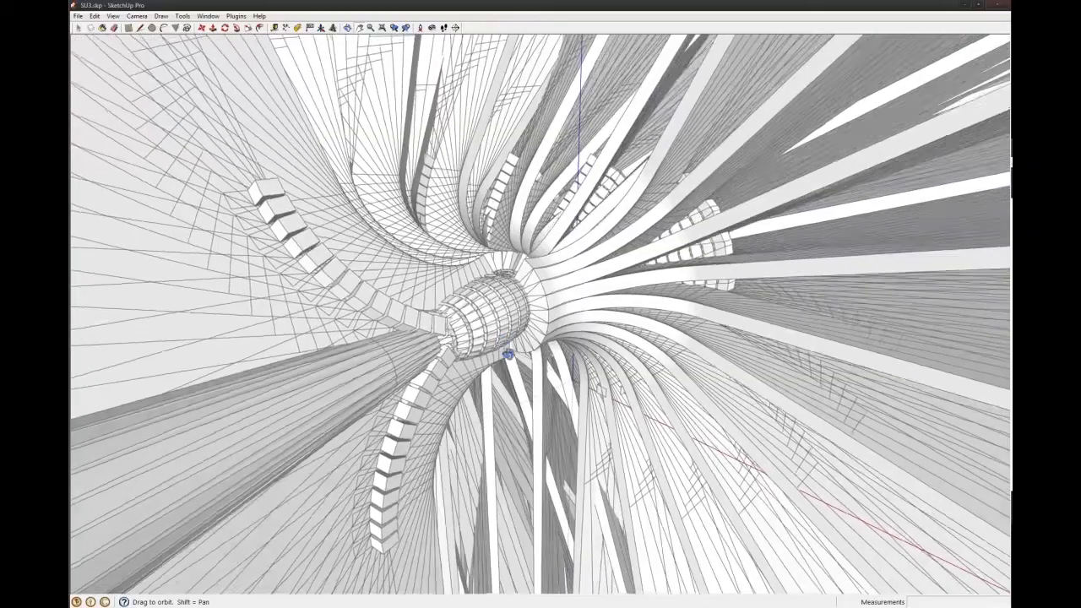
- Orbit the camera down into the tunnel and tilt up to frame the spiral ribbons
{"action": "left_click_drag", "start_coordinate": [507, 355], "coordinate": [625, 448]}
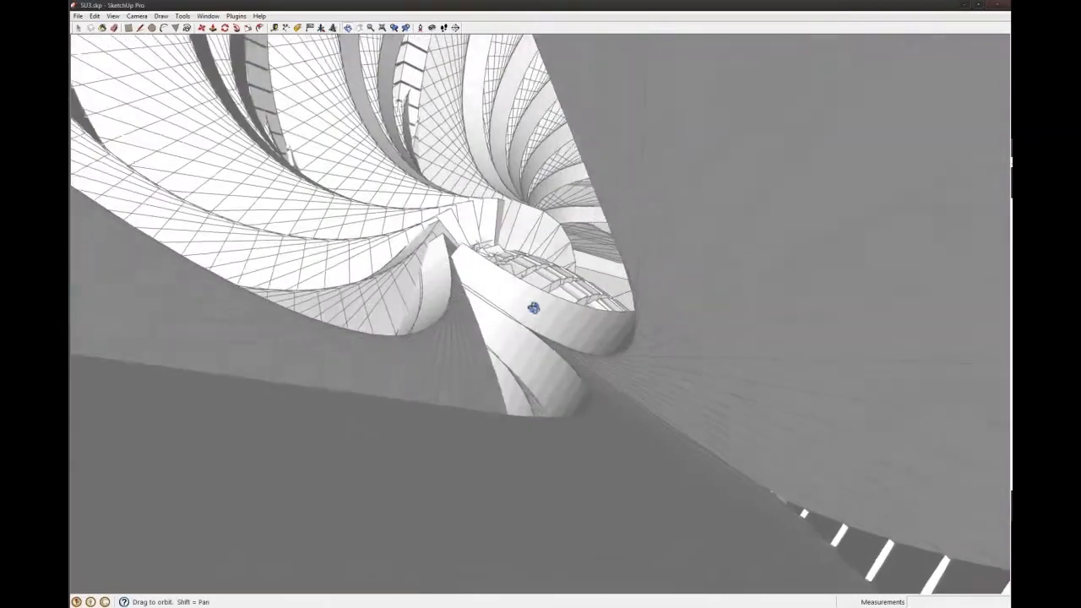
{"action": "left_click_drag", "start_coordinate": [532, 313], "coordinate": [527, 284]}
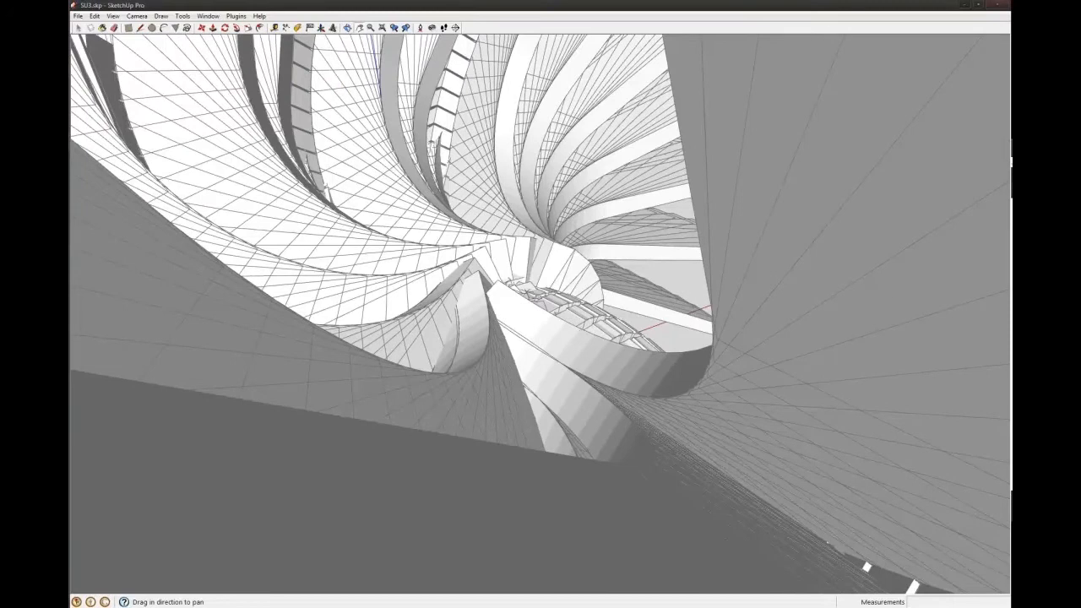
- In the Styles settings, keep edges on and show faces as white Hidden Line
{"action": "left_click", "coordinate": [208, 15]}
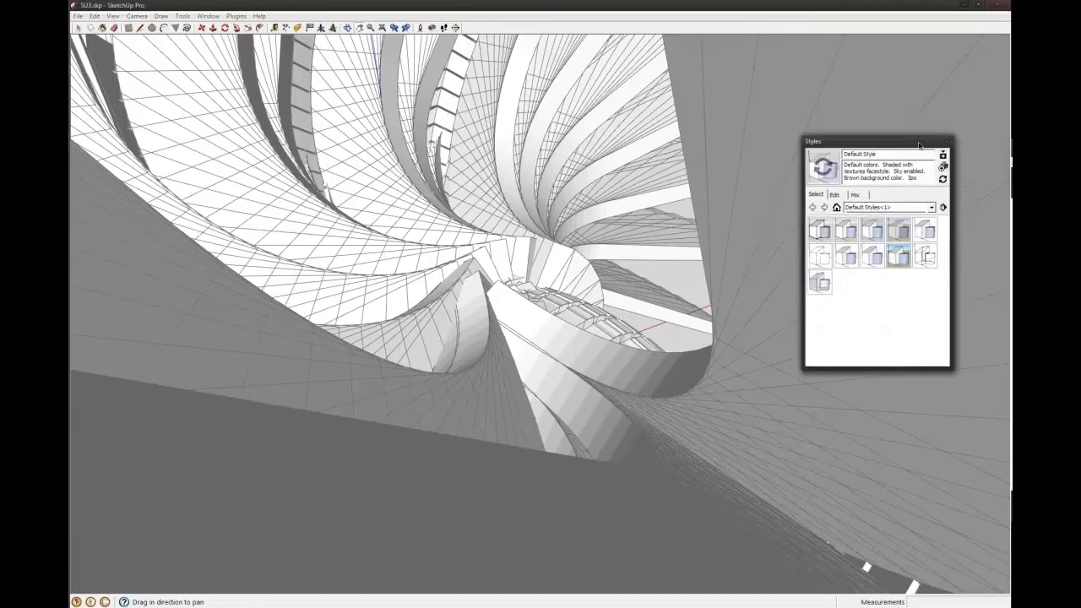
{"action": "left_click_drag", "start_coordinate": [875, 142], "coordinate": [859, 81]}
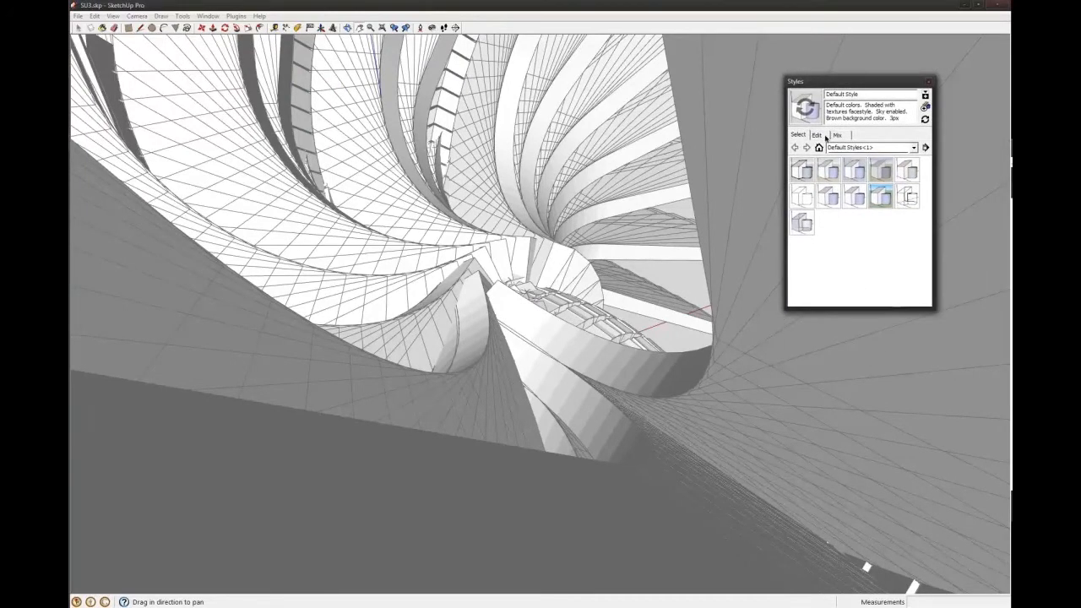
{"action": "left_click", "coordinate": [818, 135]}
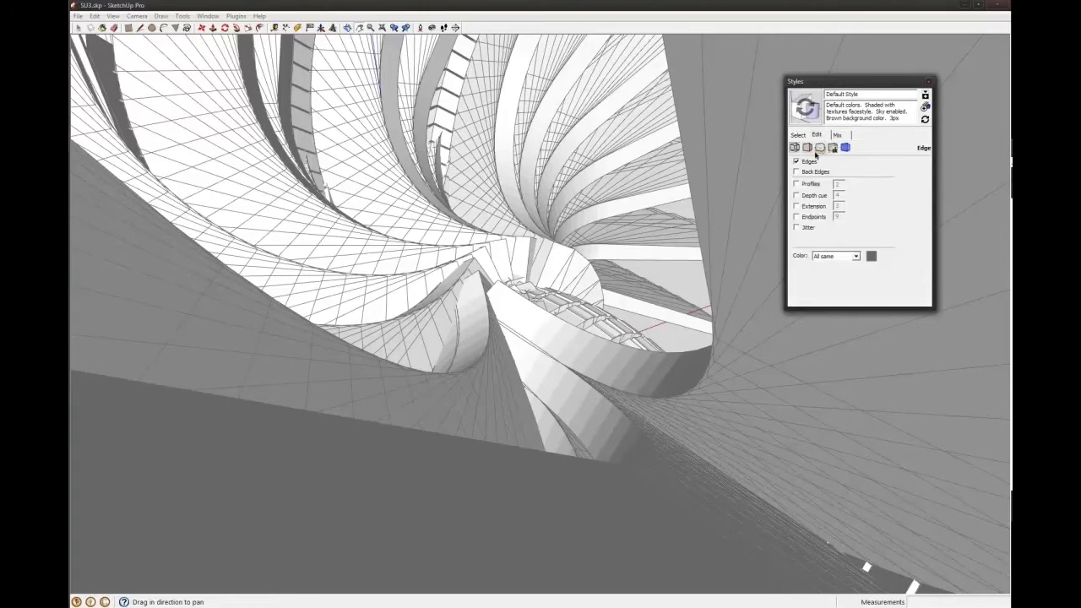
{"action": "left_click", "coordinate": [797, 162]}
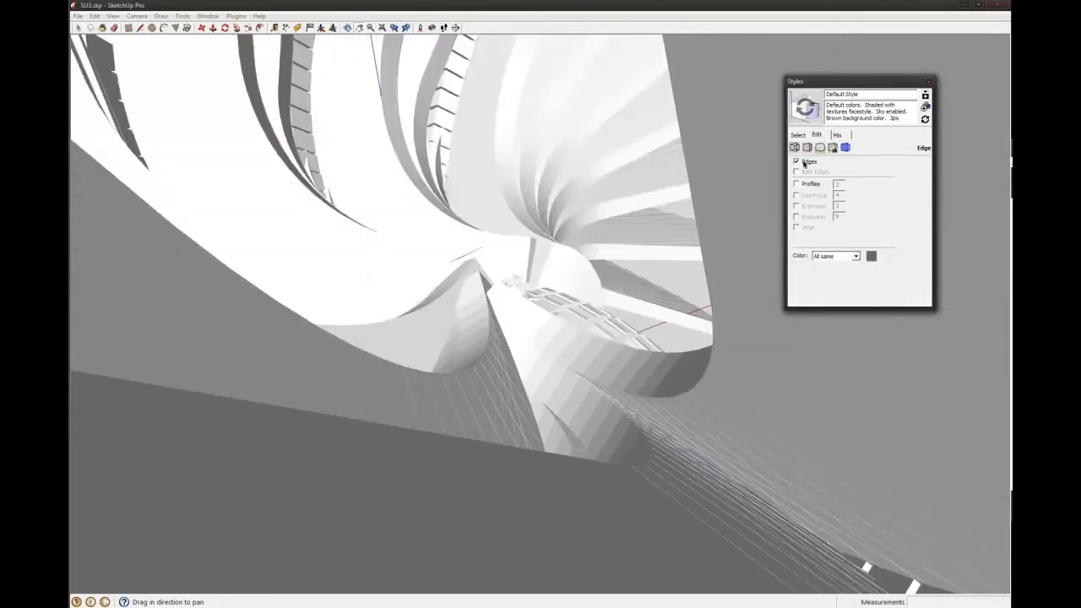
{"action": "left_click", "coordinate": [807, 147]}
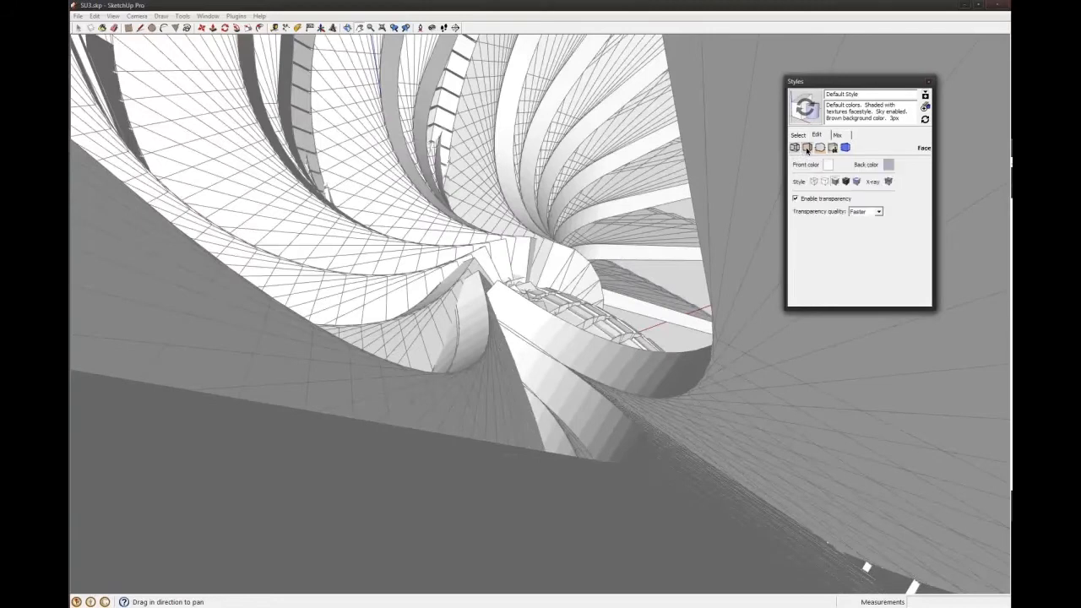
{"action": "left_click", "coordinate": [814, 182]}
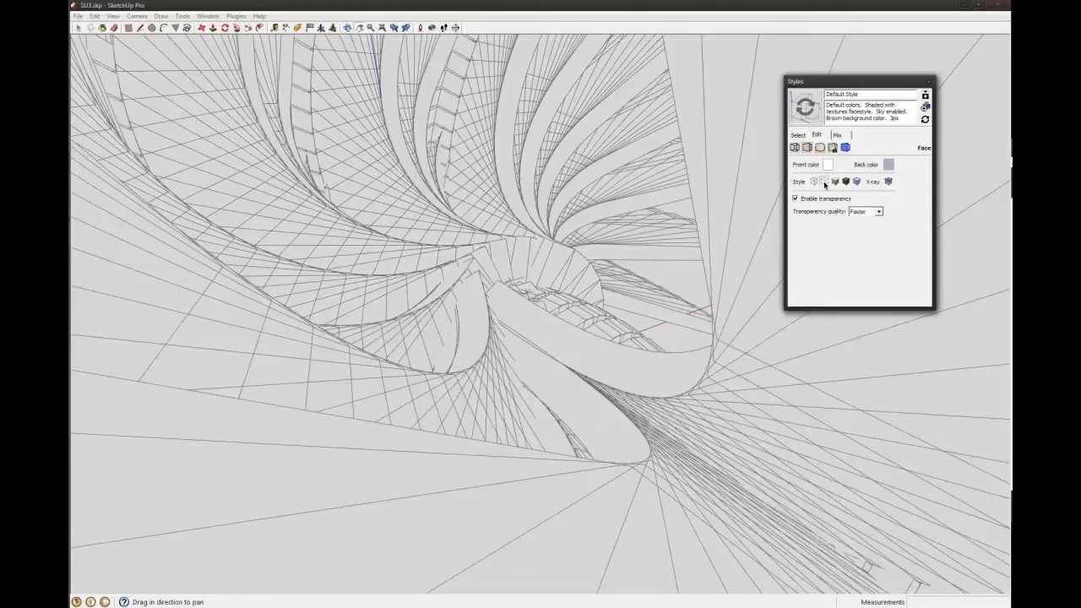
- Set the style's background colour to white and move the settings aside
{"action": "left_click", "coordinate": [831, 147]}
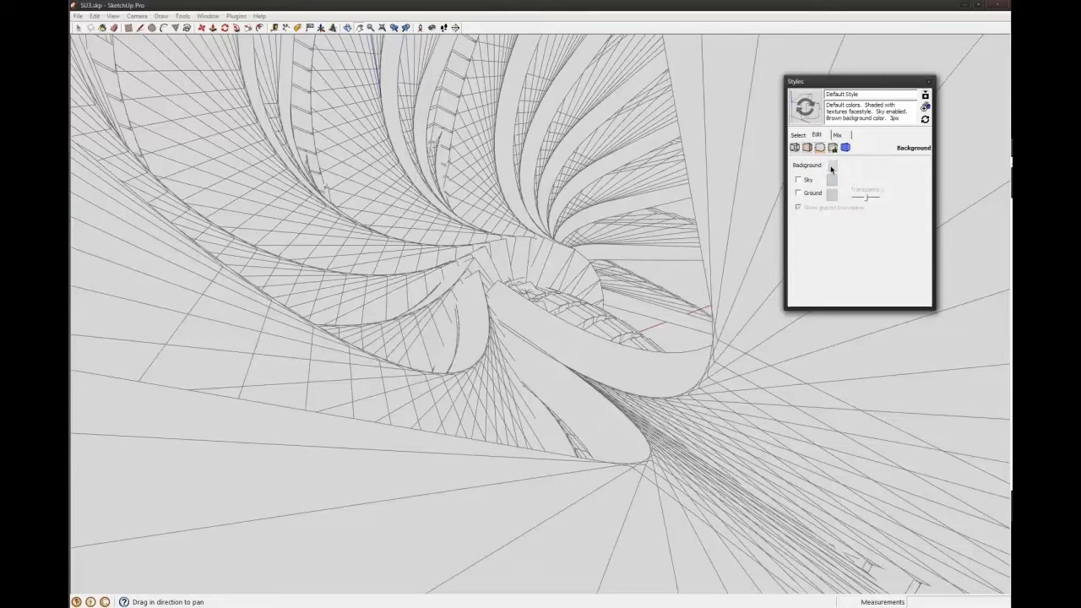
{"action": "left_click", "coordinate": [832, 166]}
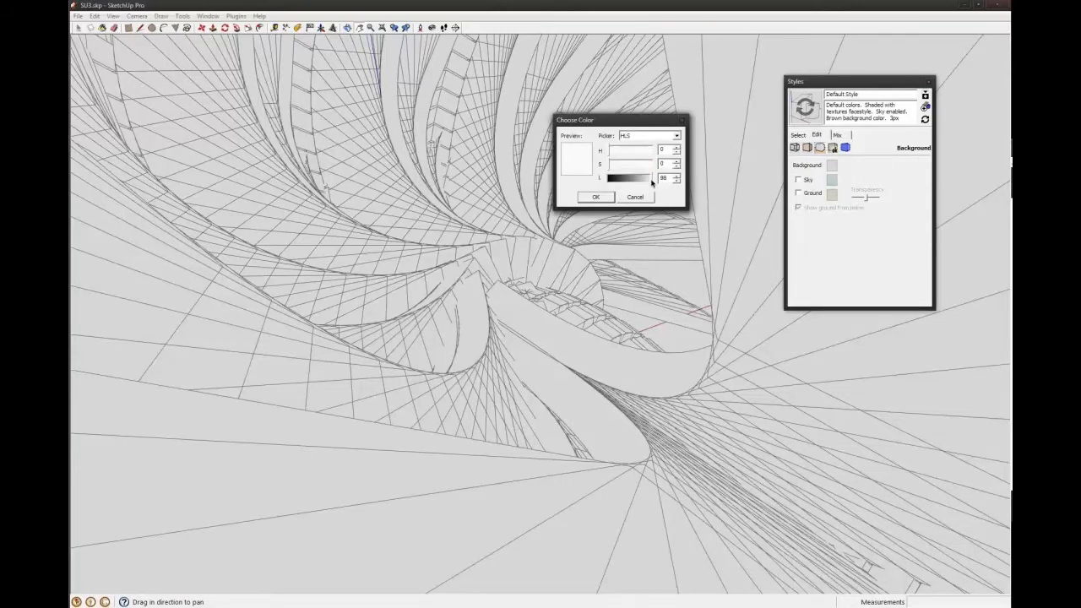
{"action": "left_click", "coordinate": [597, 196]}
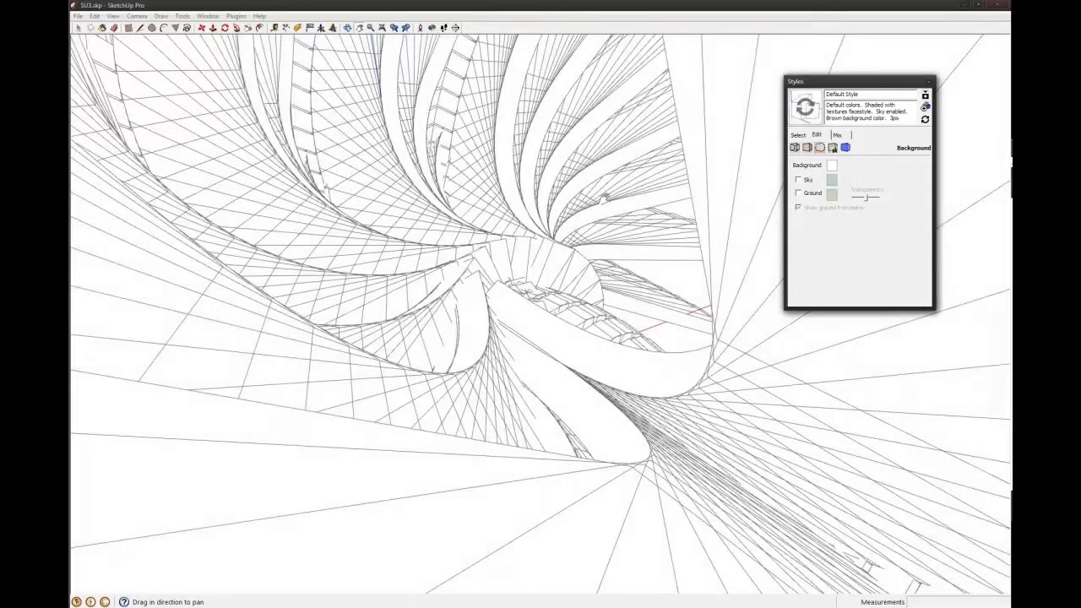
{"action": "left_click_drag", "start_coordinate": [605, 196], "coordinate": [617, 256]}
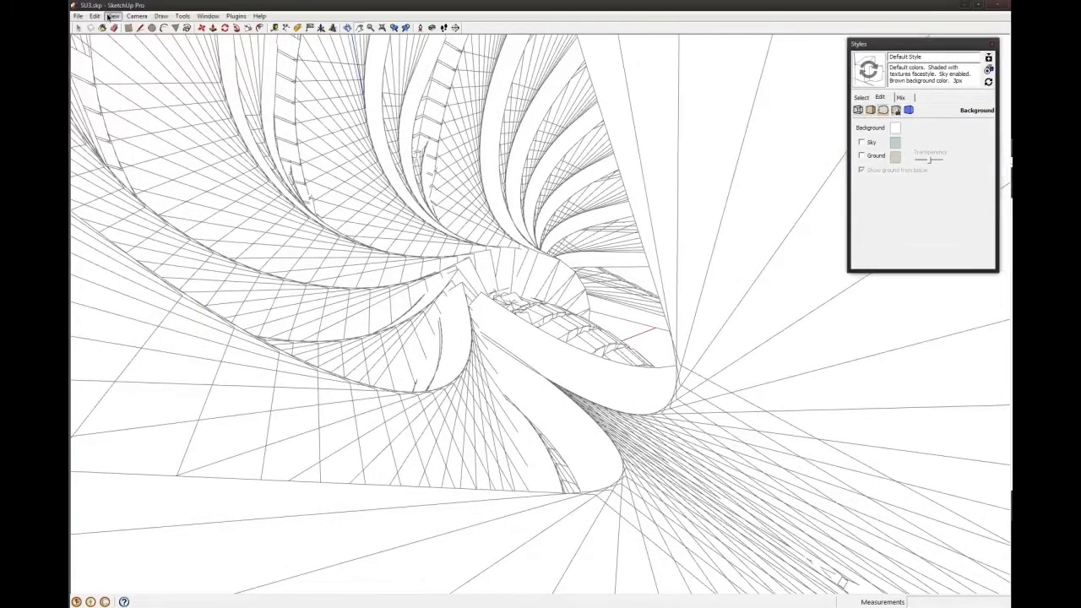
- Save the current camera view as Scene 1 from the Scenes list
{"action": "left_click", "coordinate": [112, 15]}
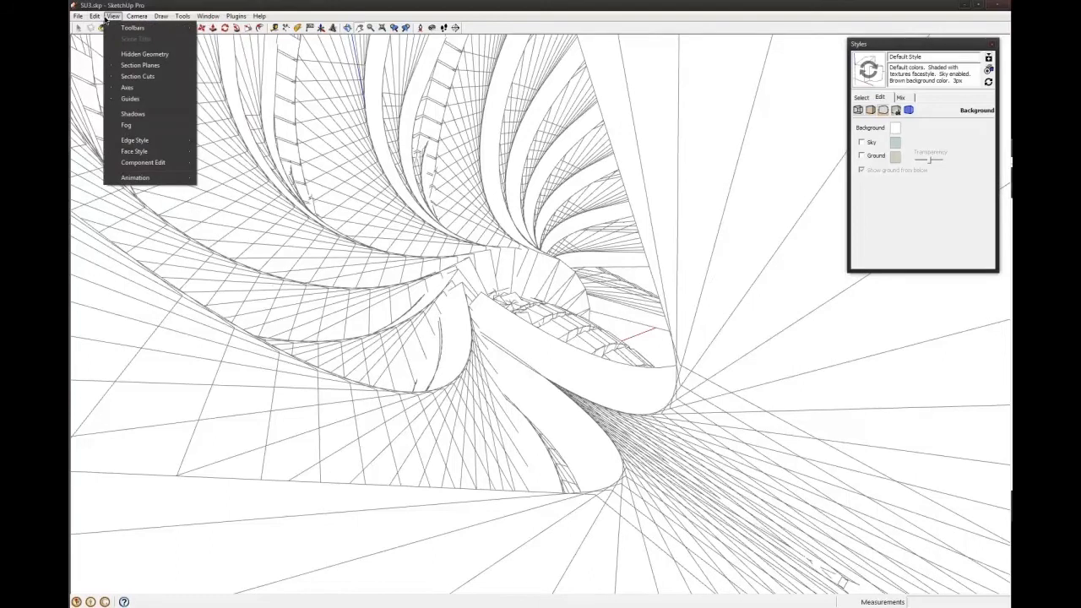
{"action": "mouse_move", "coordinate": [135, 178]}
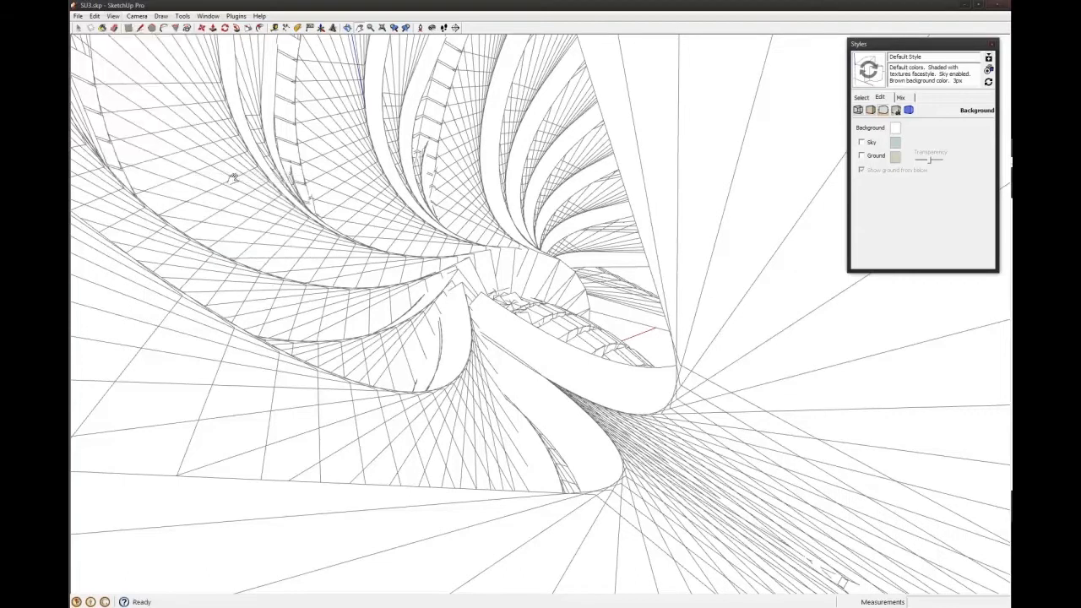
{"action": "mouse_move", "coordinate": [796, 287]}
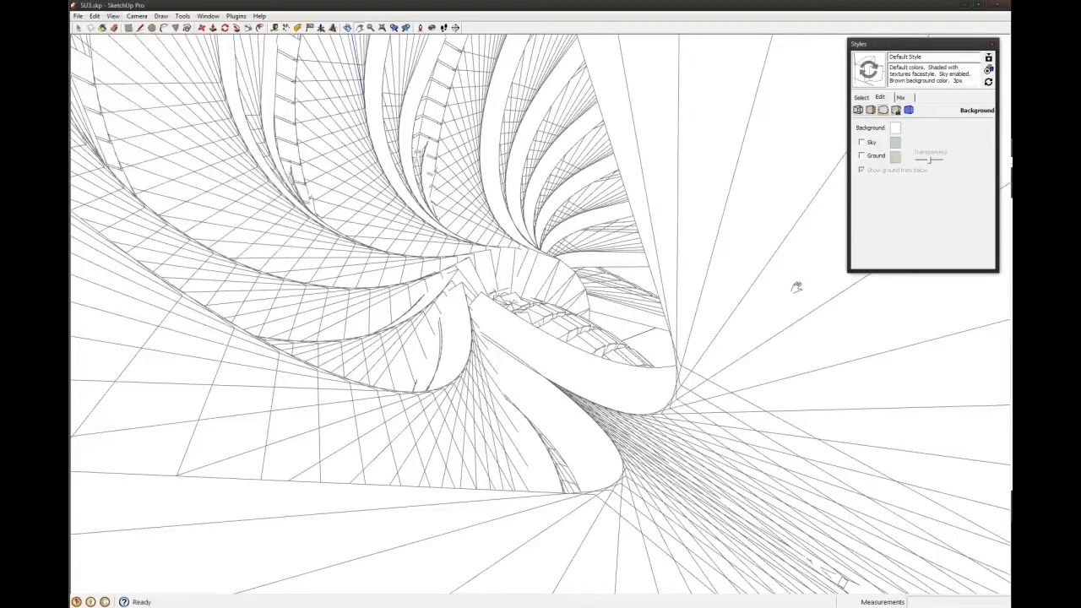
{"action": "left_click", "coordinate": [208, 15]}
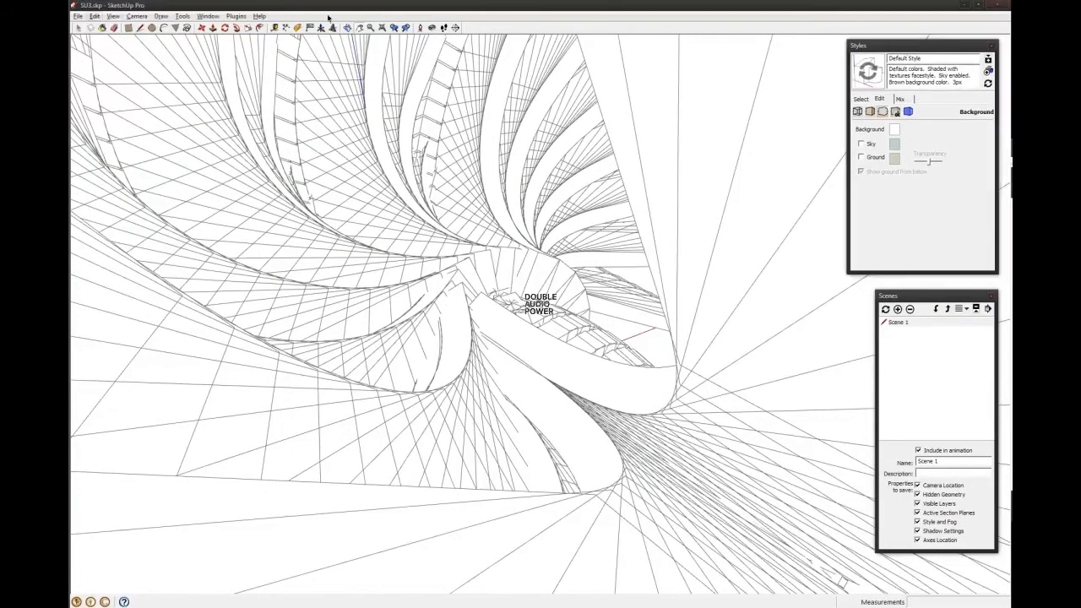
- Start a 2D Graphic export of the view in JPEG format
{"action": "left_click", "coordinate": [78, 16]}
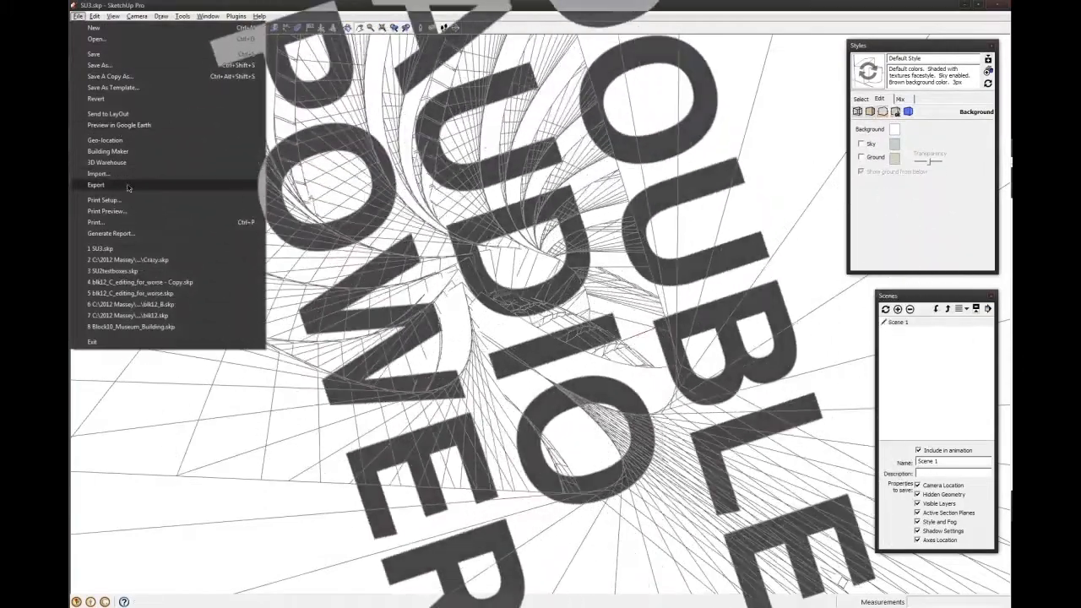
{"action": "left_click", "coordinate": [95, 184]}
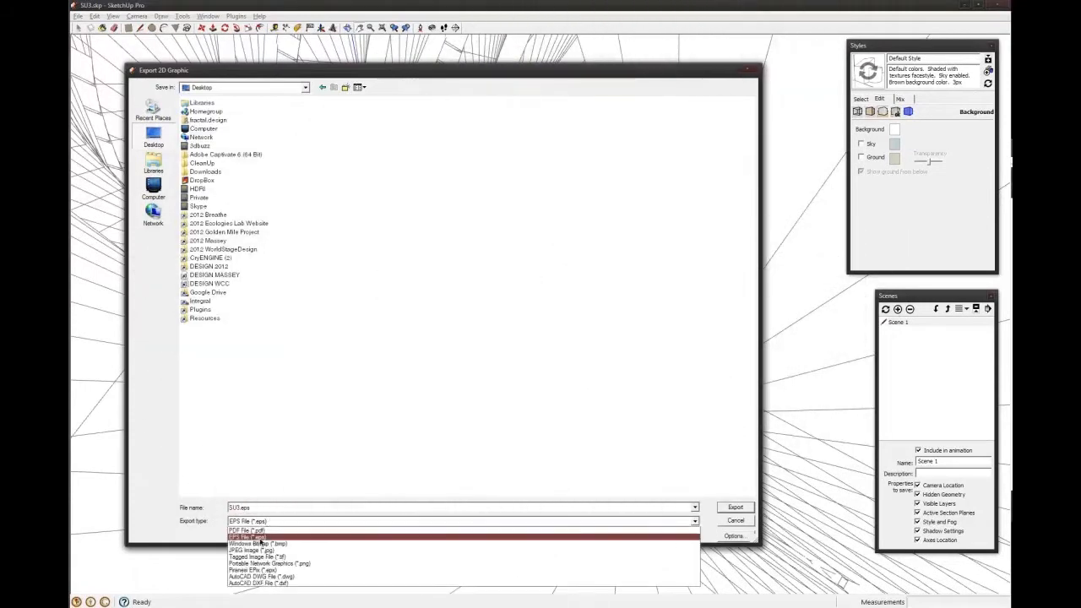
{"action": "left_click", "coordinate": [252, 551]}
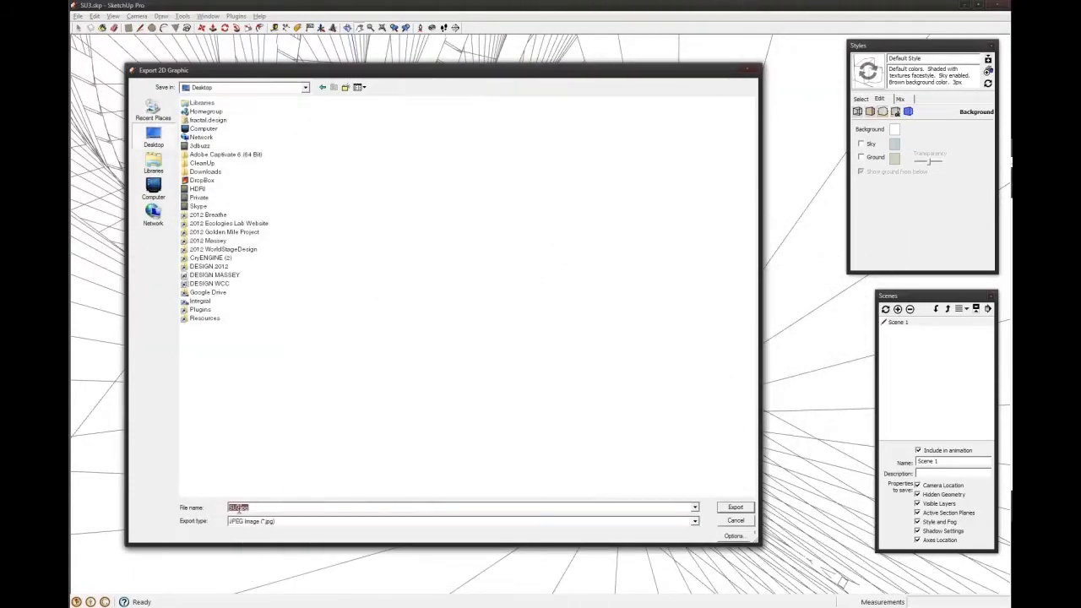
{"action": "left_click", "coordinate": [734, 536]}
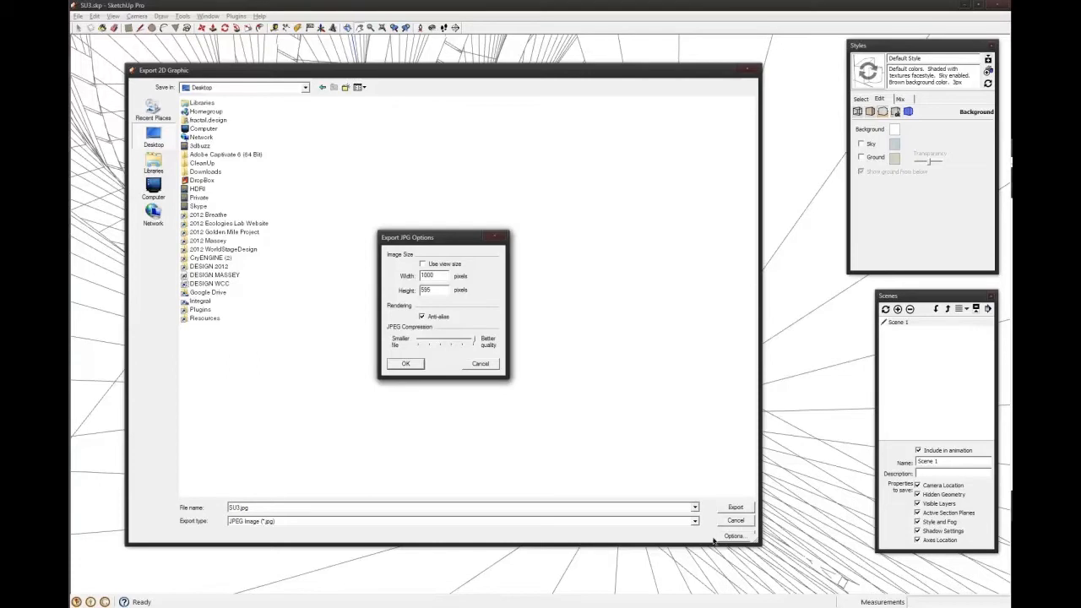
{"action": "mouse_move", "coordinate": [422, 323]}
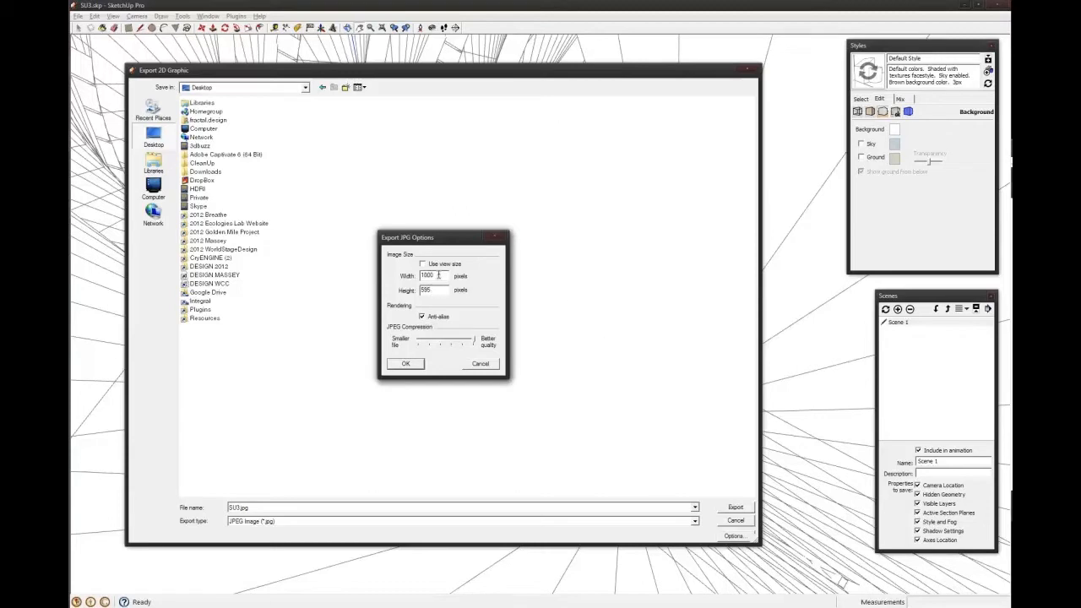
- Turn off Use view size, enter a large custom width and confirm the JPEG options
{"action": "left_click", "coordinate": [422, 264]}
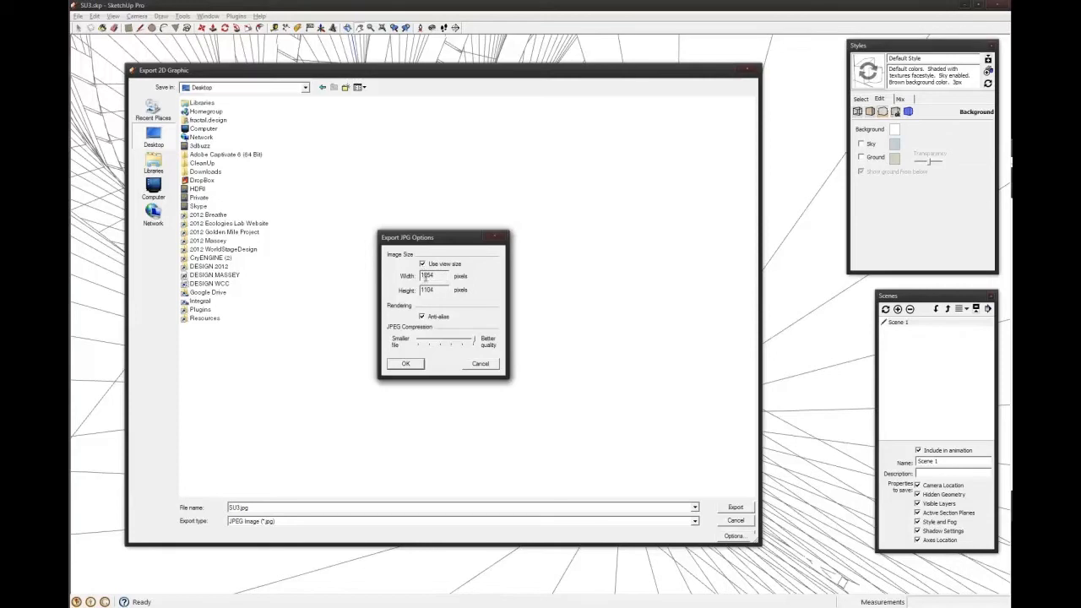
{"action": "left_click", "coordinate": [423, 264]}
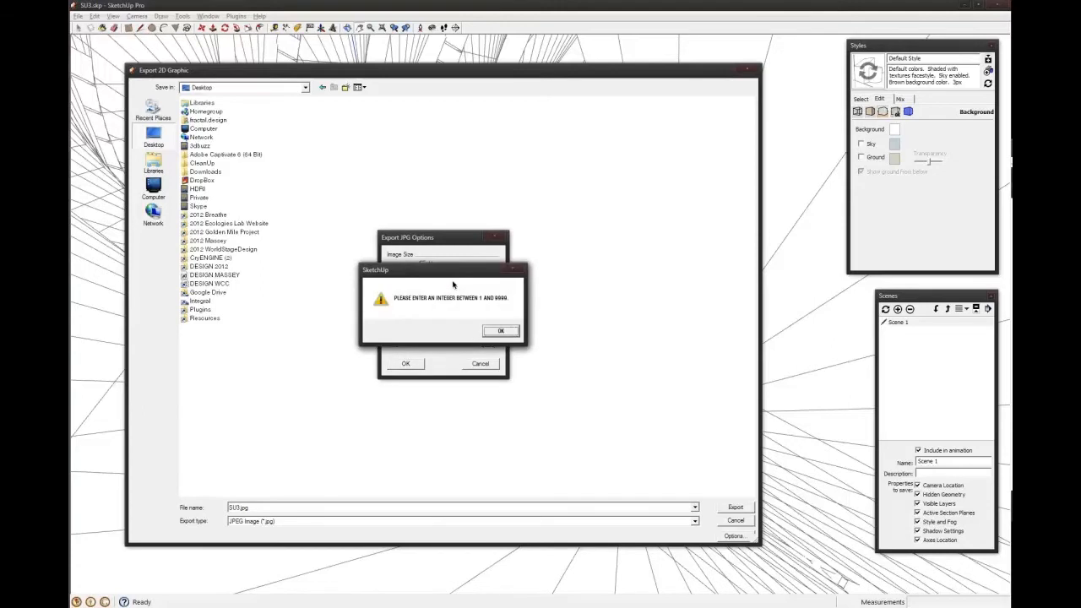
{"action": "left_click", "coordinate": [500, 330]}
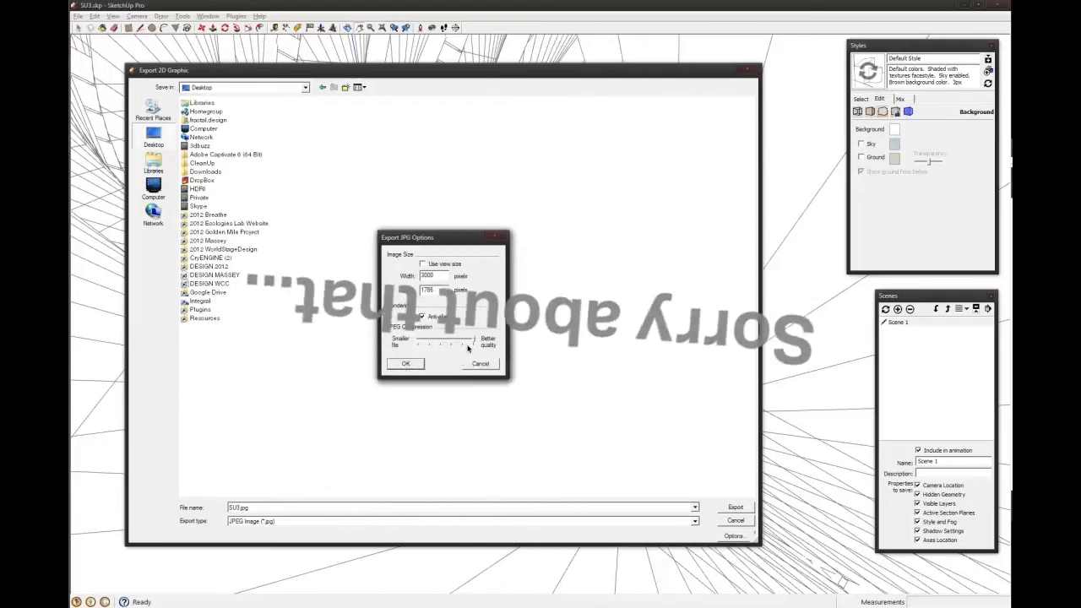
{"action": "left_click", "coordinate": [406, 363]}
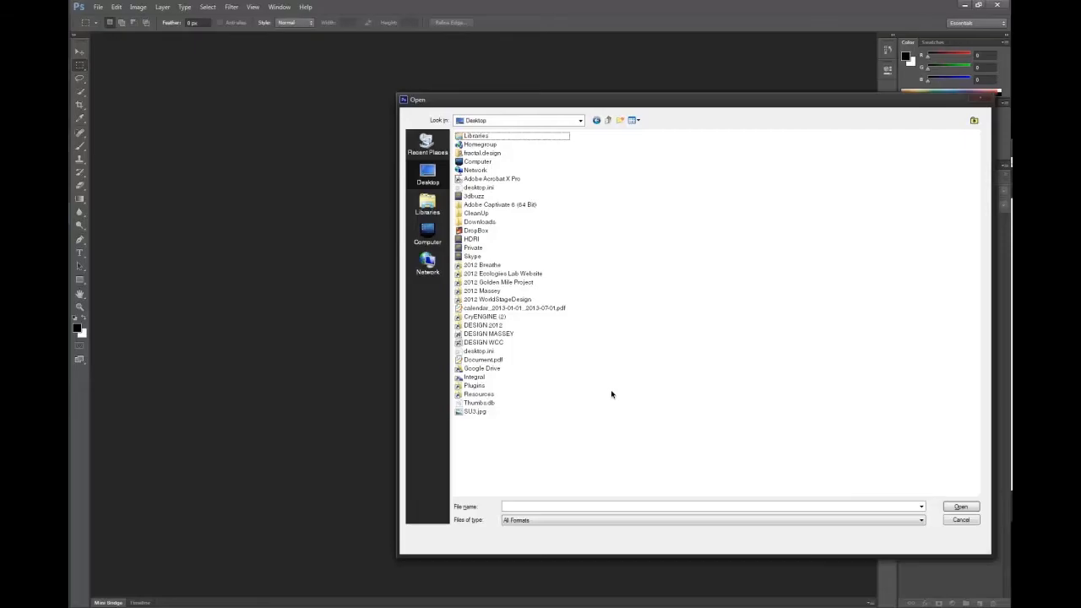
{"action": "right_click", "coordinate": [612, 395]}
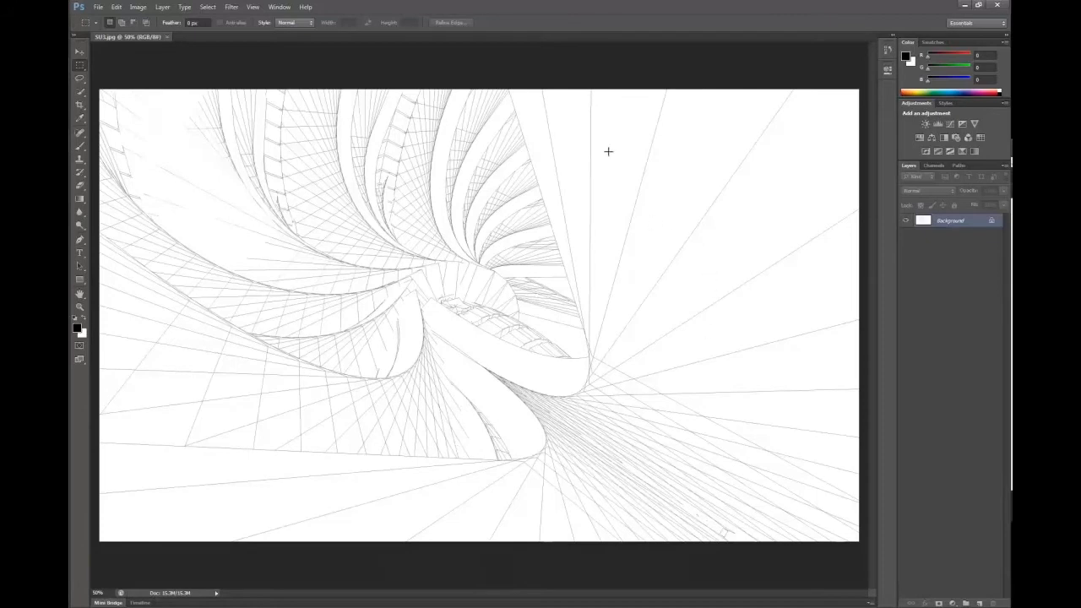
{"action": "mouse_move", "coordinate": [595, 301]}
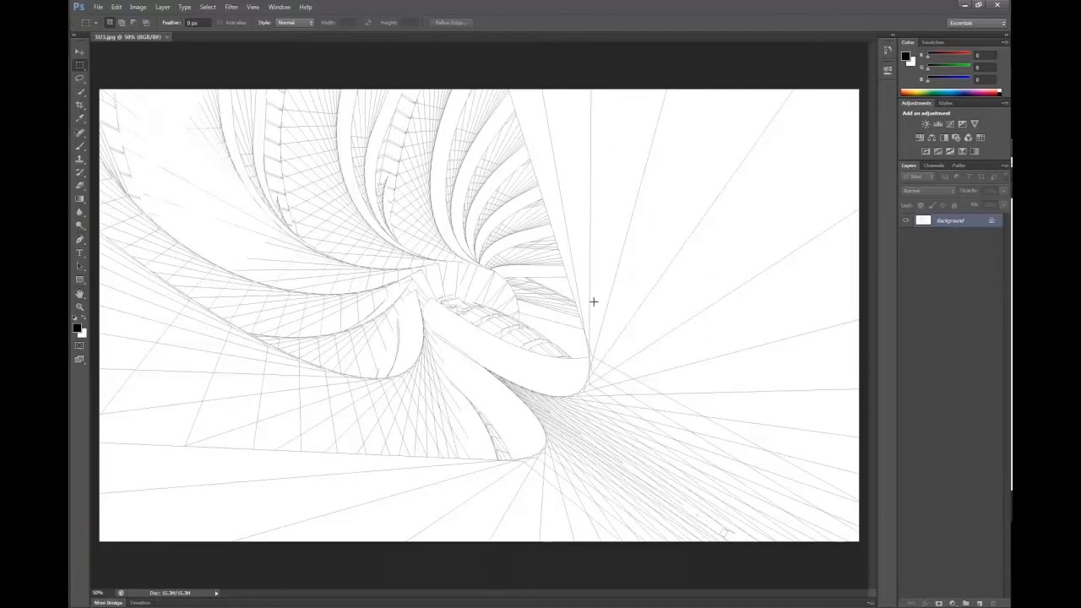
{"action": "mouse_move", "coordinate": [215, 213]}
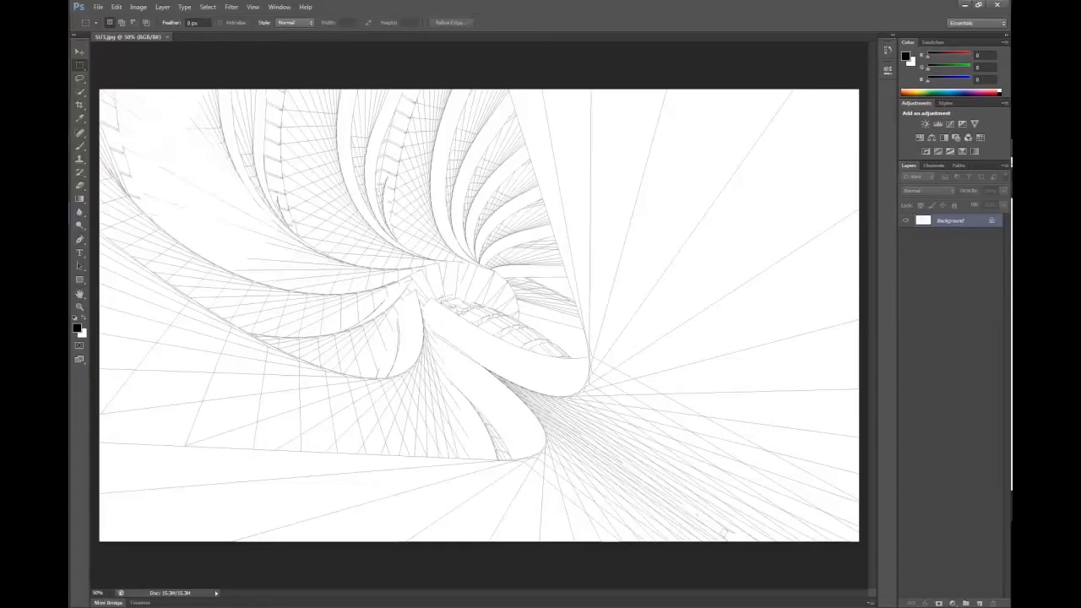
{"action": "mouse_move", "coordinate": [237, 129]}
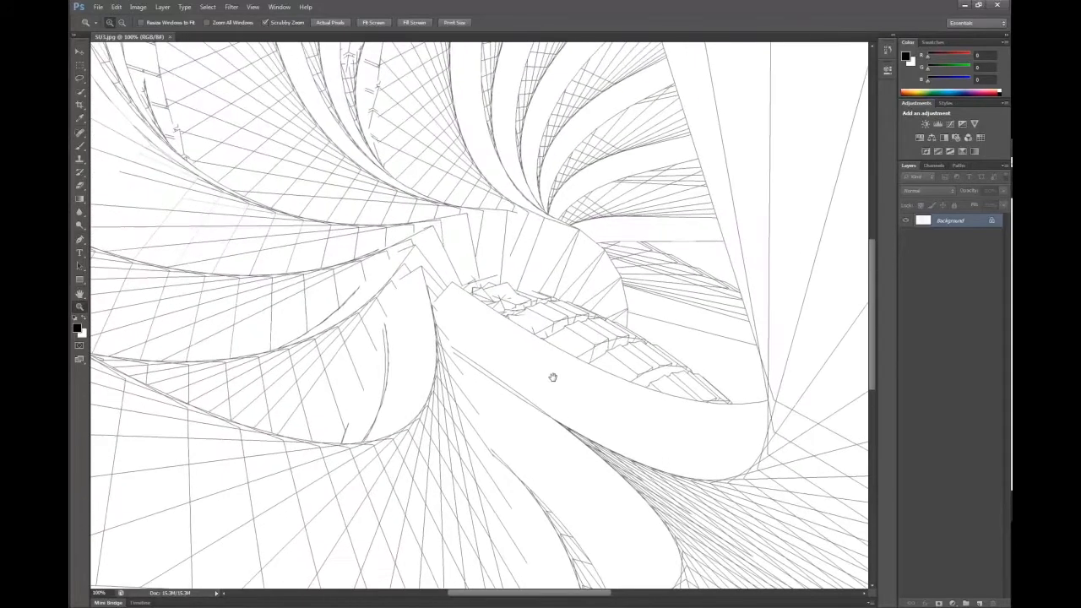
{"action": "left_click", "coordinate": [554, 379]}
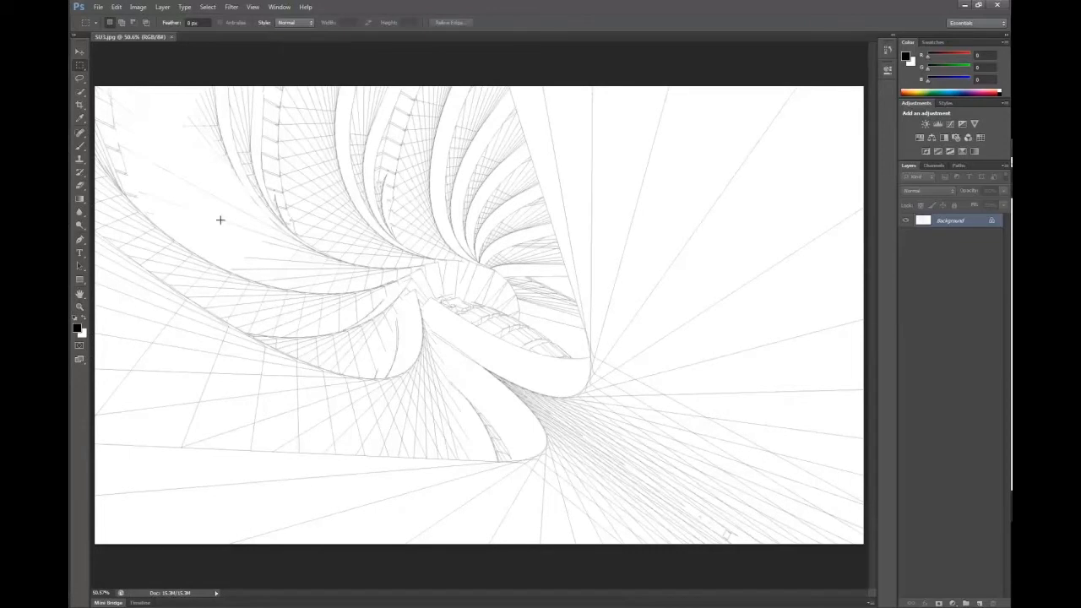
{"action": "mouse_move", "coordinate": [163, 33]}
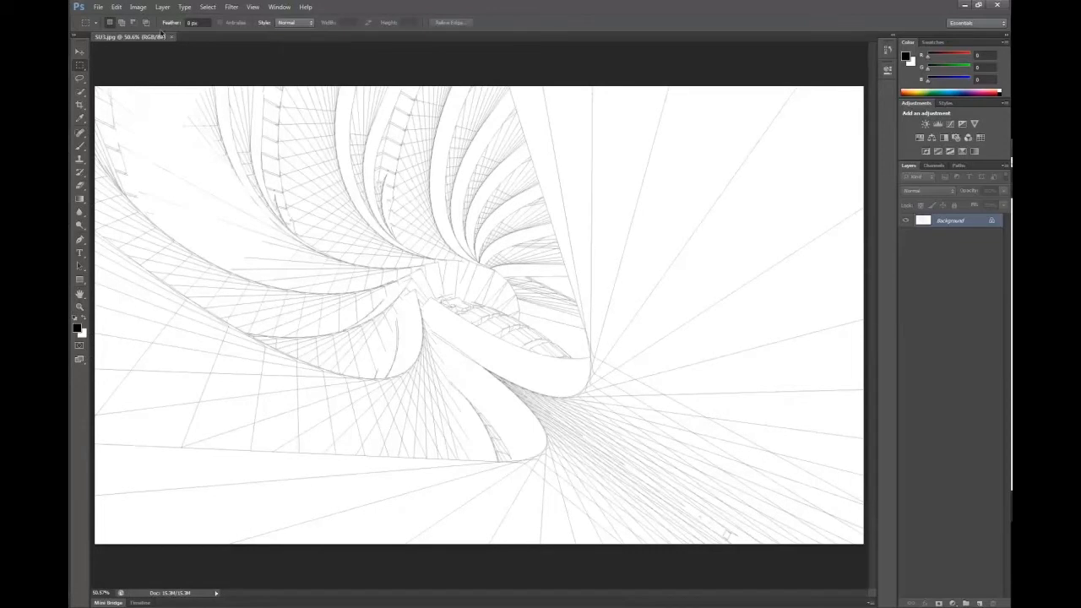
- Begin a Color Range selection of the dark linework
{"action": "left_click", "coordinate": [139, 7]}
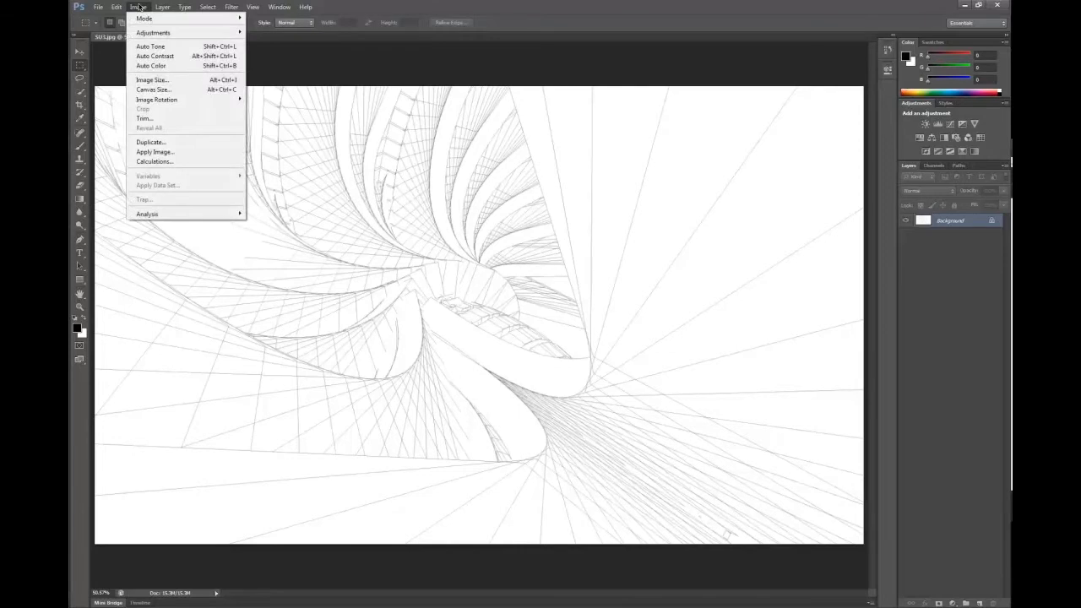
{"action": "left_click", "coordinate": [206, 7]}
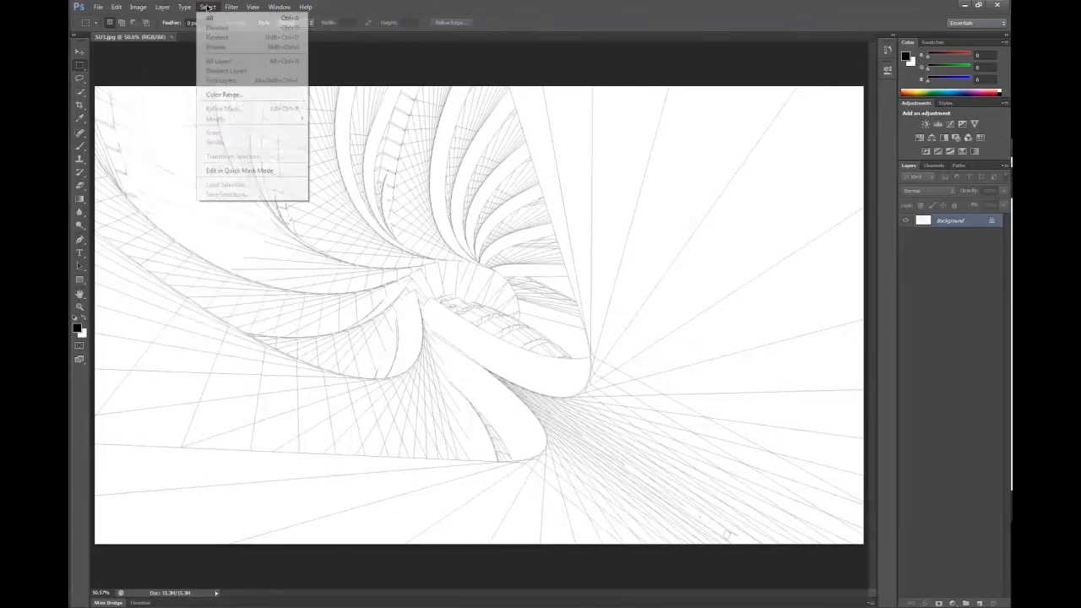
{"action": "left_click", "coordinate": [223, 95]}
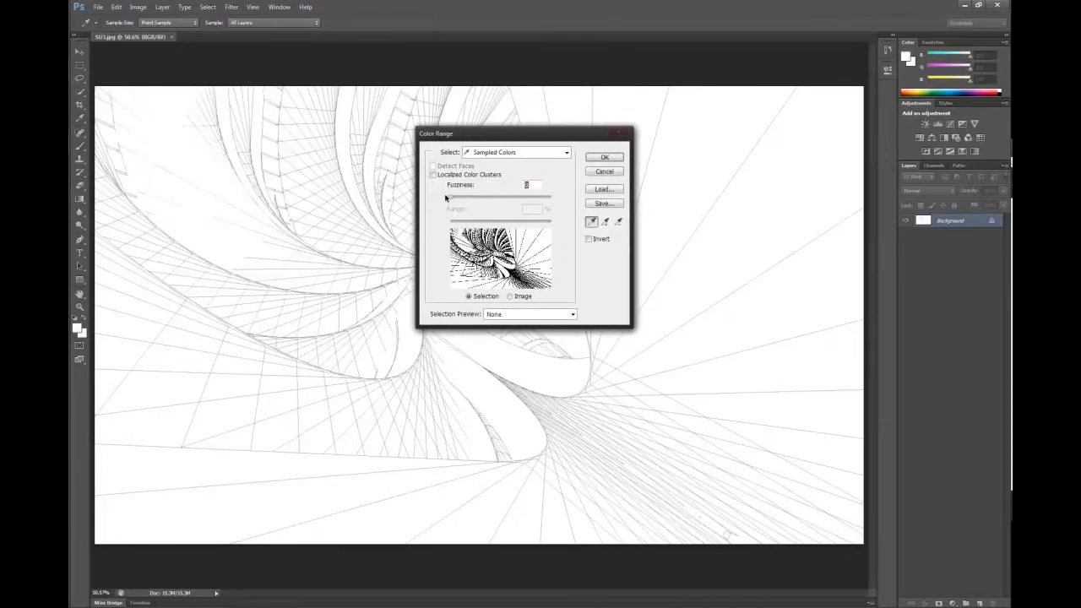
- Adjust the Fuzziness up and down until only the lines are picked
{"action": "left_click_drag", "start_coordinate": [447, 196], "coordinate": [460, 196]}
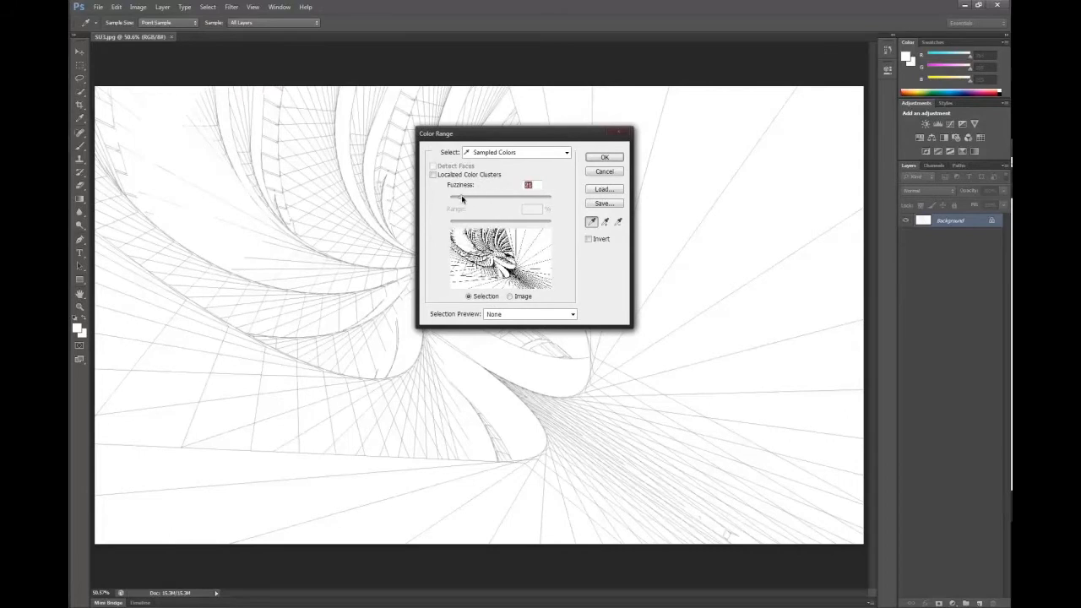
{"action": "left_click_drag", "start_coordinate": [463, 198], "coordinate": [463, 198]}
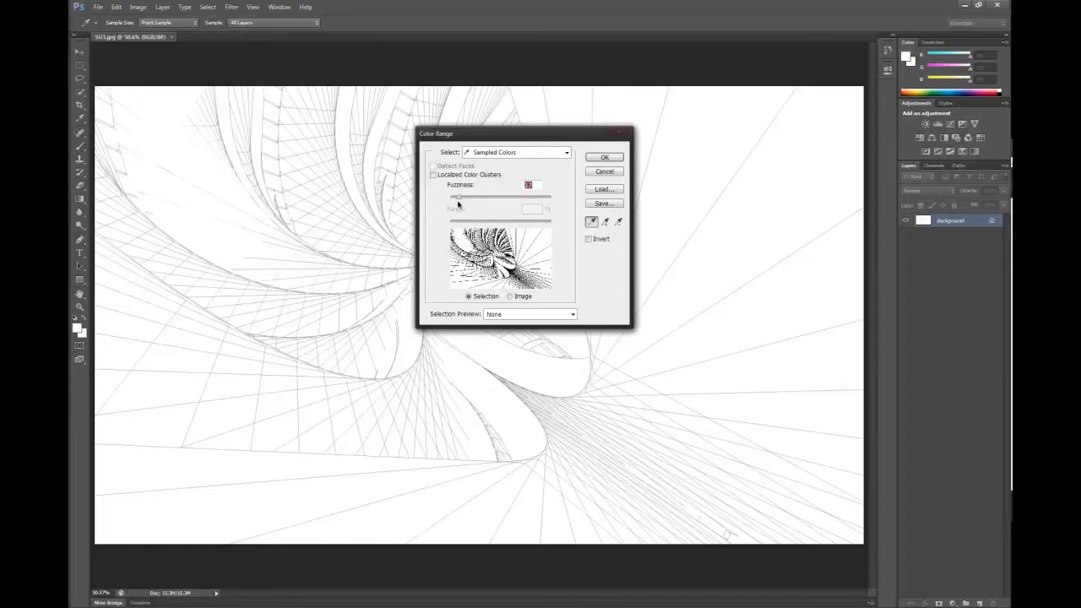
{"action": "left_click_drag", "start_coordinate": [460, 196], "coordinate": [449, 196]}
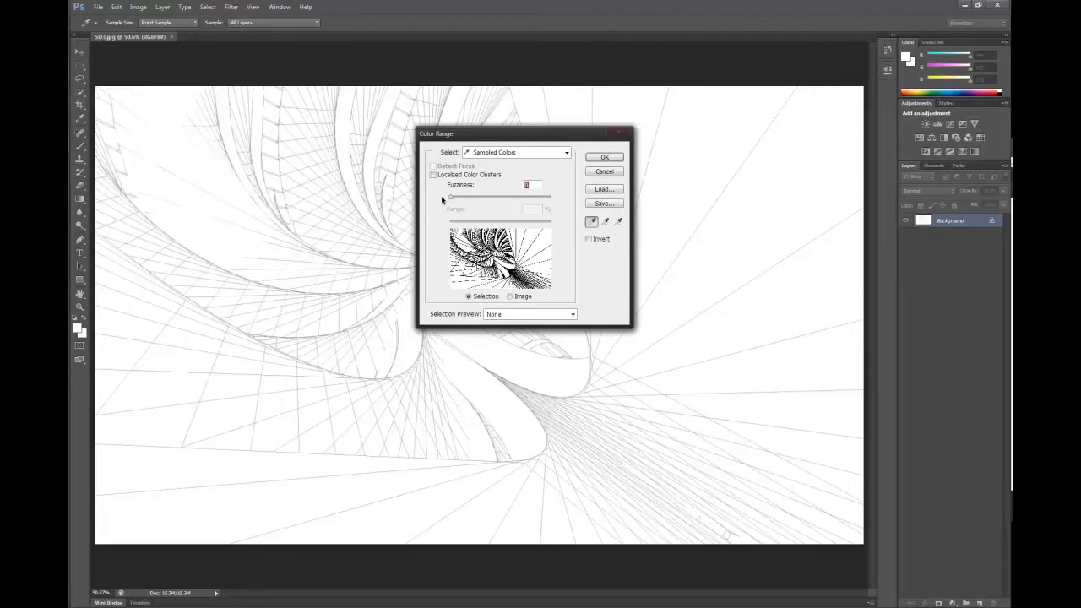
{"action": "mouse_move", "coordinate": [456, 193]}
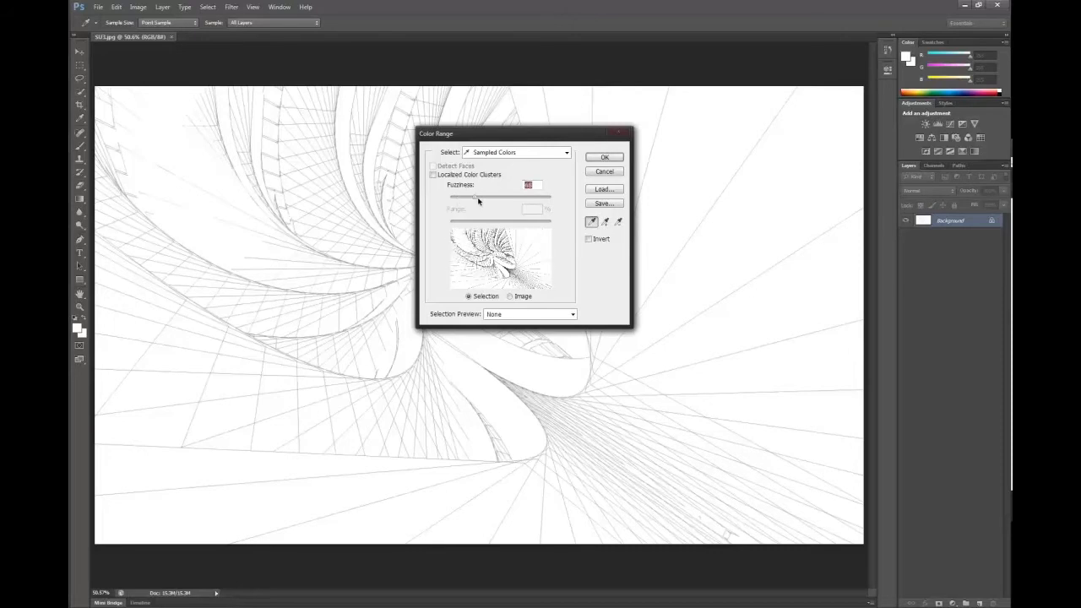
{"action": "left_click_drag", "start_coordinate": [480, 196], "coordinate": [551, 196]}
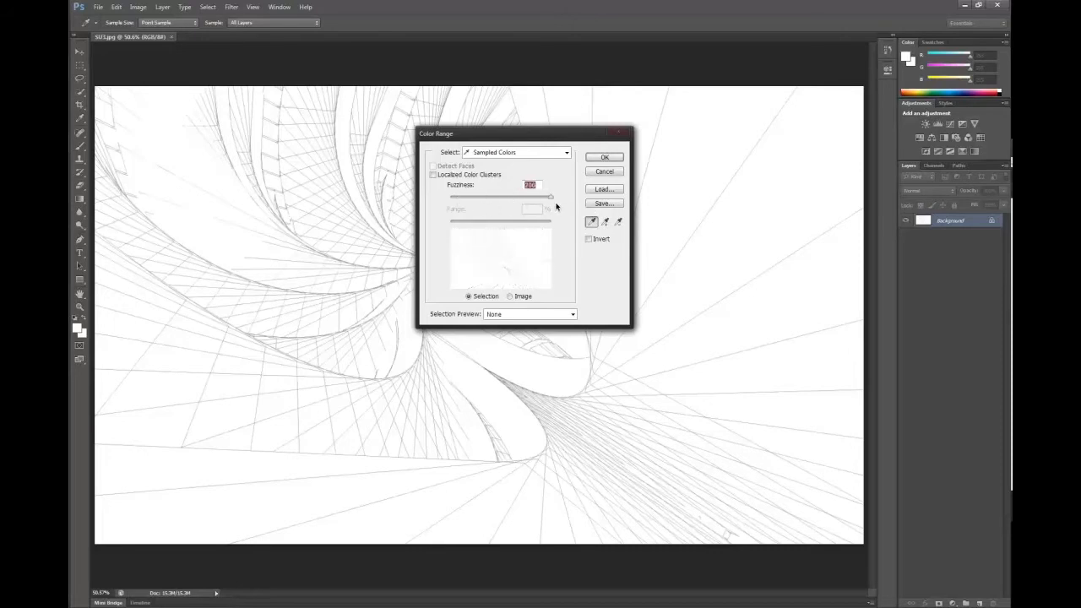
{"action": "left_click_drag", "start_coordinate": [551, 196], "coordinate": [527, 196]}
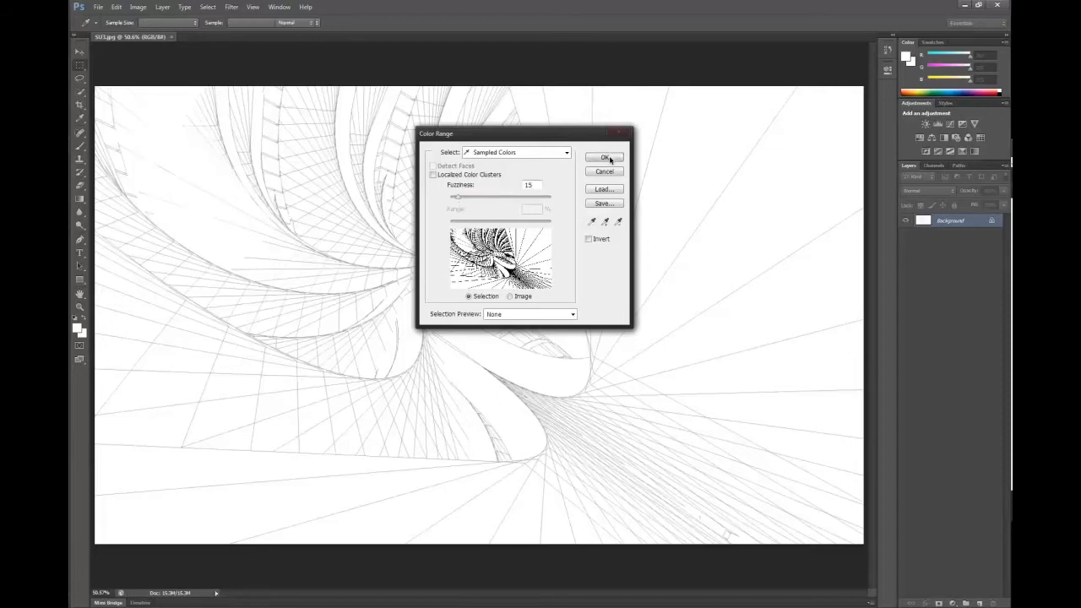
- Copy the selected linework to a new layer and hide the white Background layer
{"action": "left_click", "coordinate": [605, 158]}
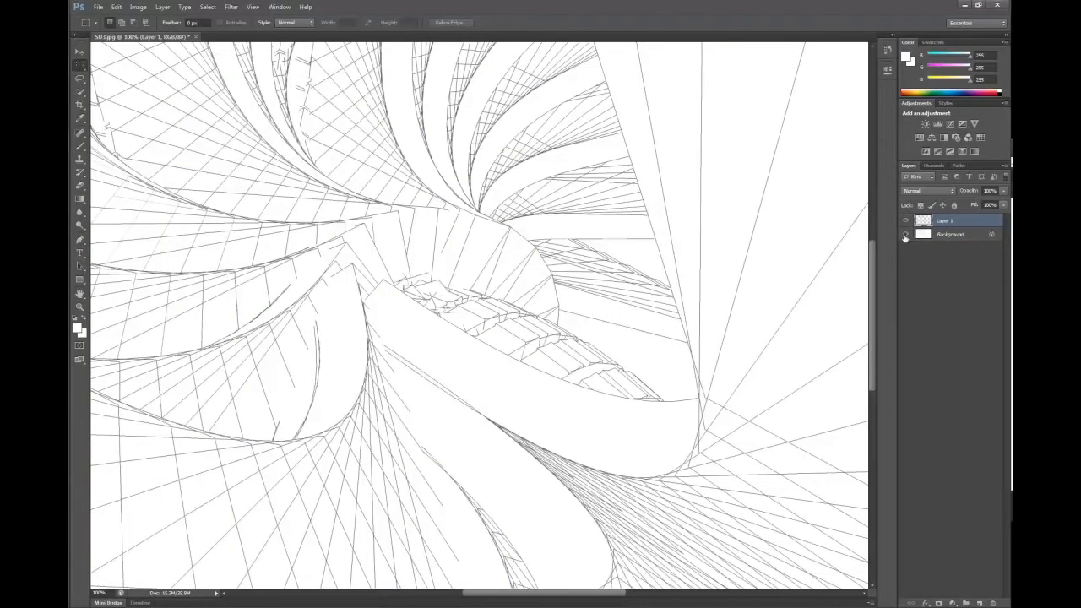
{"action": "left_click", "coordinate": [906, 233]}
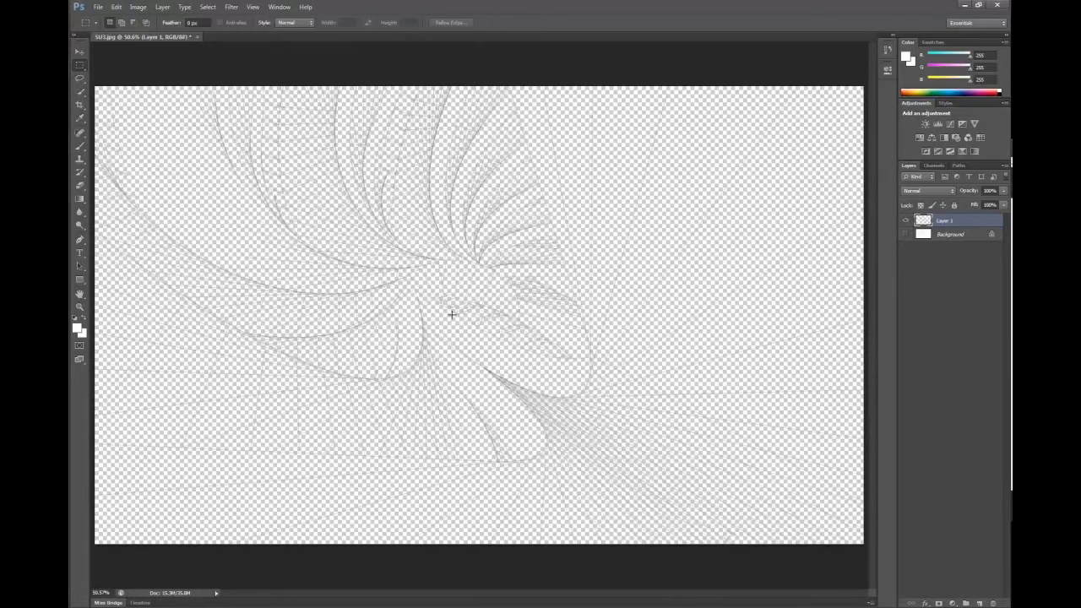
{"action": "mouse_move", "coordinate": [574, 374]}
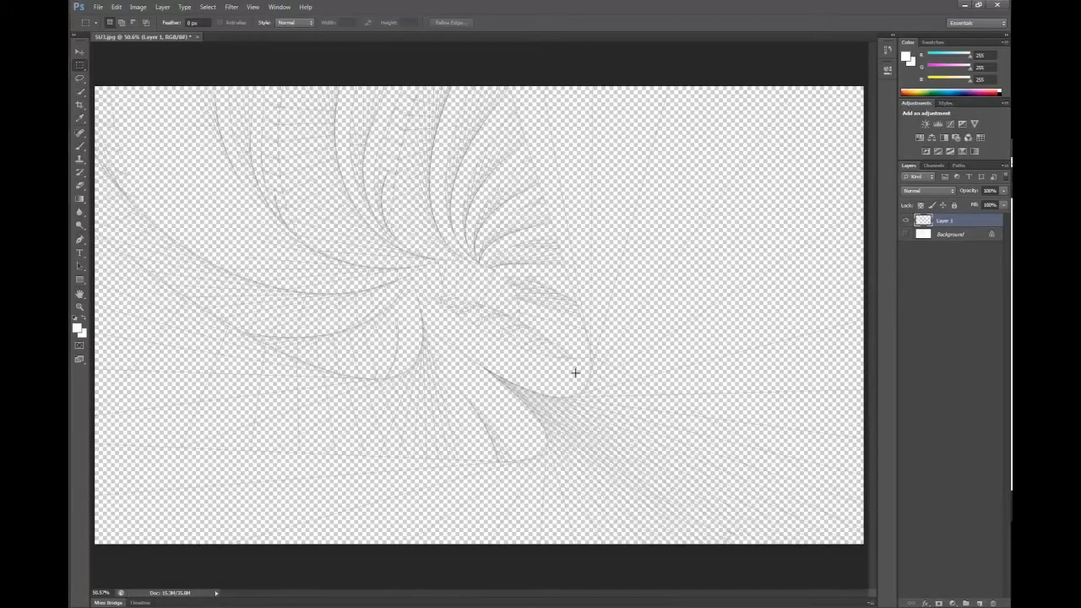
{"action": "mouse_move", "coordinate": [909, 255]}
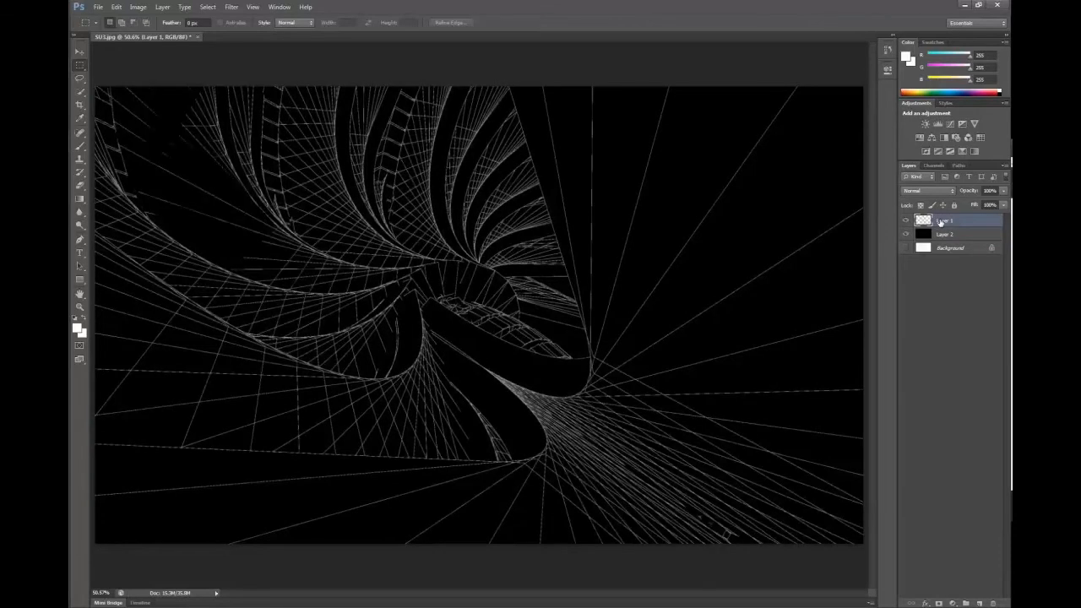
- Make the linework white over a new solid black layer beneath it
{"action": "double_click", "coordinate": [949, 233]}
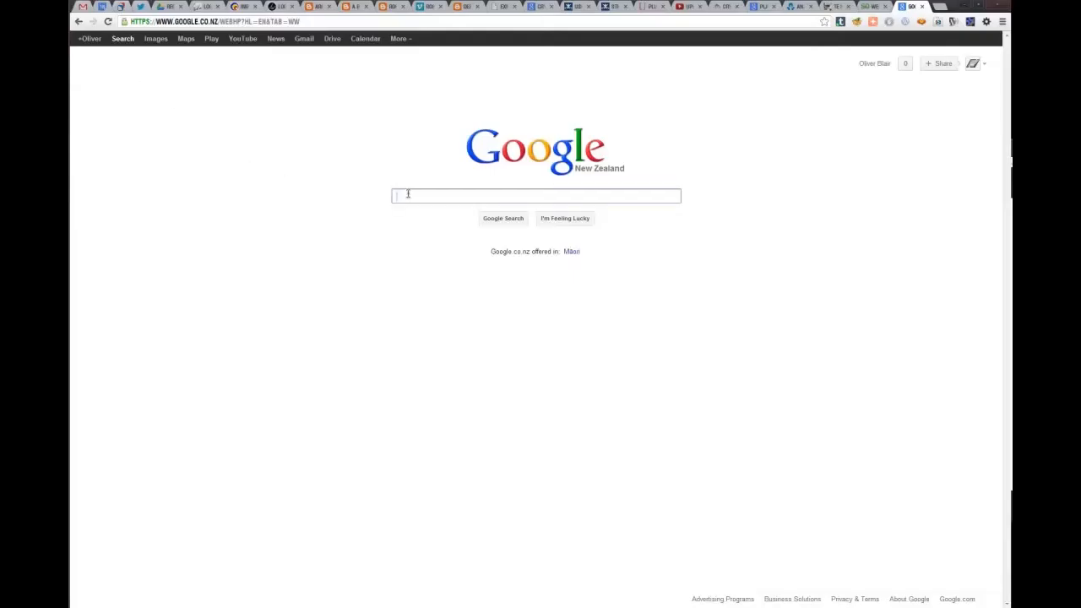
- Search Google Images for 'spaceship' and pick one of the results
{"action": "type", "text": "spaceship"}
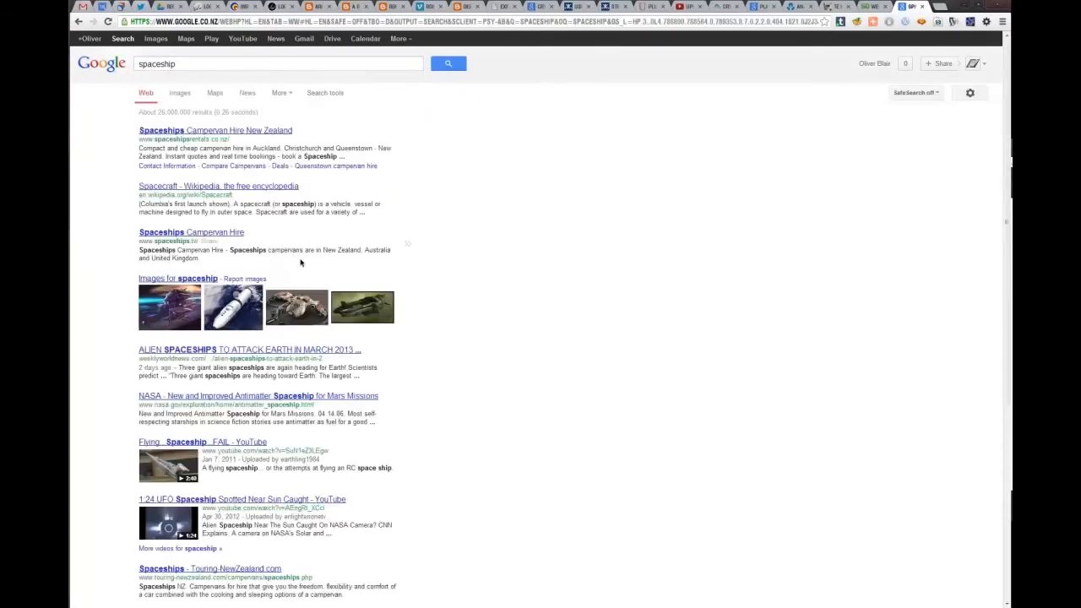
{"action": "left_click", "coordinate": [180, 93]}
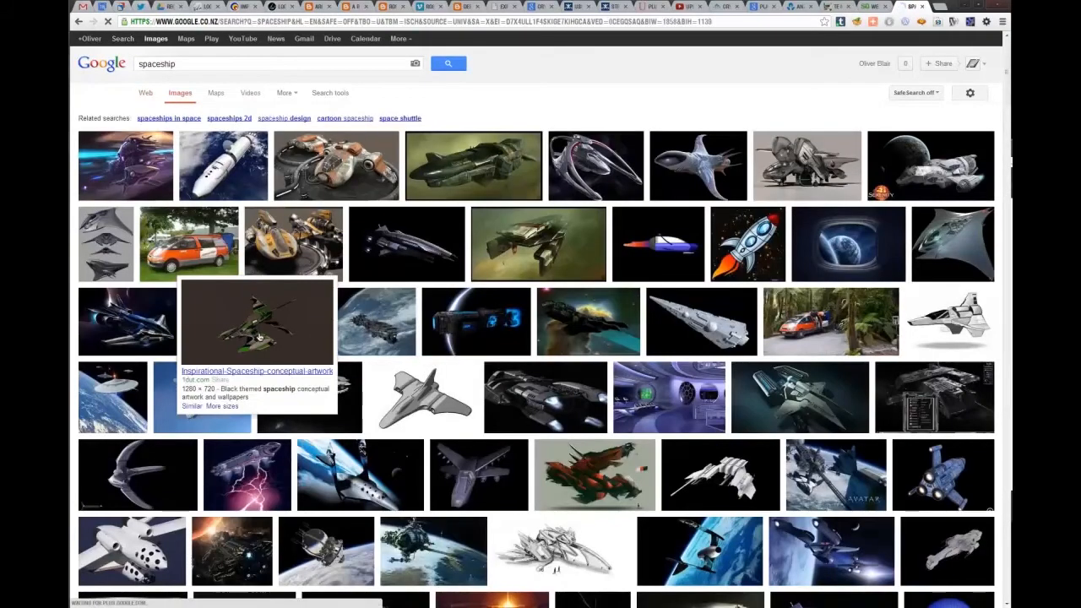
{"action": "scroll", "scroll_direction": "down", "scroll_amount": 3}
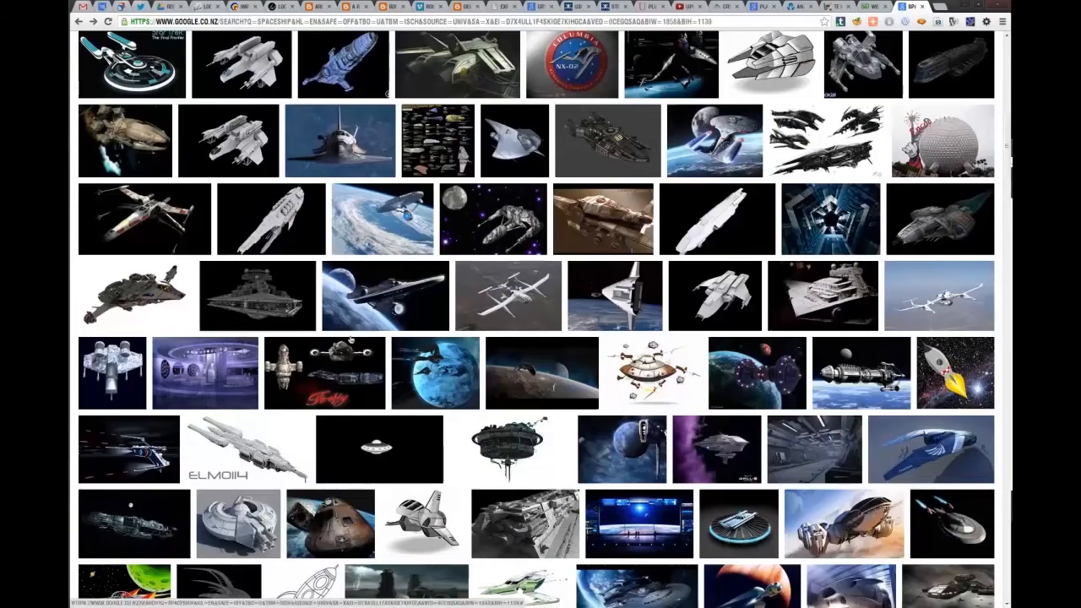
{"action": "left_click", "coordinate": [257, 295]}
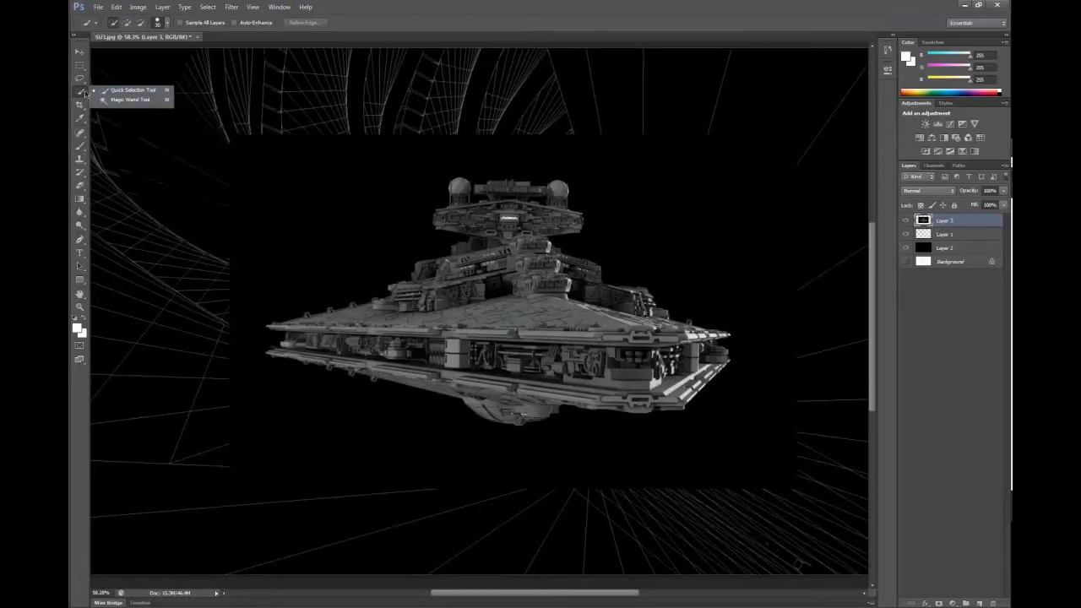
- Remove the spaceship's black backdrop with the Magic Wand at tolerance 12
{"action": "left_click", "coordinate": [130, 98]}
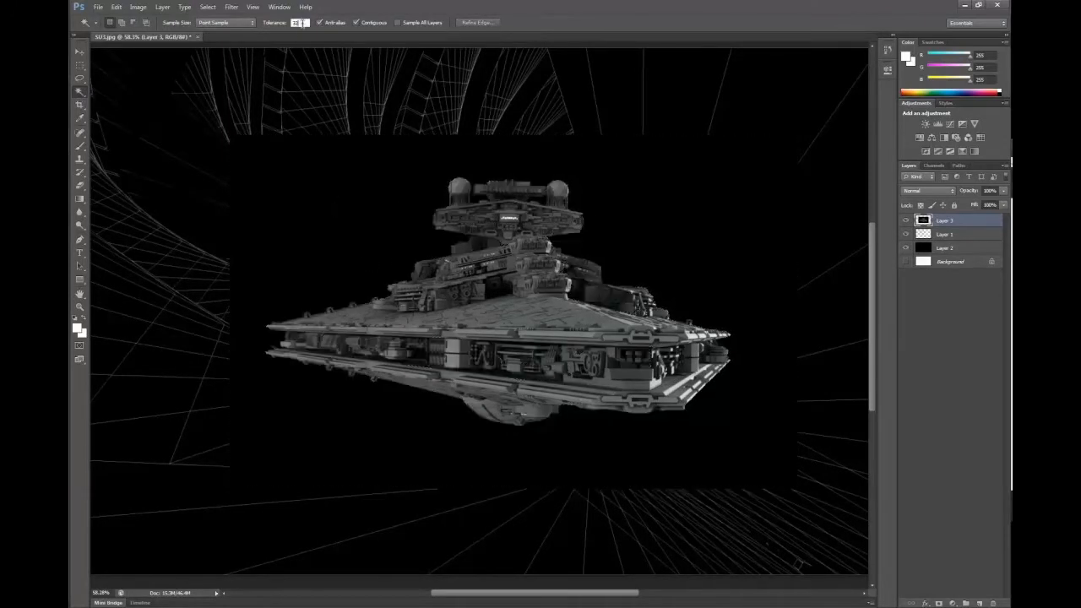
{"action": "type", "text": "12"}
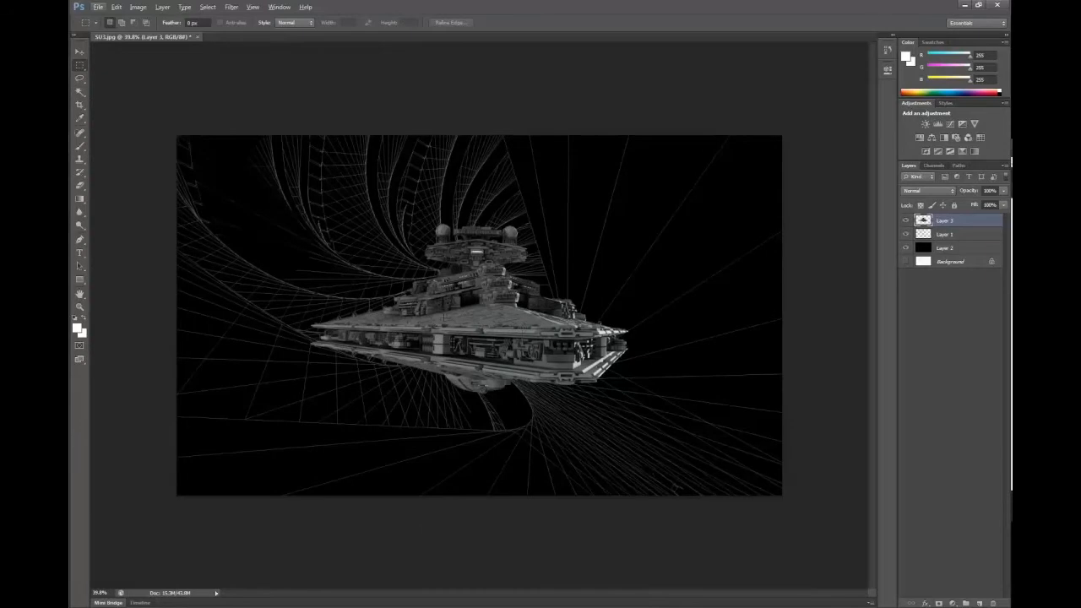
{"action": "mouse_move", "coordinate": [514, 335]}
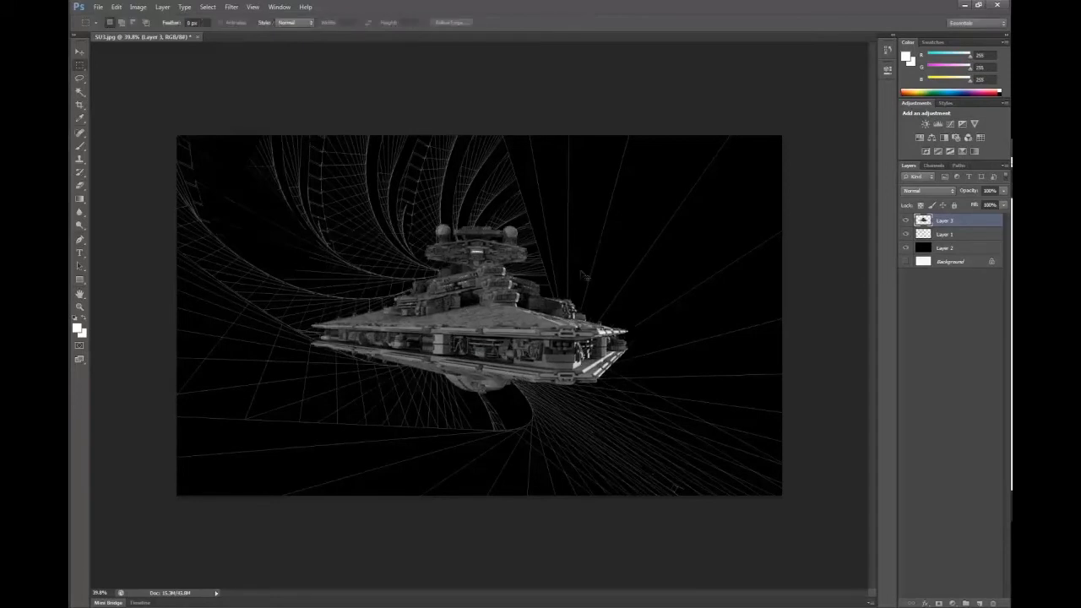
- Free-transform the starship down to a small size near the tunnel's centre
{"action": "key", "text": "ctrl+t"}
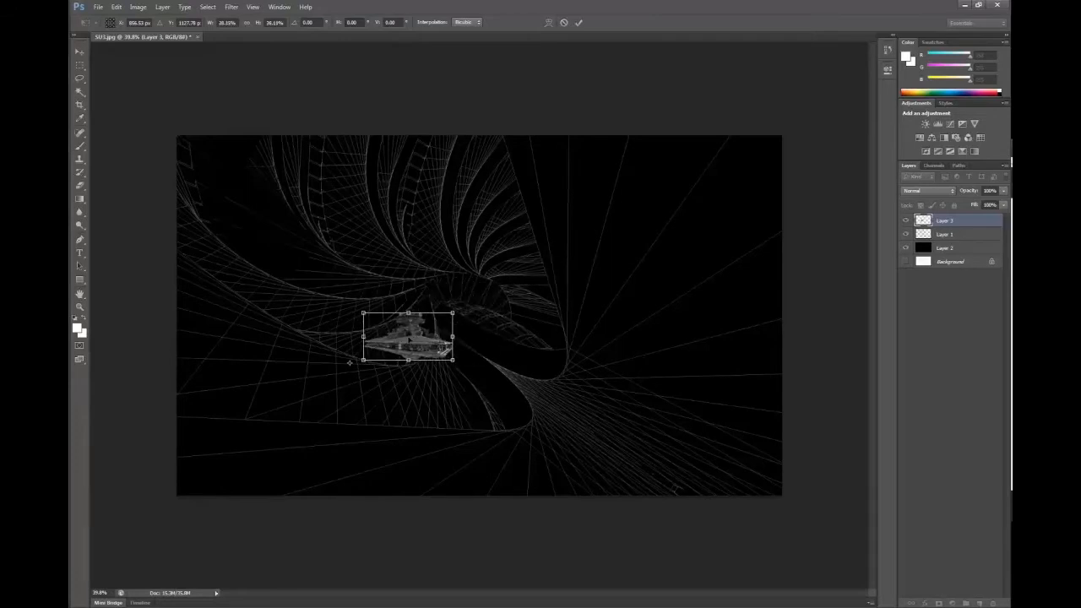
{"action": "left_click_drag", "start_coordinate": [407, 338], "coordinate": [298, 255]}
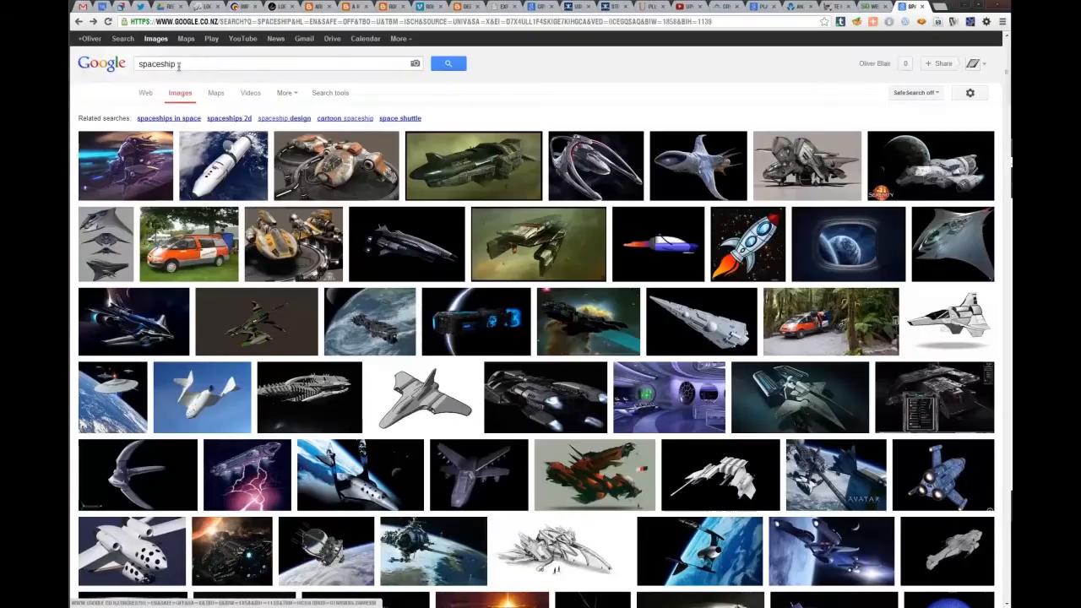
- Search Google Images for "bug" and copy the full-size brown long-legged bug photo
{"action": "type", "text": "bug"}
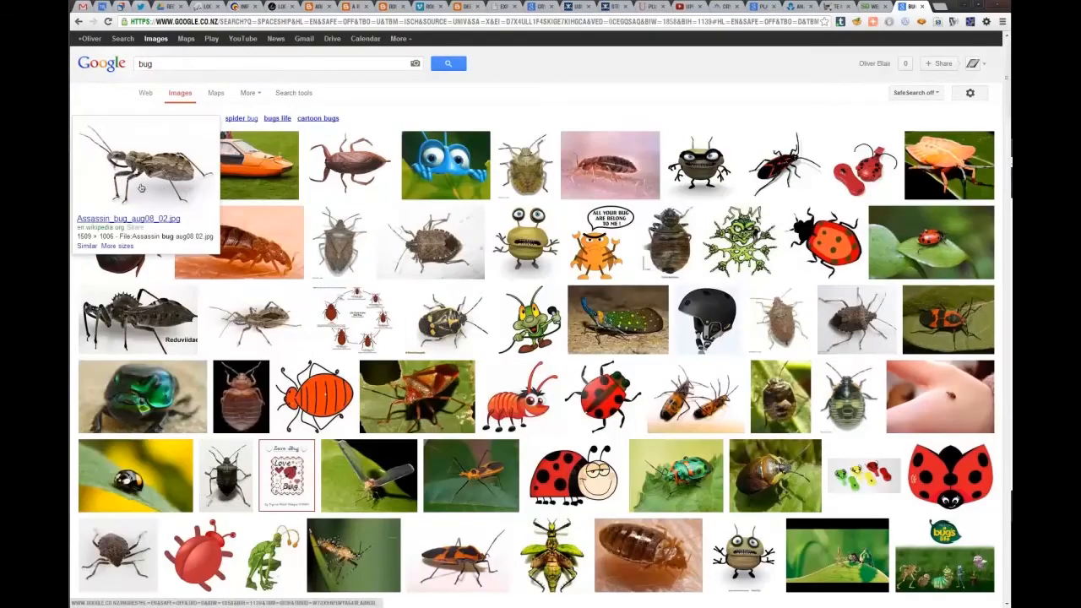
{"action": "left_click", "coordinate": [144, 166]}
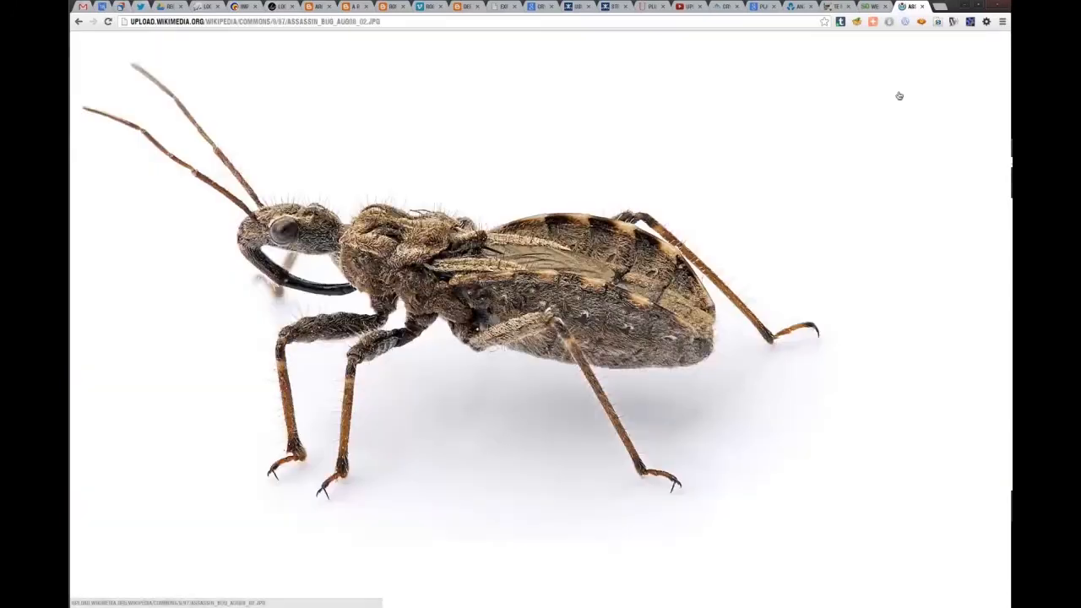
{"action": "right_click", "coordinate": [436, 317]}
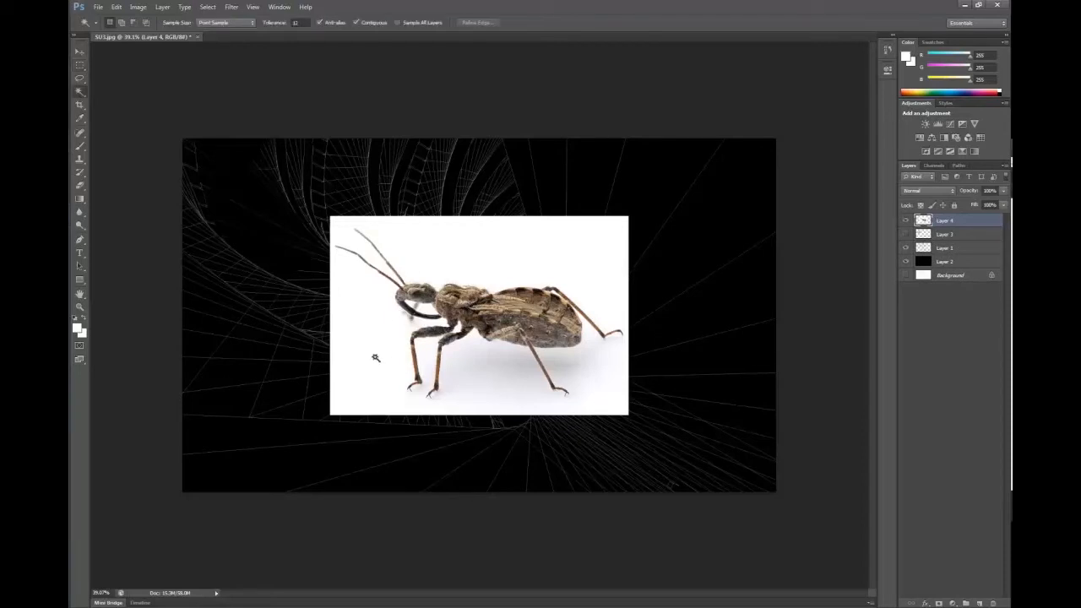
- Select the white background around the pasted bug with the Magic Wand to remove it
{"action": "left_click", "coordinate": [375, 358]}
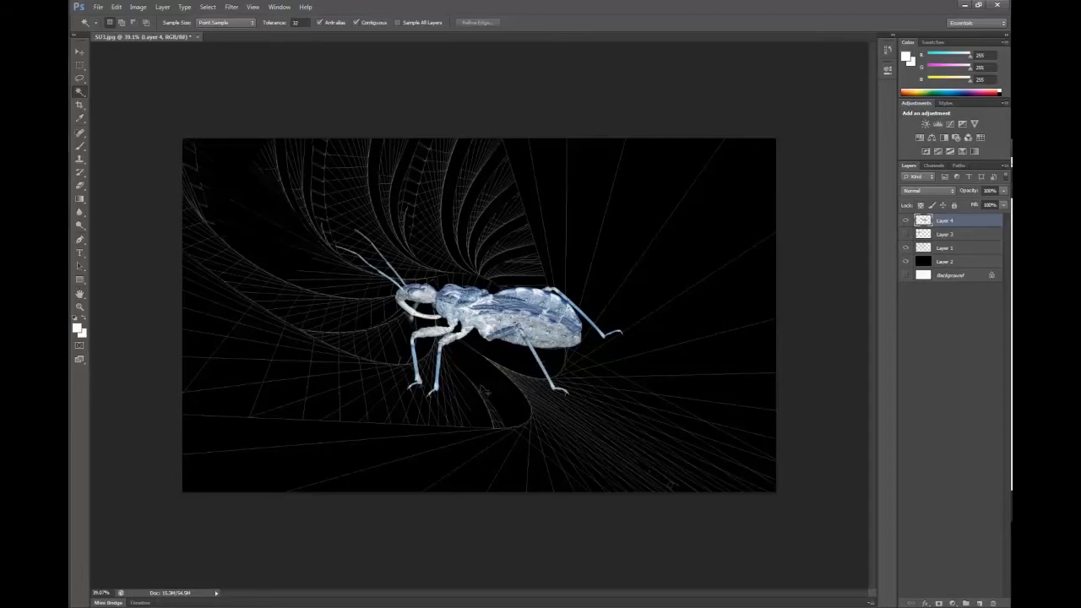
{"action": "mouse_move", "coordinate": [481, 387]}
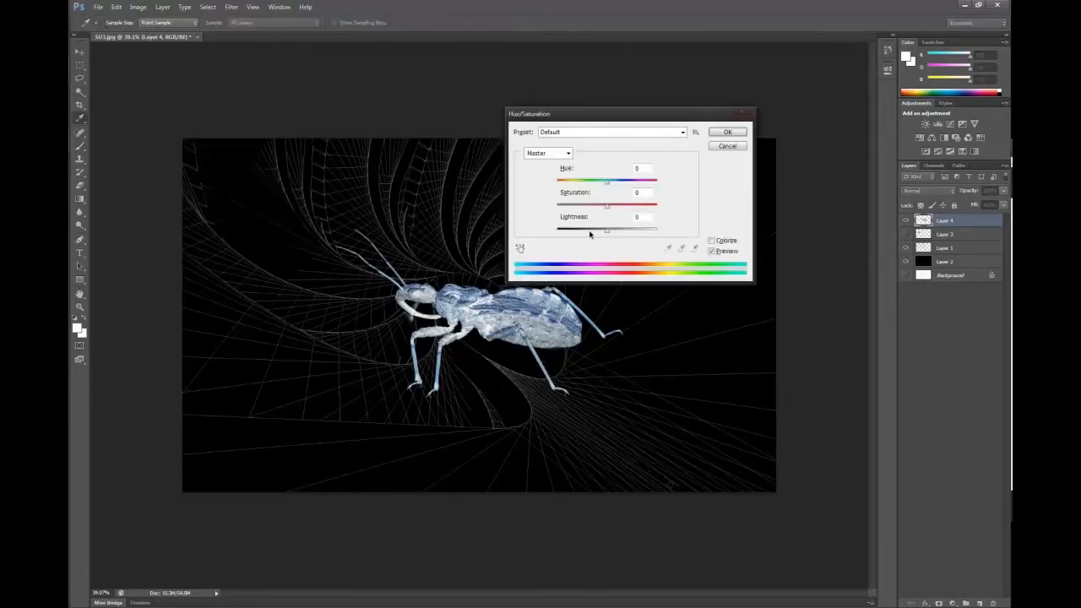
- Recolour the bug with Hue/Saturation: adjusted lightness and saturation, Colorize ticked, icy cyan-blue hue
{"action": "left_click_drag", "start_coordinate": [607, 228], "coordinate": [588, 228]}
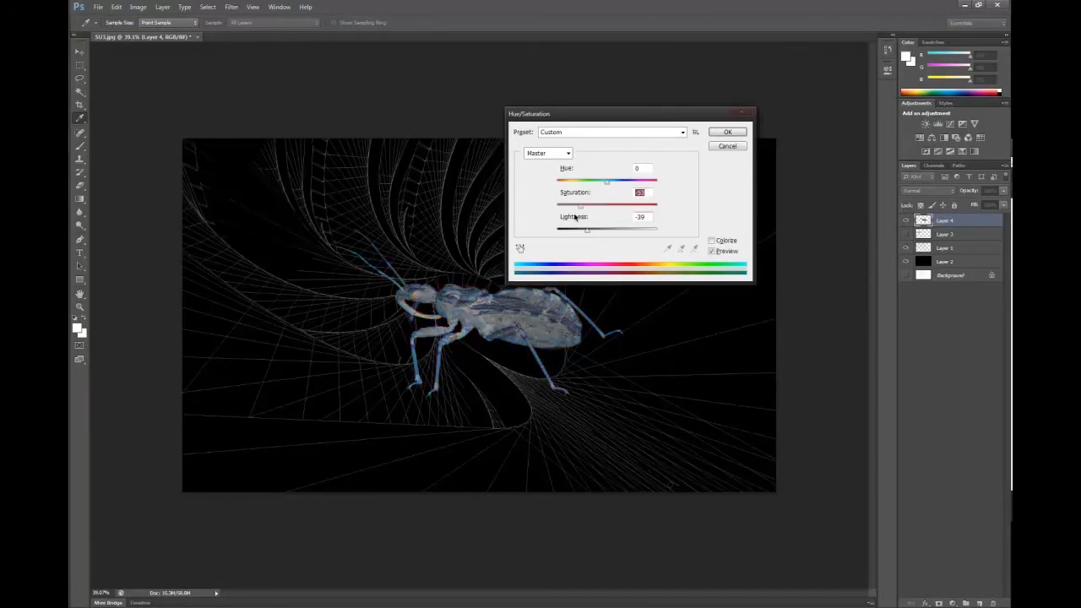
{"action": "left_click_drag", "start_coordinate": [607, 182], "coordinate": [629, 183]}
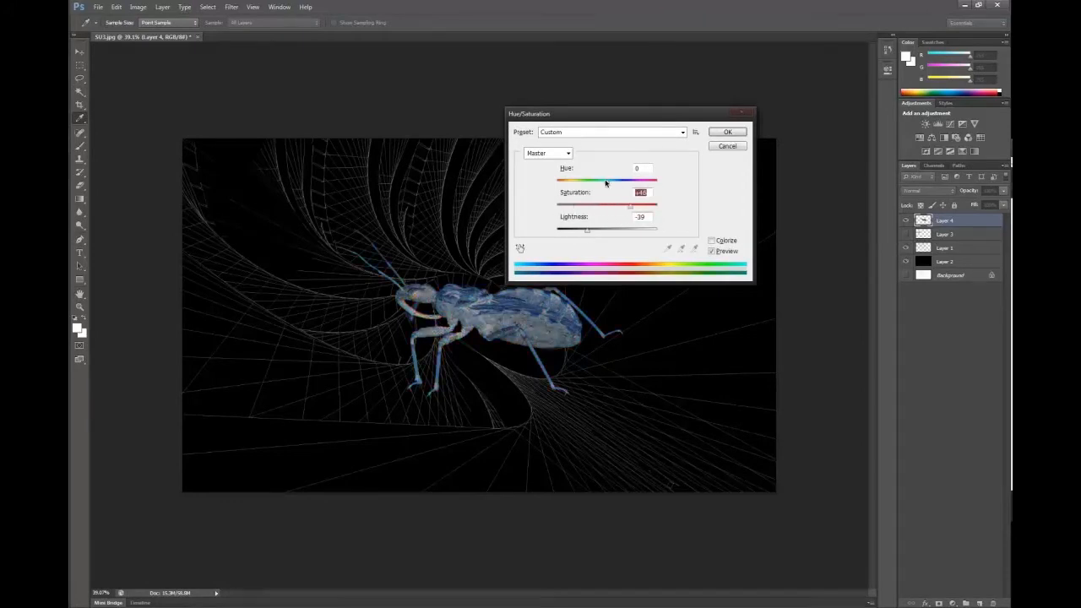
{"action": "left_click", "coordinate": [713, 239]}
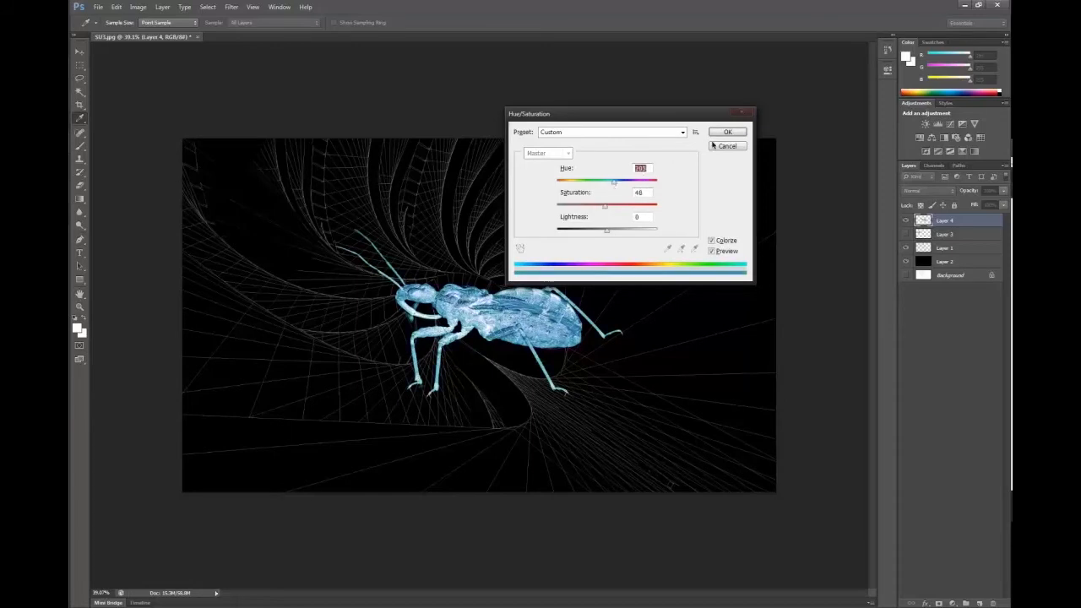
{"action": "left_click", "coordinate": [726, 132]}
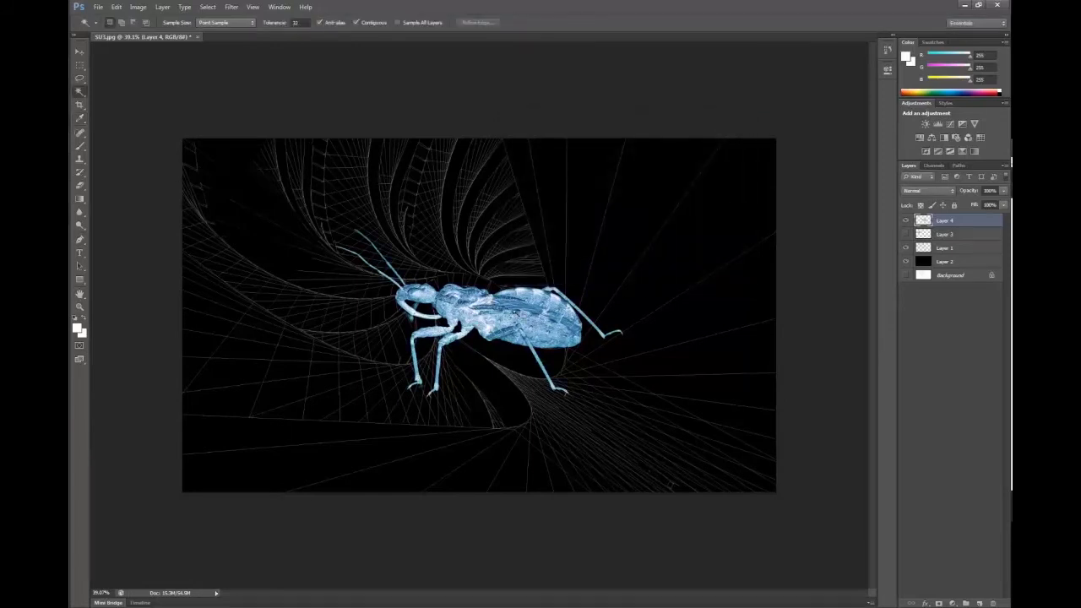
- Free-transform the bug: rotate about 45°, shrink it, and place it at the image's left edge
{"action": "key", "text": "ctrl+t"}
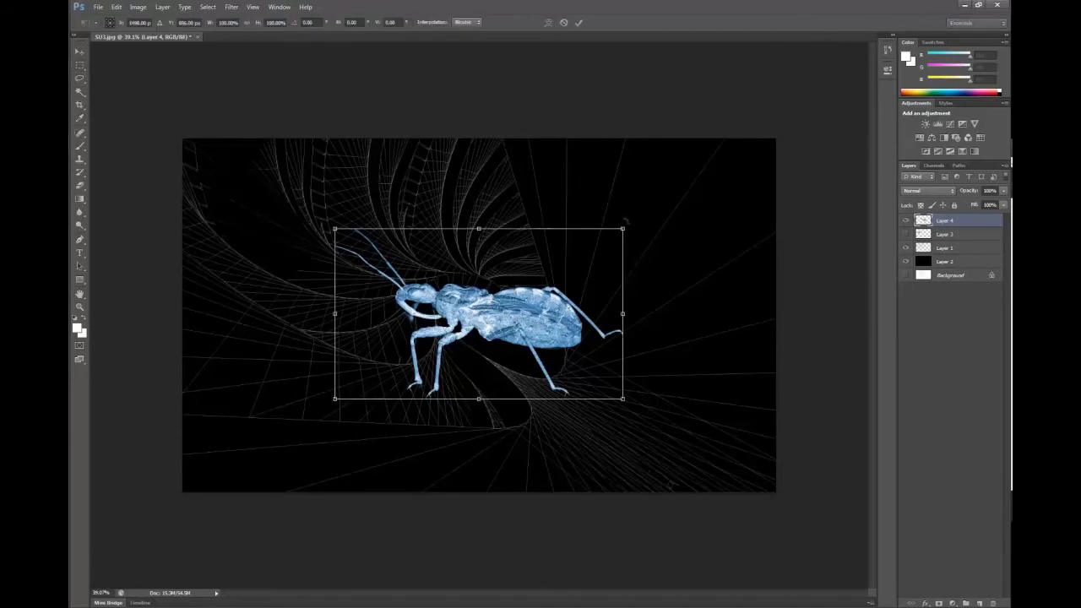
{"action": "left_click_drag", "start_coordinate": [622, 229], "coordinate": [644, 283]}
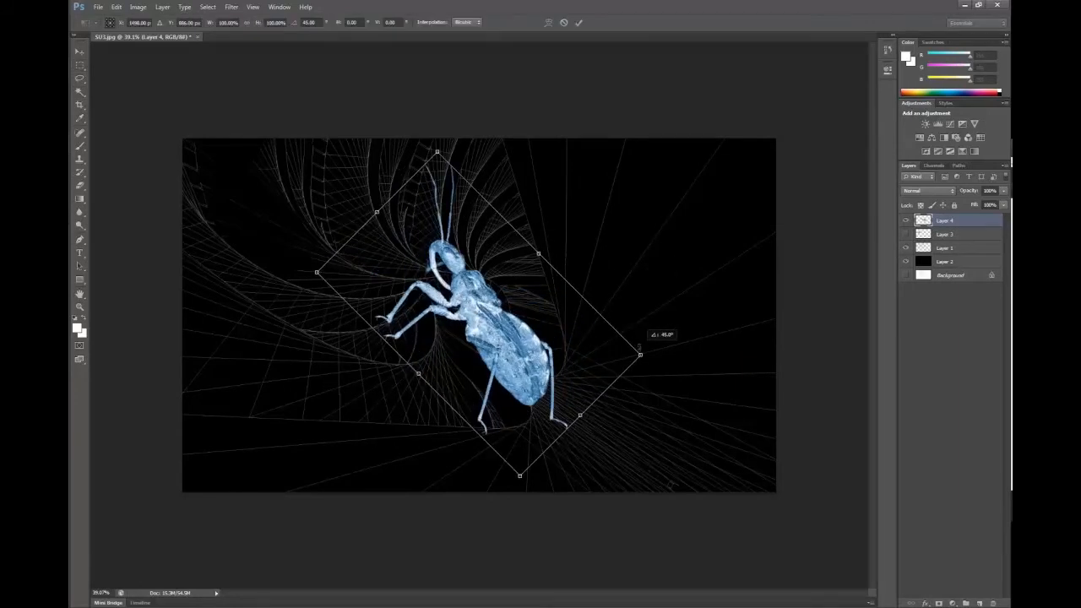
{"action": "left_click_drag", "start_coordinate": [639, 355], "coordinate": [628, 385]}
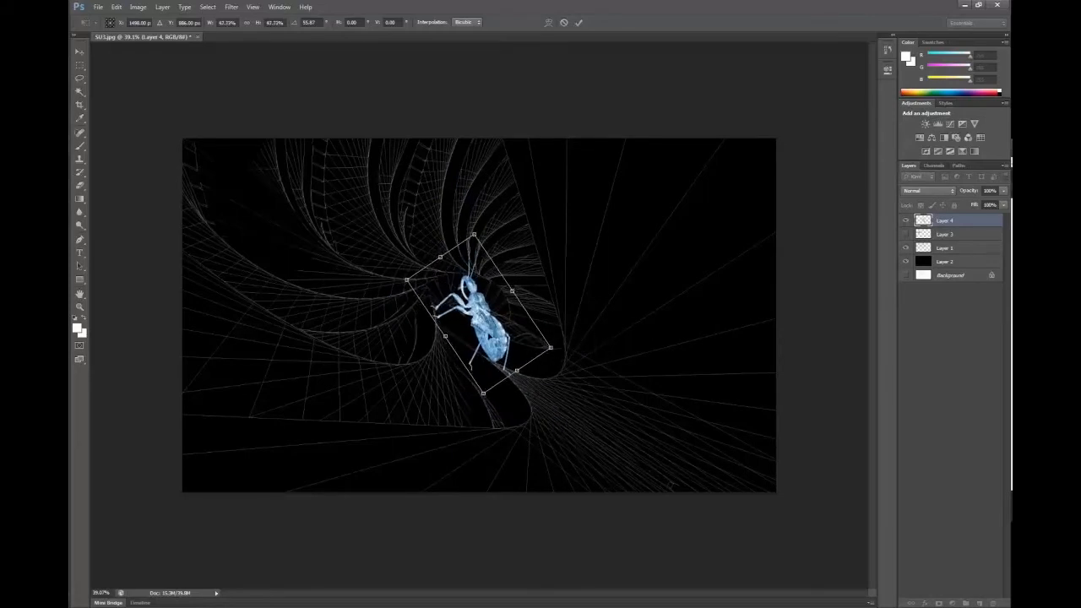
{"action": "left_click_drag", "start_coordinate": [490, 329], "coordinate": [307, 342]}
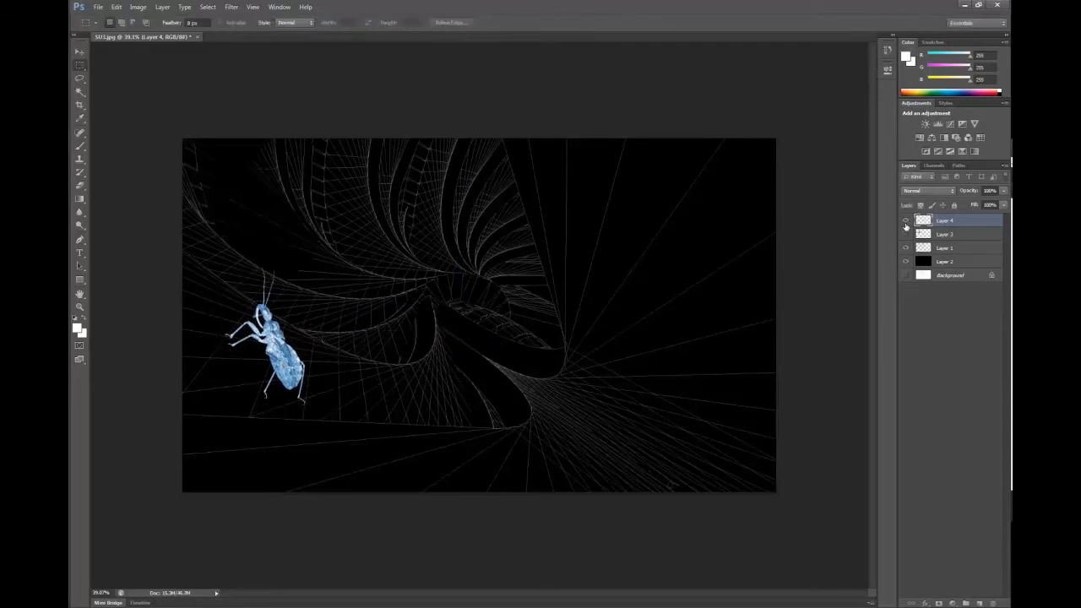
{"action": "left_click", "coordinate": [905, 220]}
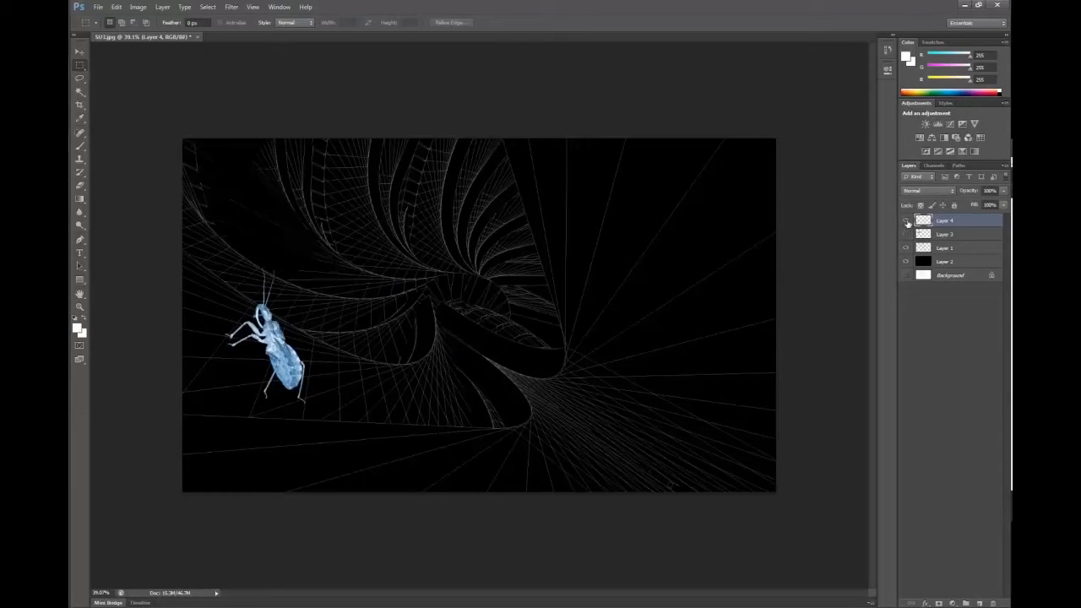
{"action": "left_click", "coordinate": [906, 220]}
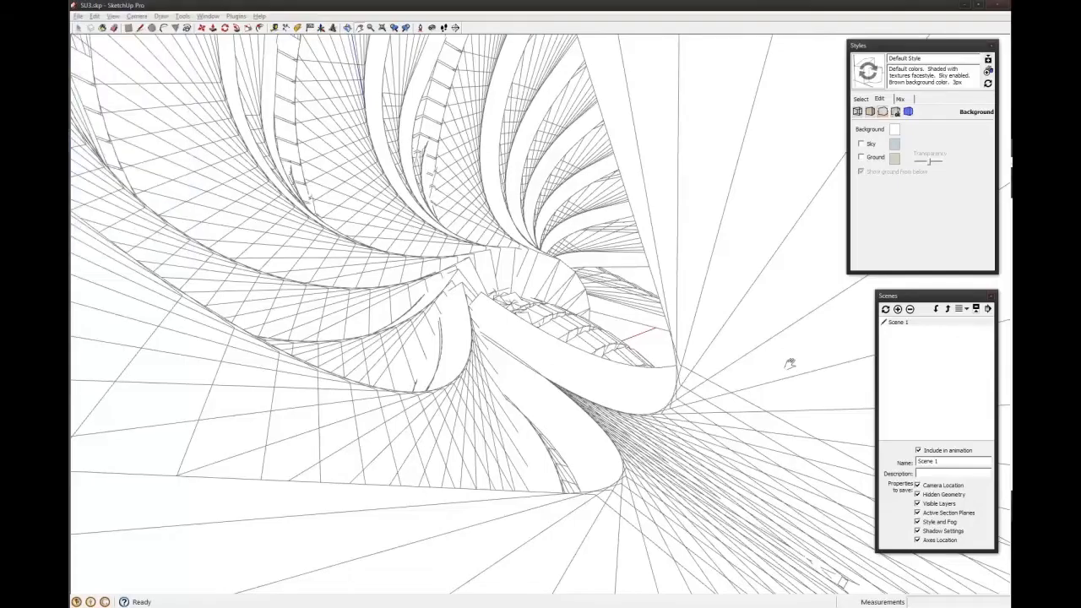
{"action": "mouse_move", "coordinate": [882, 138]}
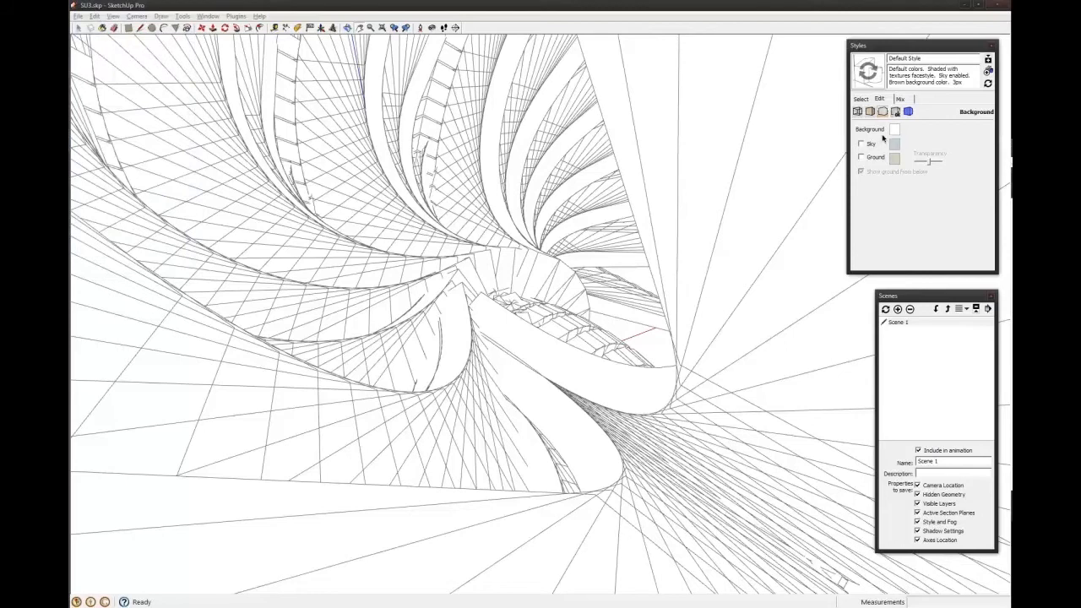
- Change the style's face display settings in SketchUp's Styles Edit panel
{"action": "left_click", "coordinate": [870, 111]}
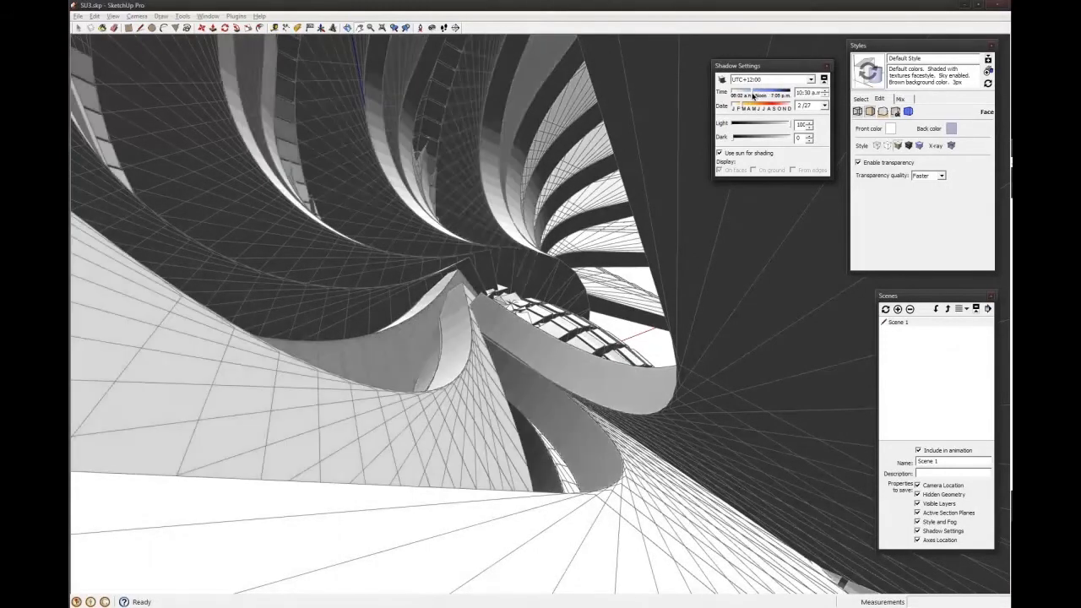
- Shift the Shadow Settings Time slider until sunlight hits the lower ramp and upper curves stay dark
{"action": "left_click_drag", "start_coordinate": [750, 92], "coordinate": [802, 93]}
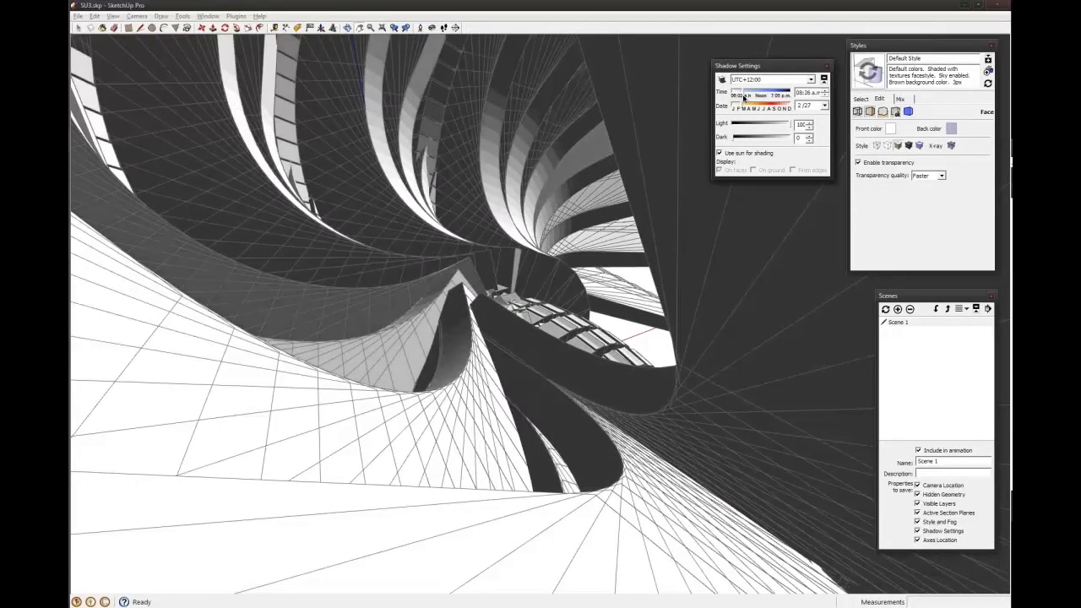
{"action": "left_click_drag", "start_coordinate": [742, 91], "coordinate": [757, 91]}
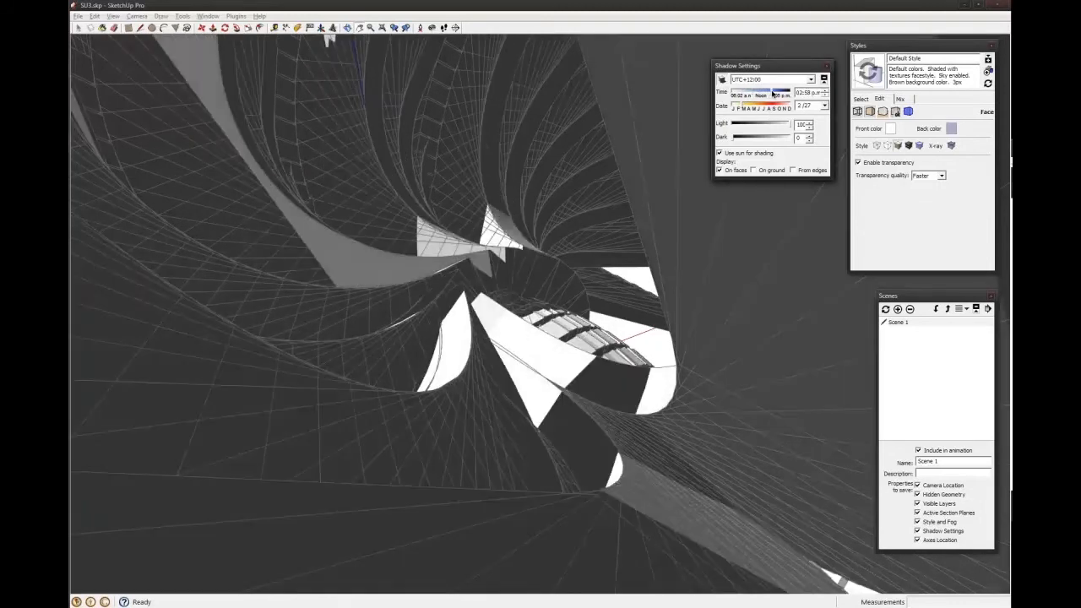
{"action": "left_click_drag", "start_coordinate": [778, 93], "coordinate": [757, 93]}
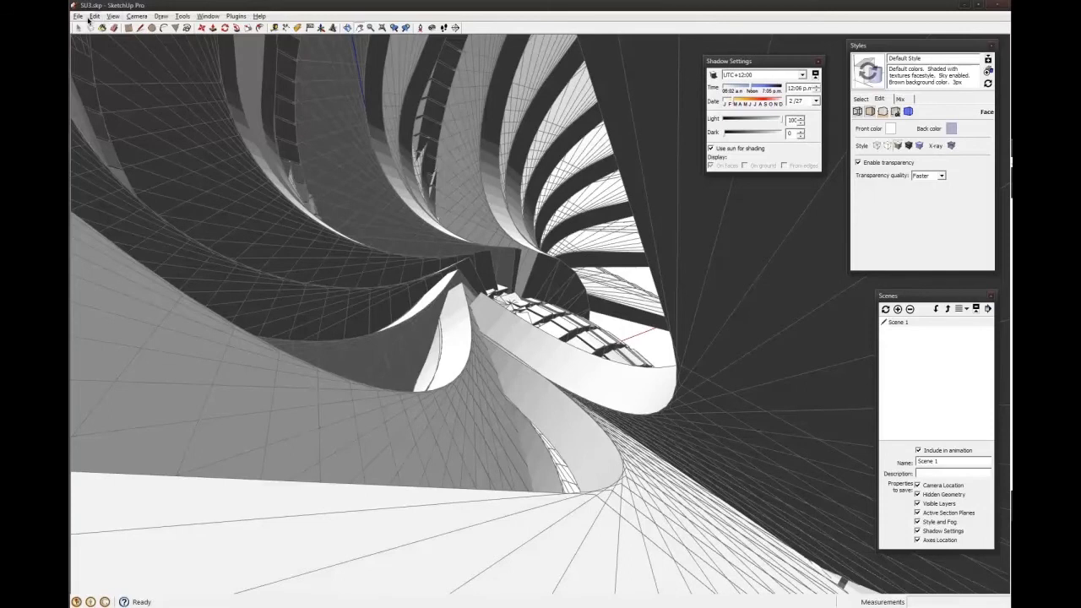
- Export the shadowed tunnel view as a 2D graphic image for Photoshop
{"action": "left_click", "coordinate": [77, 15]}
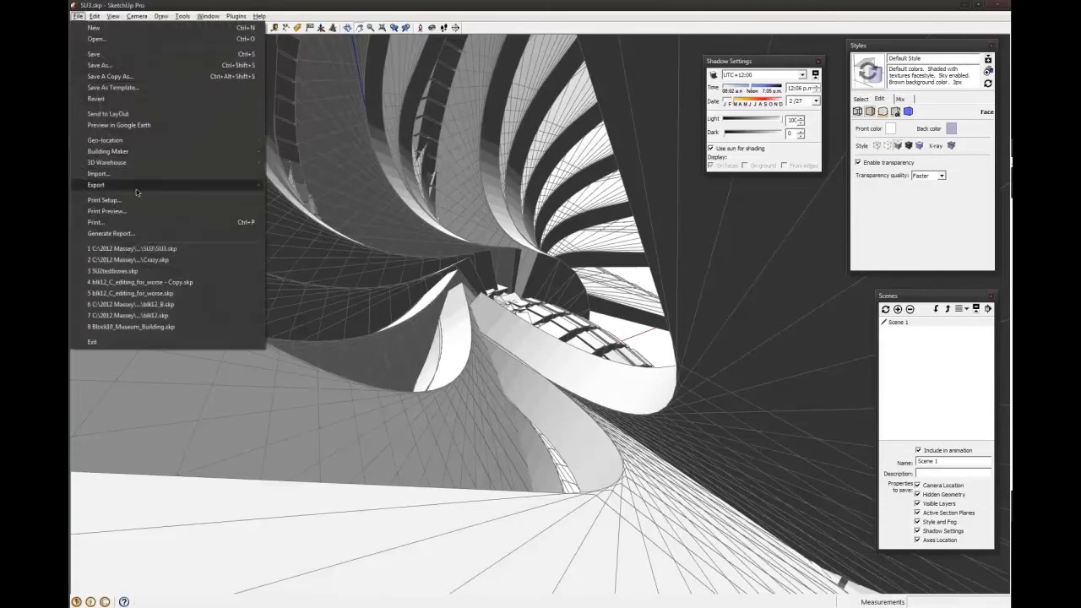
{"action": "mouse_move", "coordinate": [94, 185]}
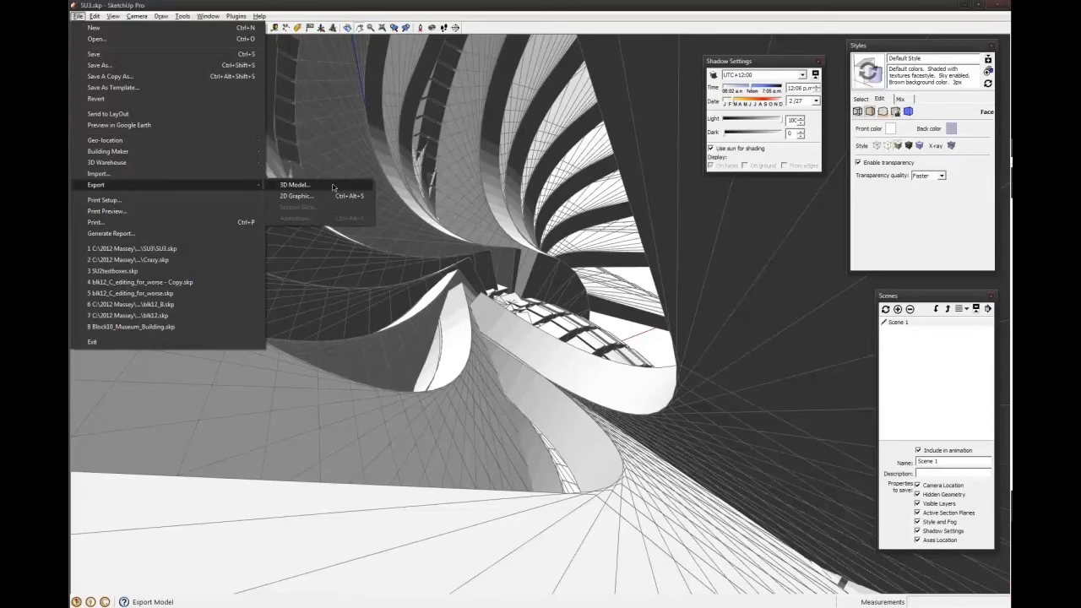
{"action": "left_click", "coordinate": [296, 196]}
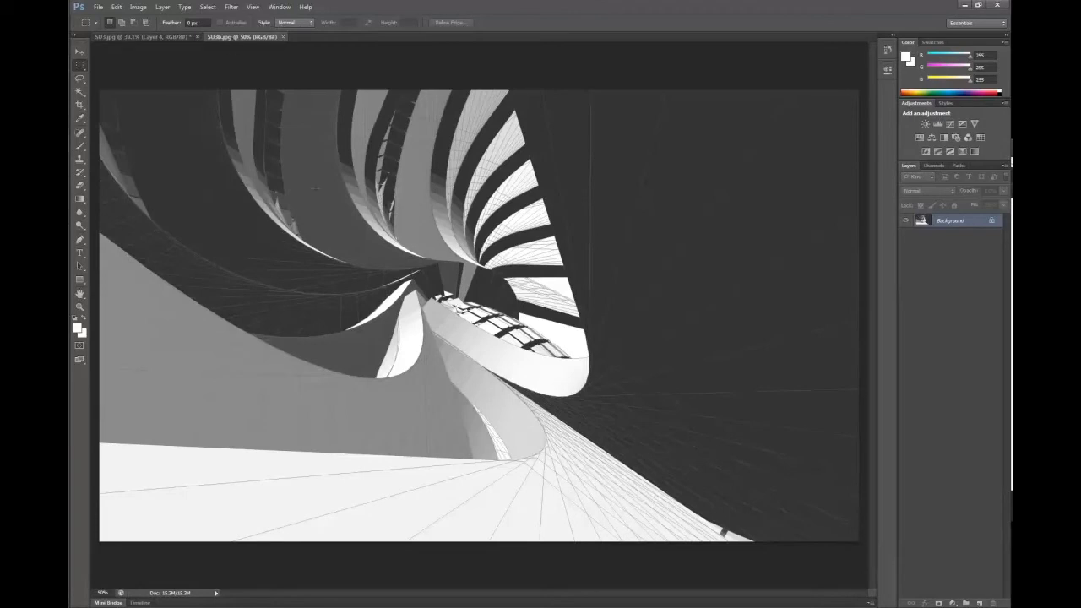
{"action": "mouse_move", "coordinate": [514, 368]}
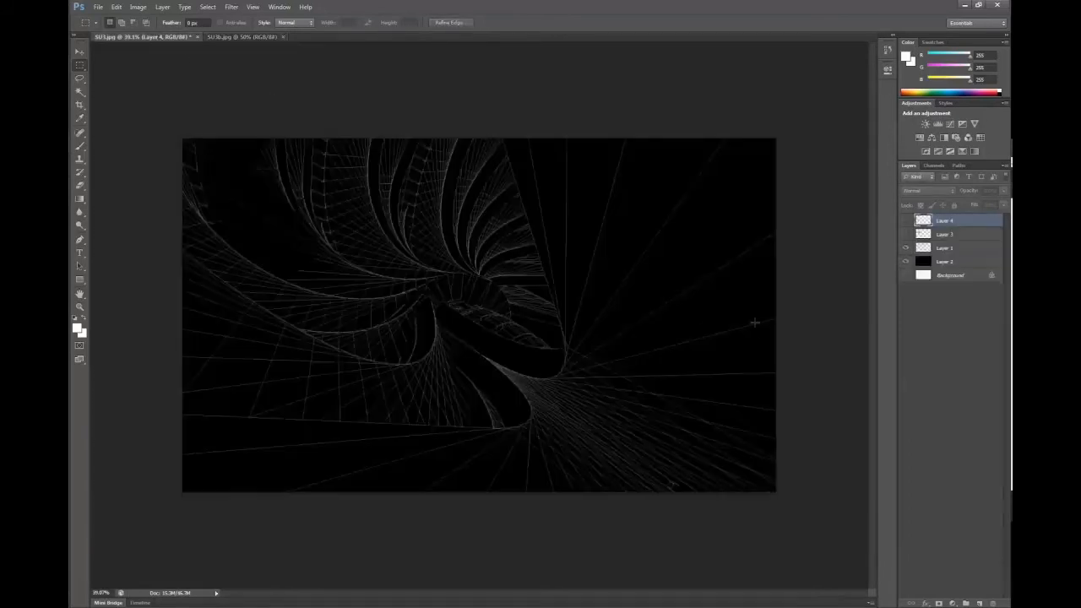
- Add the shaded render as a new layer beneath the linework and select it
{"action": "left_click", "coordinate": [953, 274]}
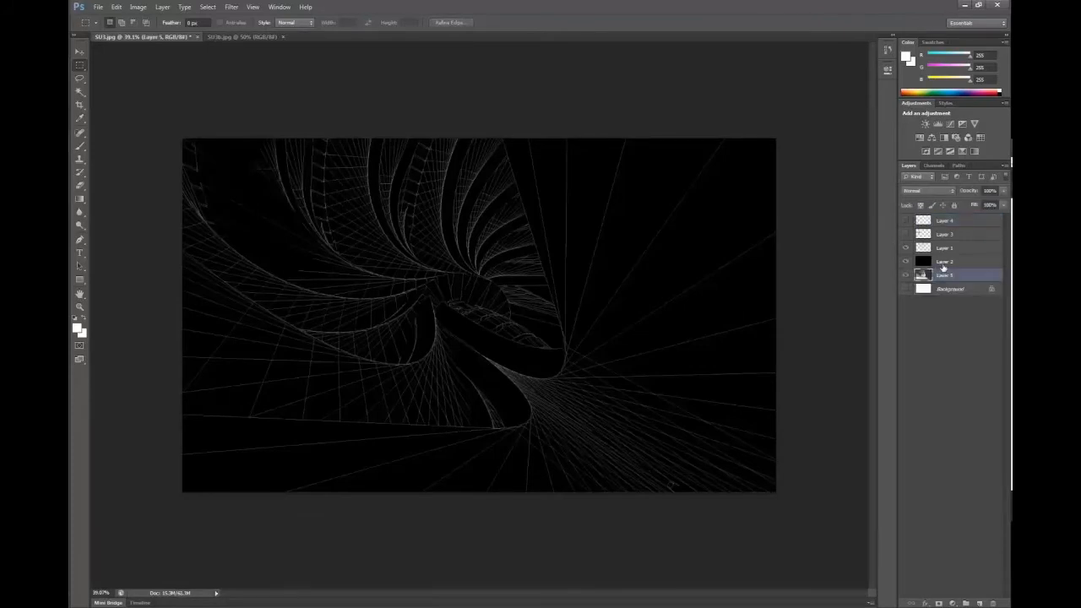
{"action": "left_click", "coordinate": [905, 260]}
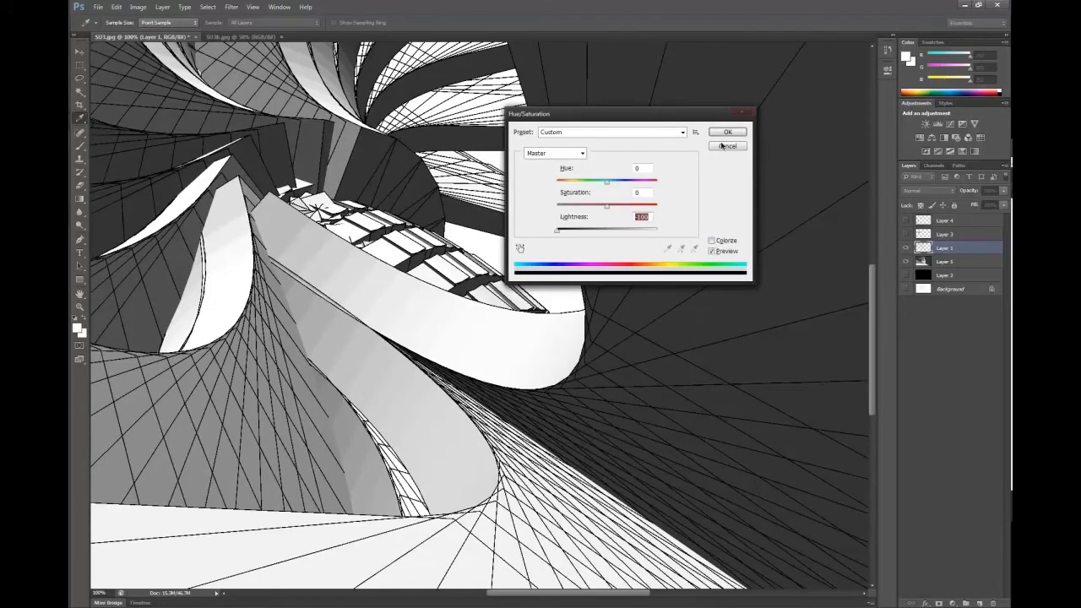
- Apply the Hue/Saturation lightness change, leaving the render light grey under the linework
{"action": "left_click", "coordinate": [727, 146]}
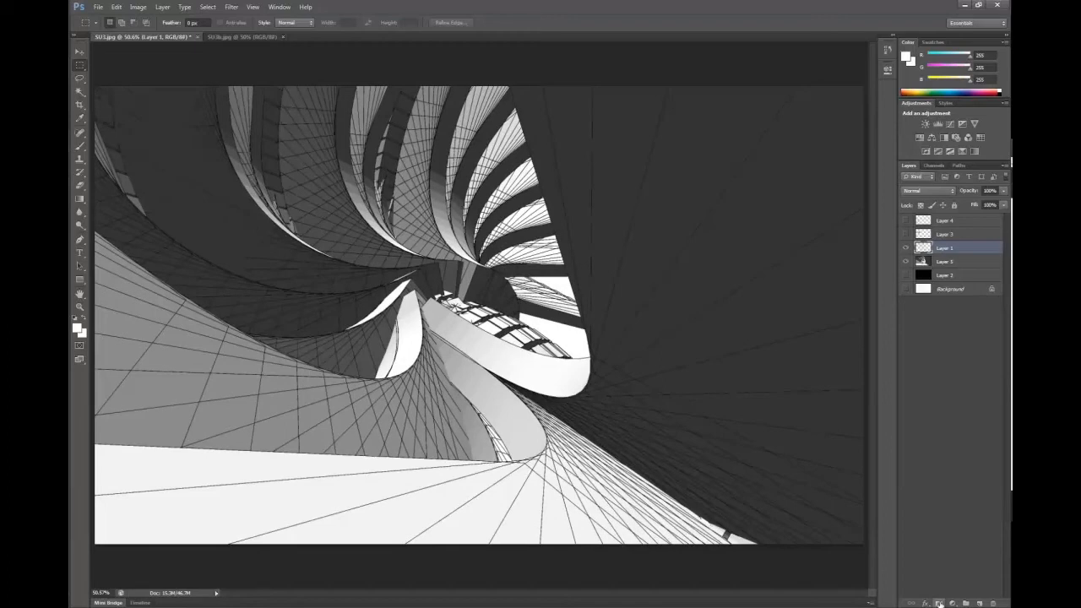
{"action": "mouse_move", "coordinate": [940, 602]}
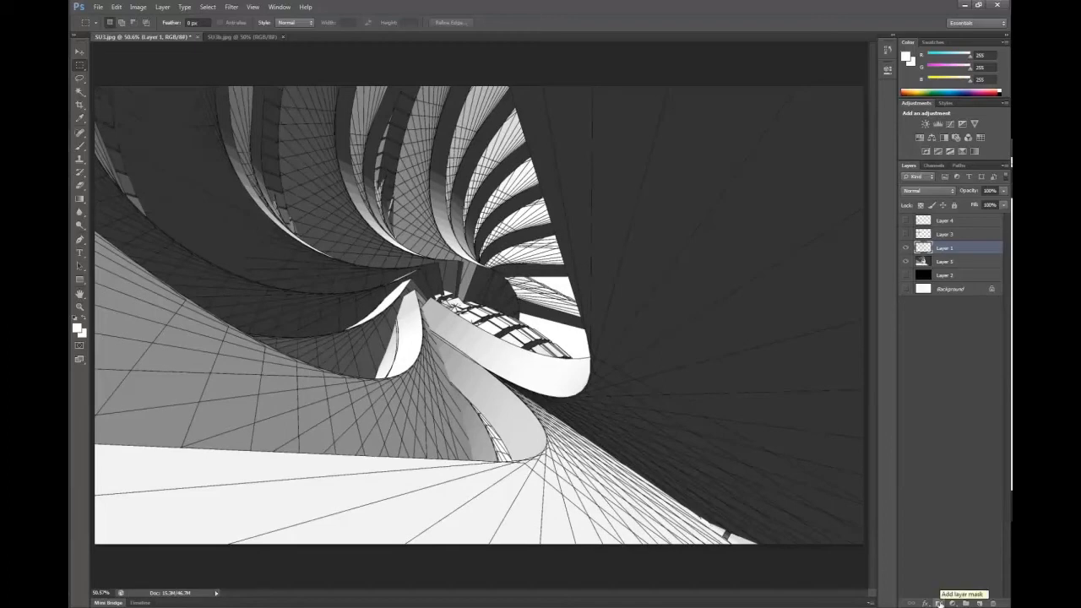
- Mask the linework layer and paint black to hide lines over the render's curved surfaces
{"action": "left_click", "coordinate": [939, 603]}
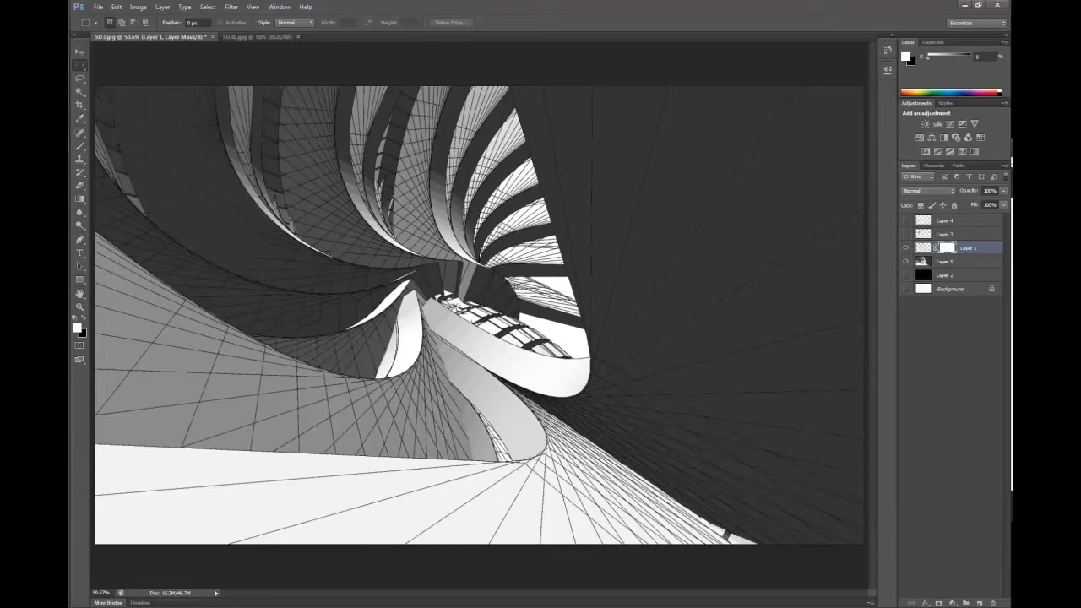
{"action": "left_click", "coordinate": [80, 131]}
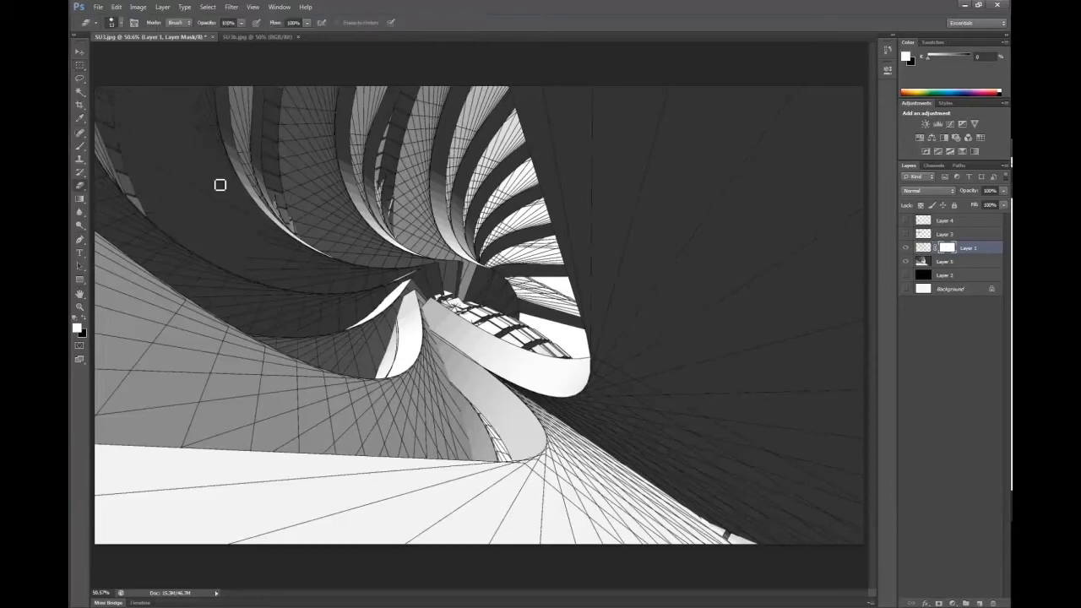
{"action": "left_click", "coordinate": [190, 24]}
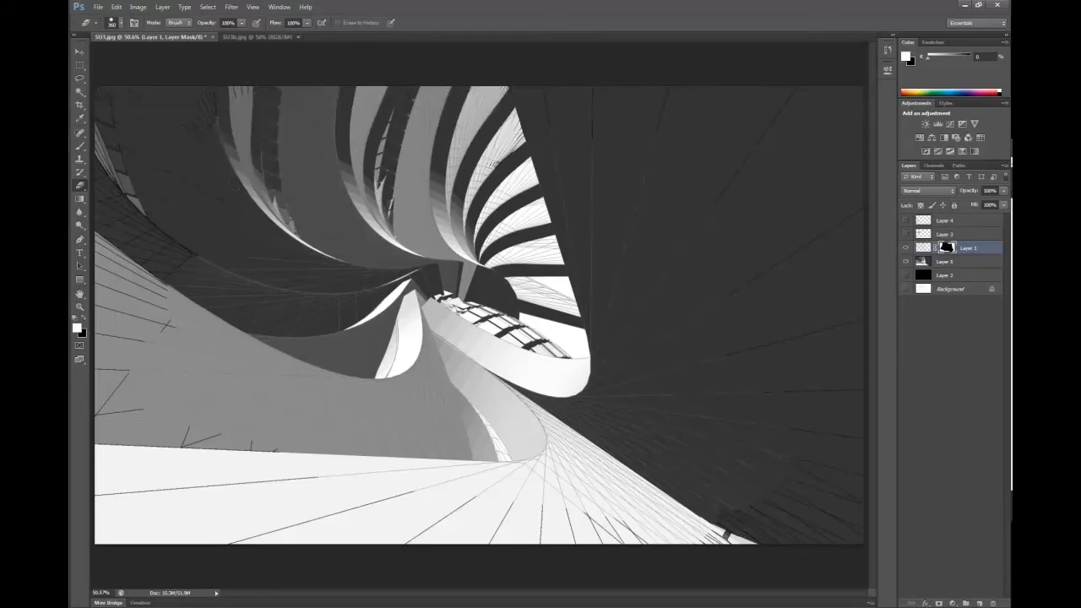
{"action": "left_click", "coordinate": [79, 77]}
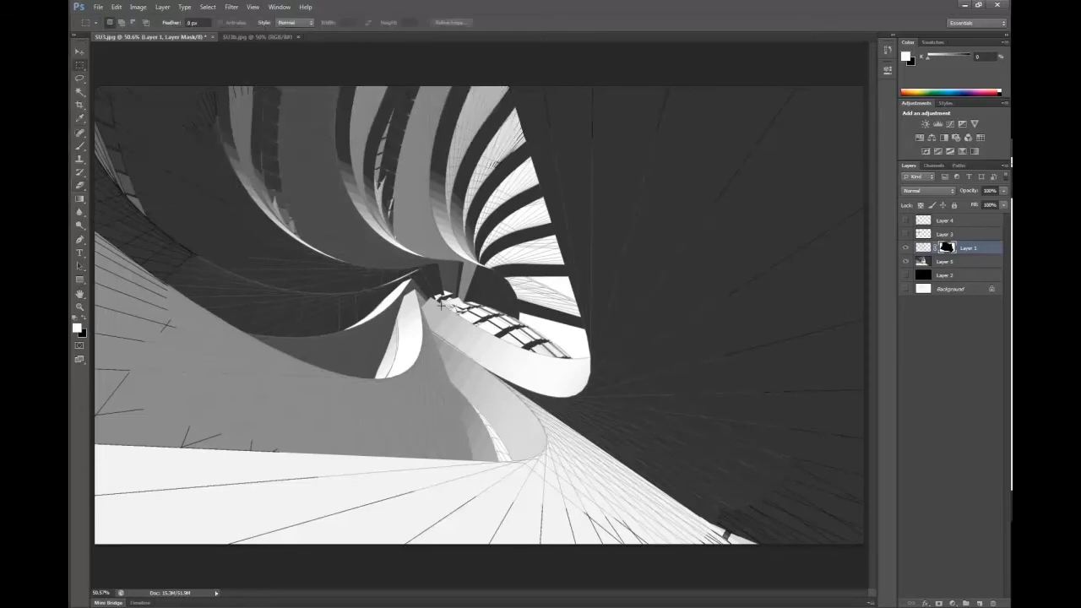
{"action": "left_click", "coordinate": [946, 262]}
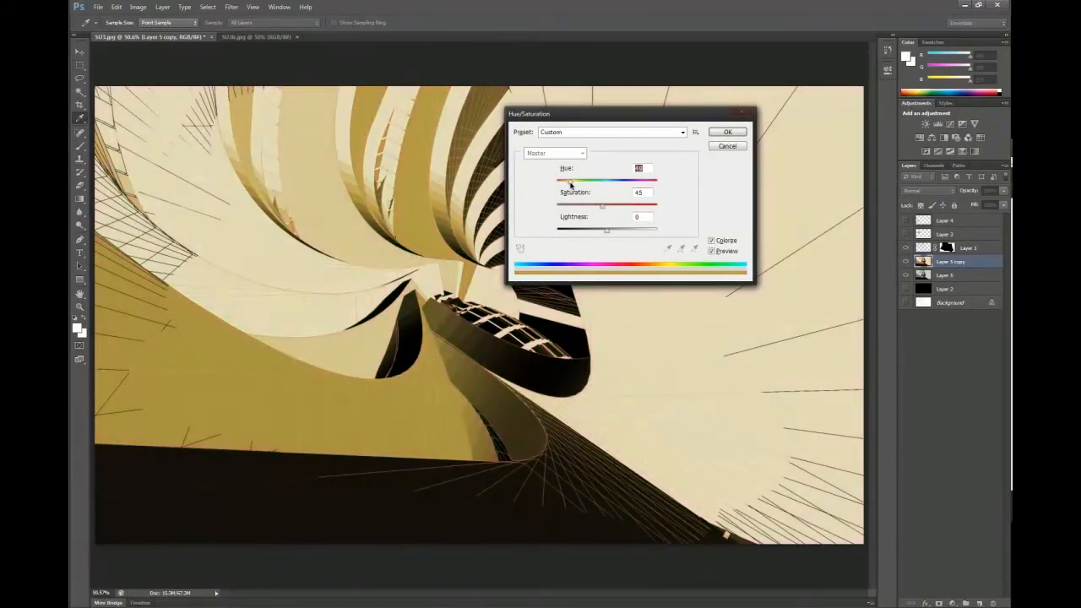
- Colorize the duplicated render layer with a saturated orange hue and confirm
{"action": "left_click_drag", "start_coordinate": [564, 182], "coordinate": [606, 182]}
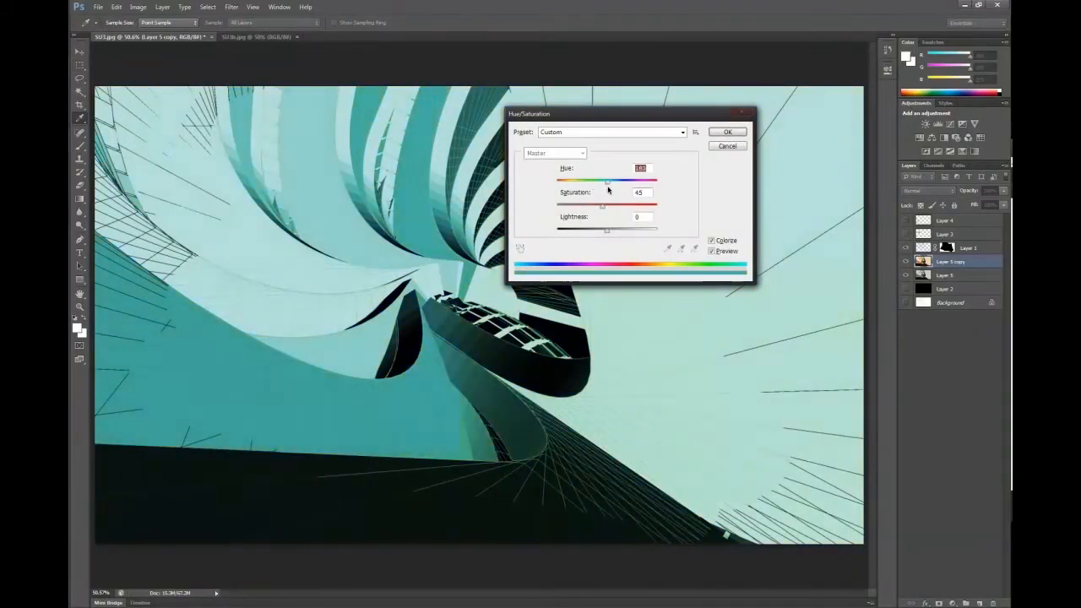
{"action": "left_click_drag", "start_coordinate": [607, 182], "coordinate": [650, 182]}
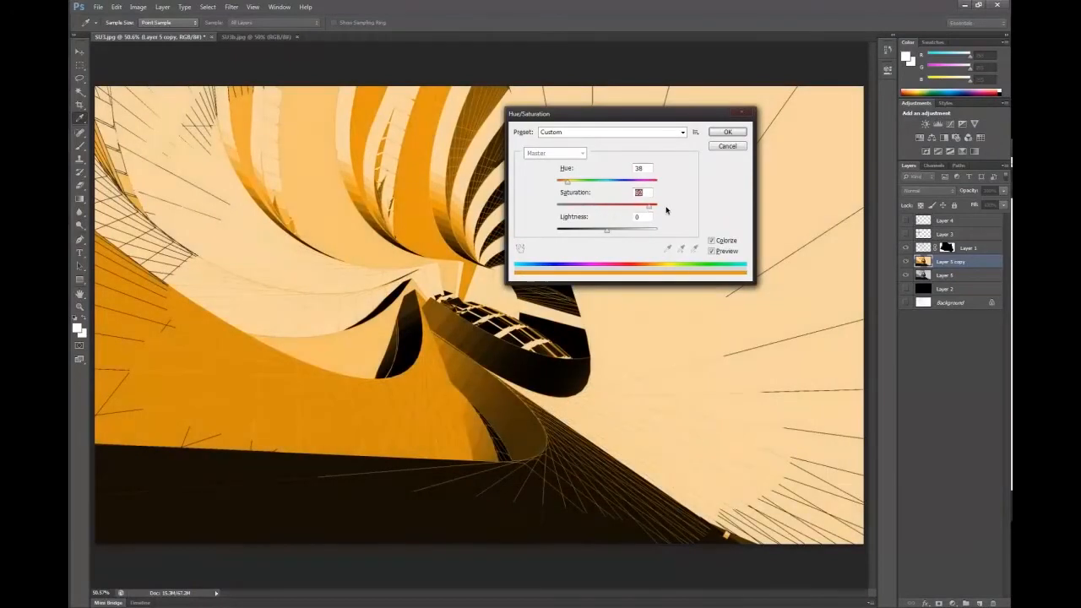
{"action": "left_click_drag", "start_coordinate": [633, 204], "coordinate": [655, 205]}
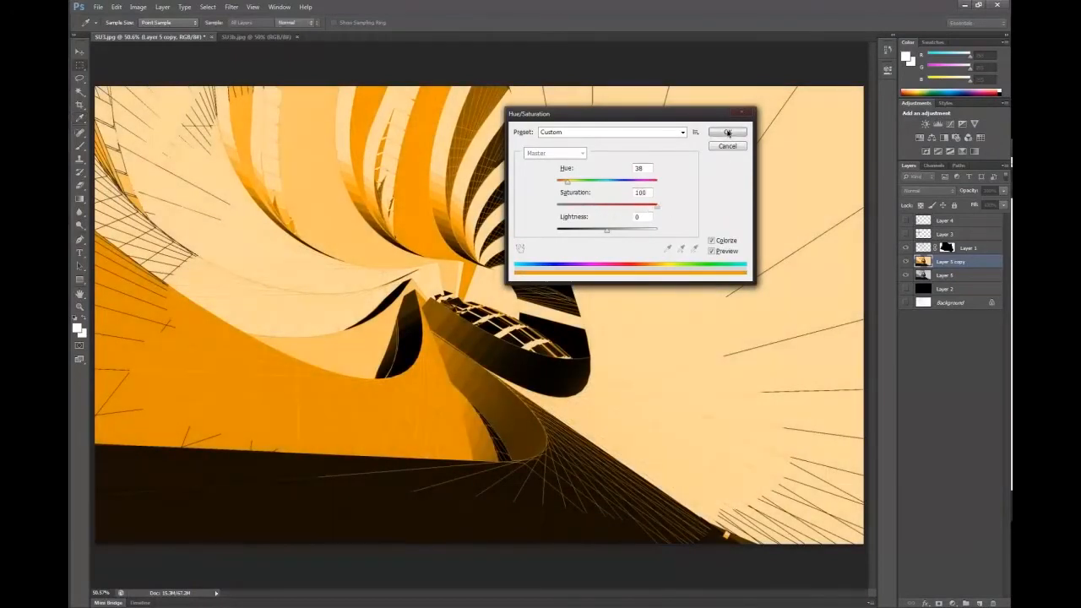
{"action": "left_click", "coordinate": [728, 132]}
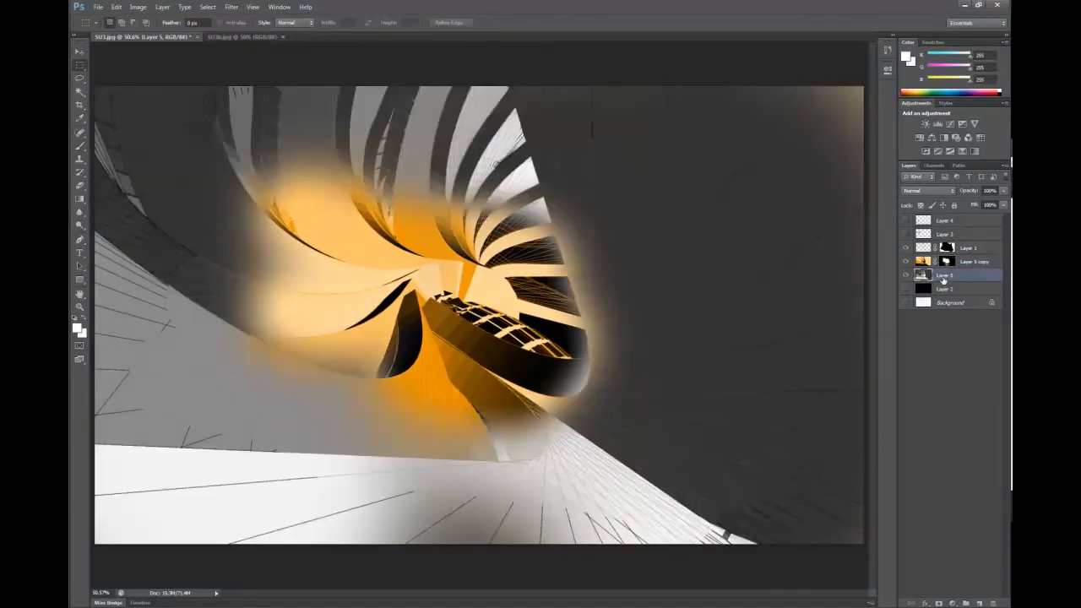
- Target the orange layer's mask so the glow can be painted around the ramp centre
{"action": "left_click", "coordinate": [971, 260]}
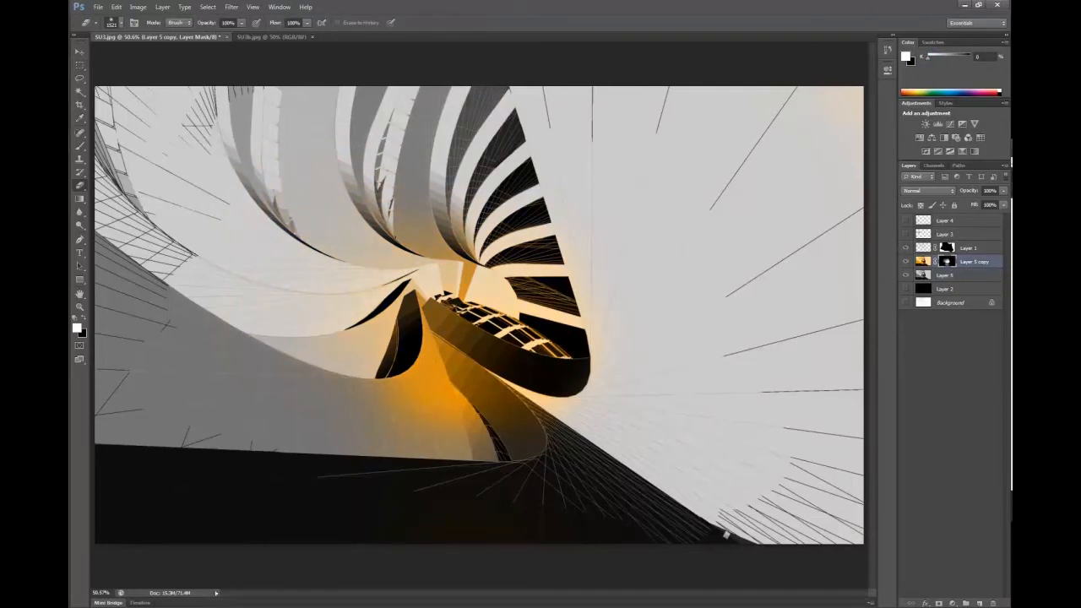
{"action": "left_click", "coordinate": [966, 247]}
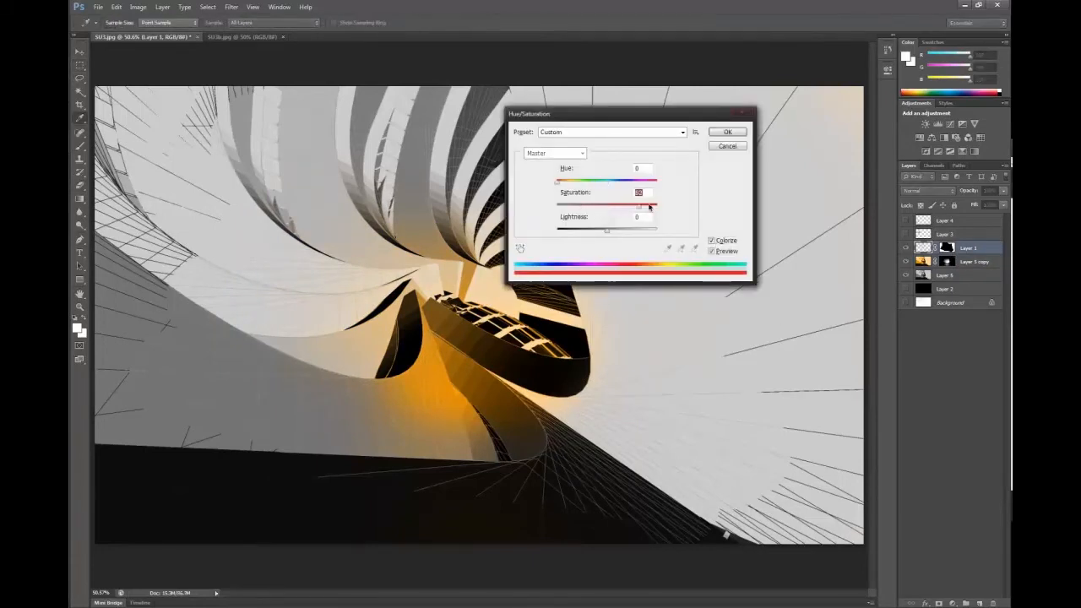
- Colorize the linework layer a light, saturated orange and confirm
{"action": "left_click_drag", "start_coordinate": [607, 206], "coordinate": [657, 206]}
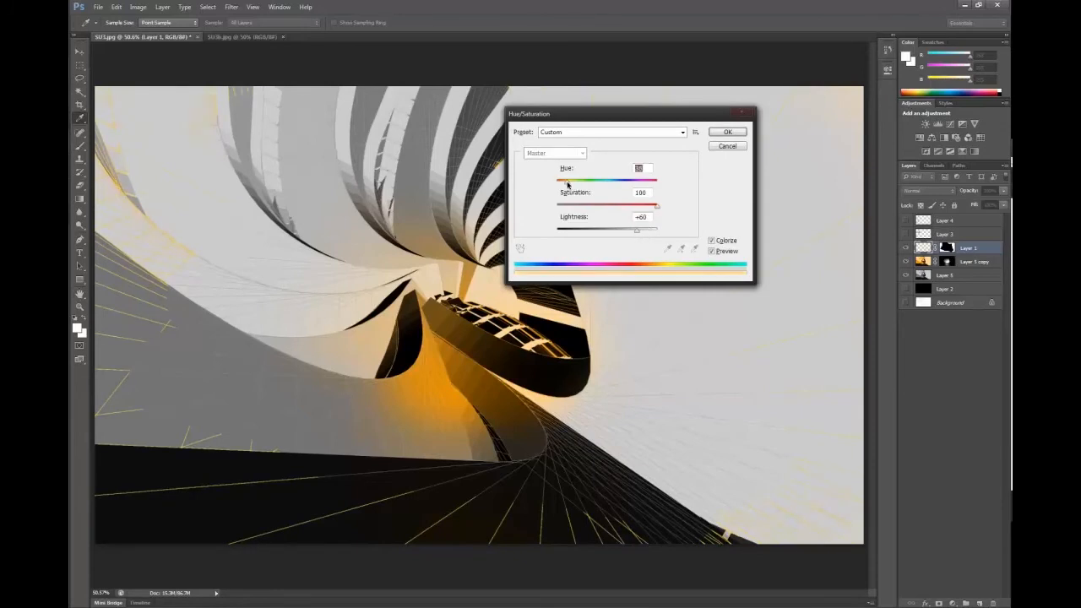
{"action": "left_click_drag", "start_coordinate": [560, 179], "coordinate": [645, 179]}
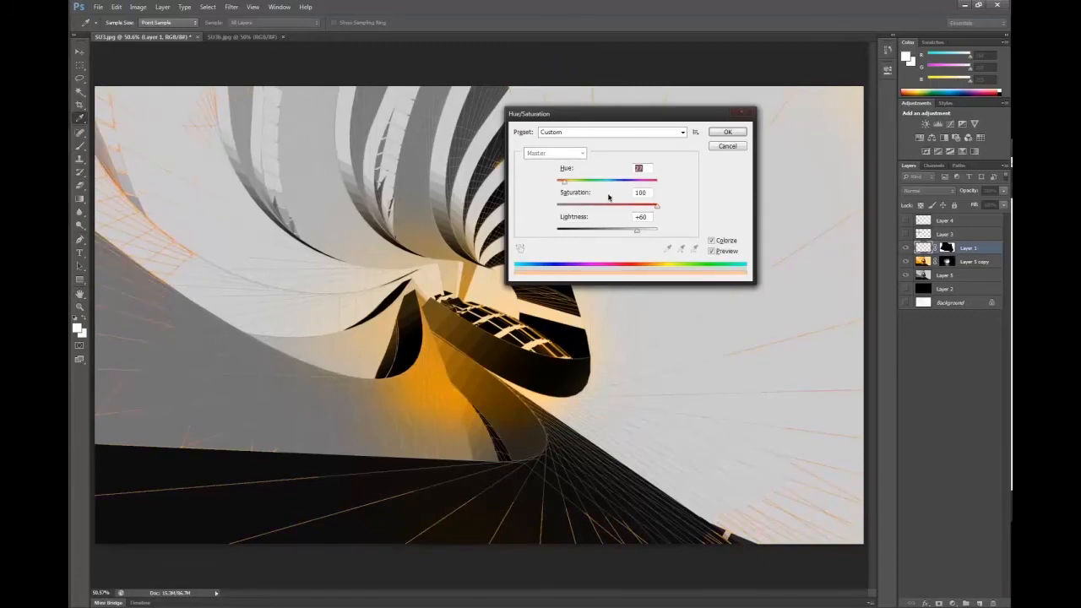
{"action": "left_click", "coordinate": [726, 132]}
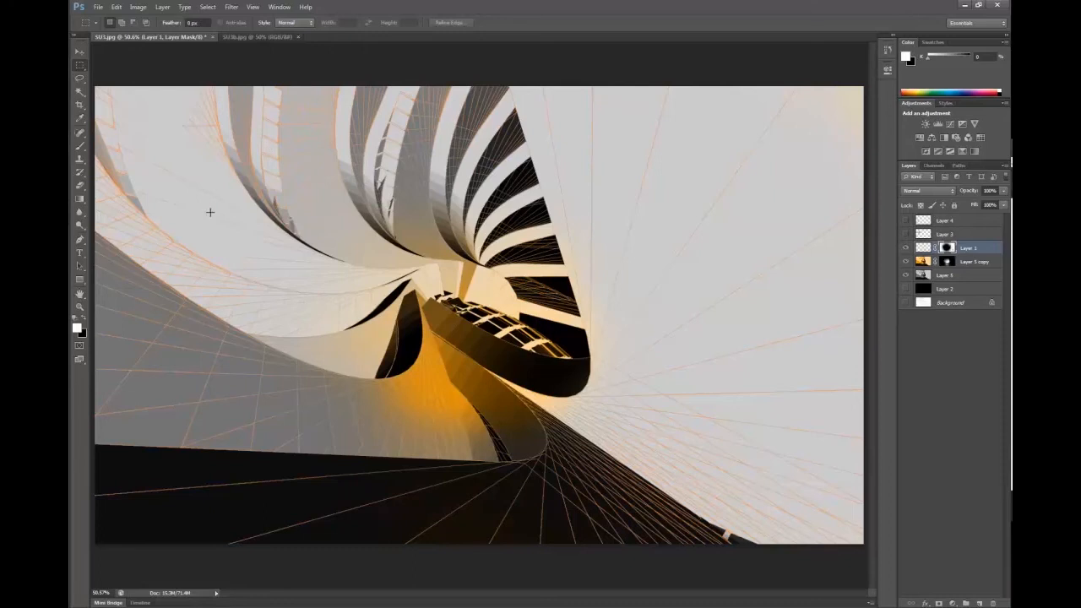
{"action": "mouse_move", "coordinate": [677, 280]}
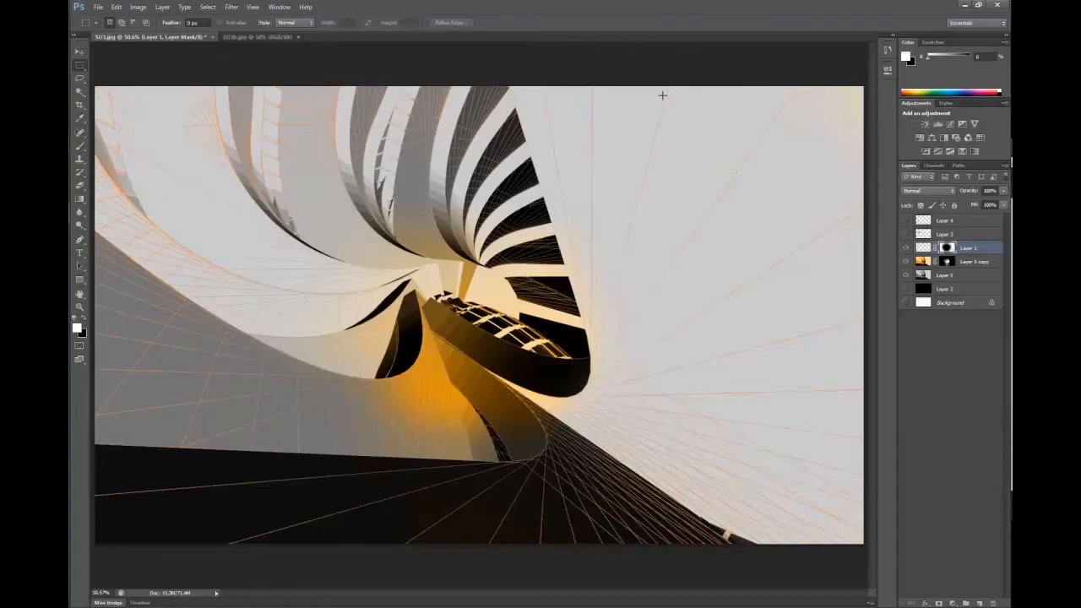
{"action": "mouse_move", "coordinate": [578, 180]}
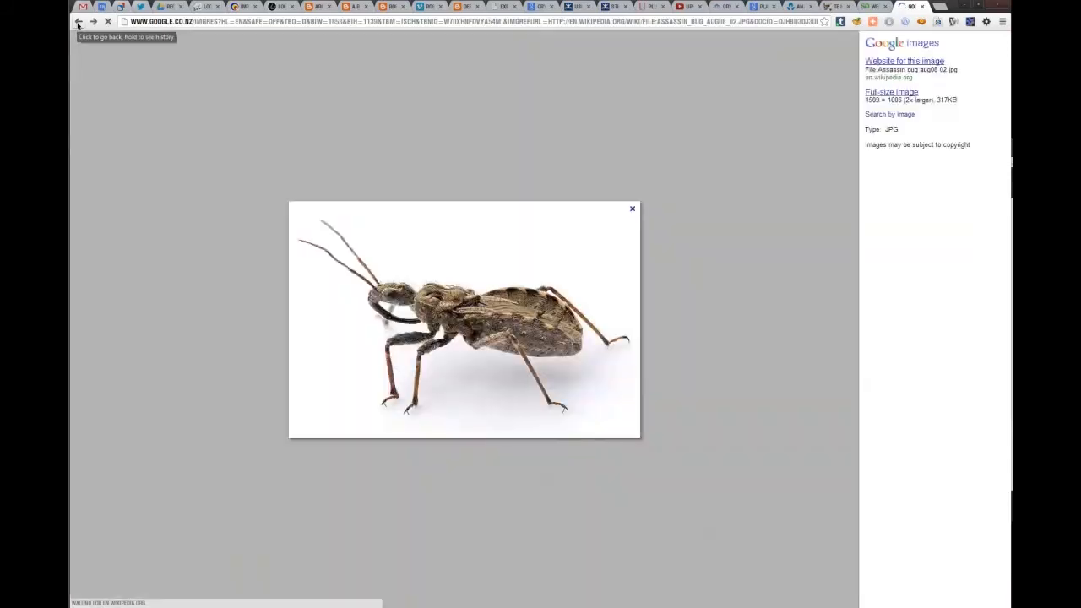
- Return to the bug image results and enter 'space' in the Google Images search box
{"action": "left_click", "coordinate": [632, 209]}
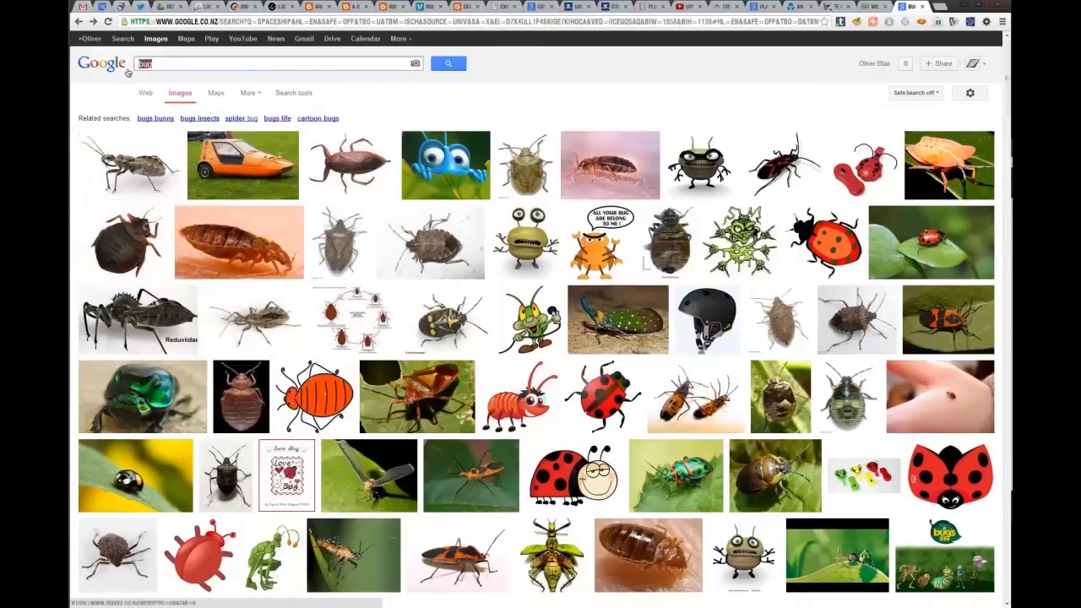
{"action": "type", "text": "space"}
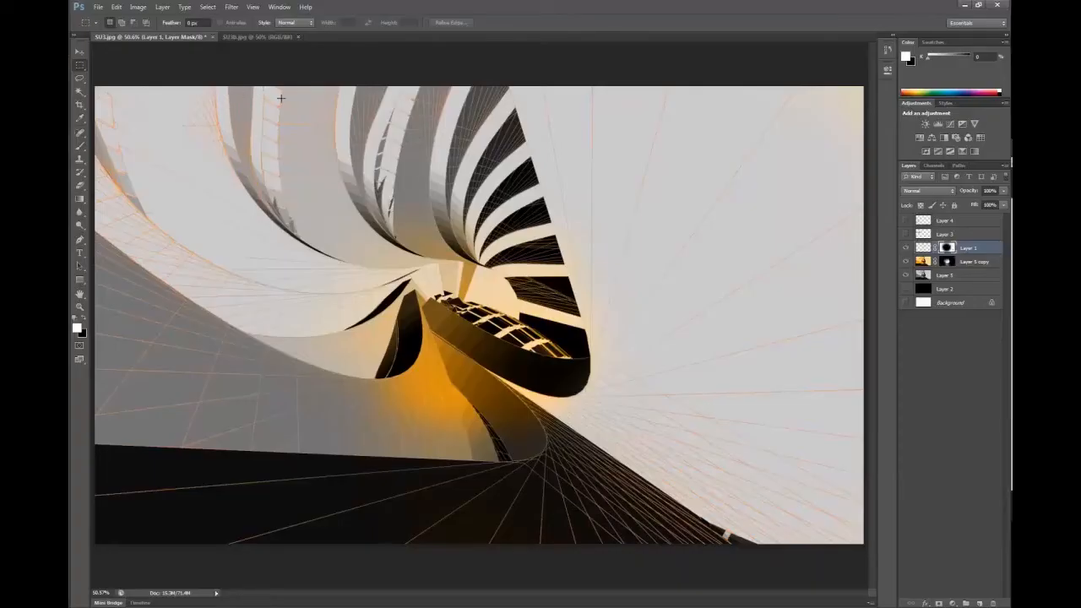
{"action": "mouse_move", "coordinate": [355, 120]}
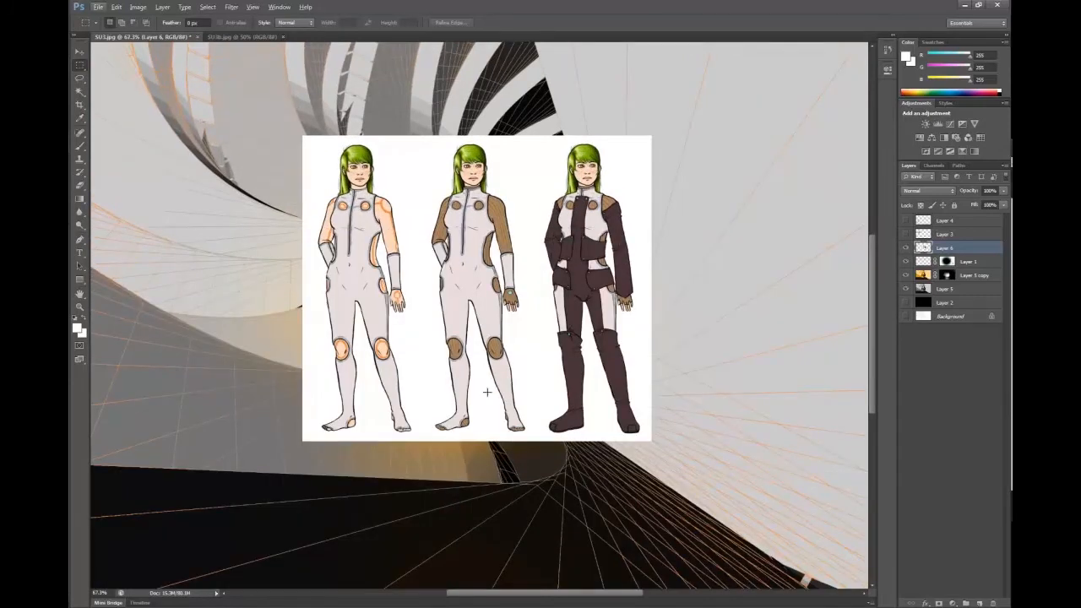
{"action": "mouse_move", "coordinate": [588, 331]}
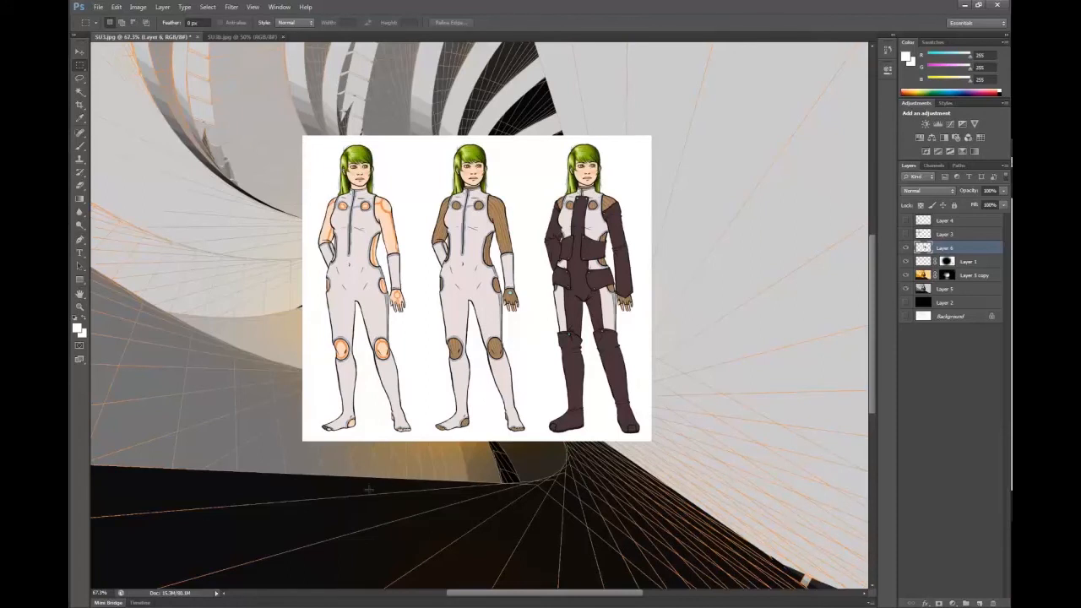
{"action": "mouse_move", "coordinate": [419, 417]}
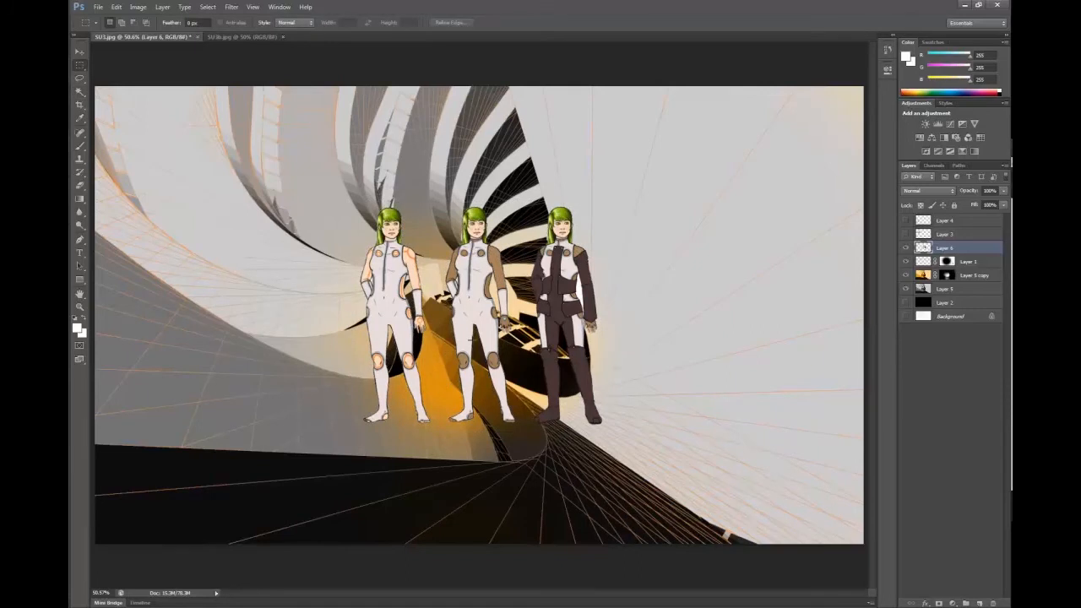
- Cut the left figure to its own layer via Layer via Cut and overlap the three figures
{"action": "left_click_drag", "start_coordinate": [324, 196], "coordinate": [443, 469]}
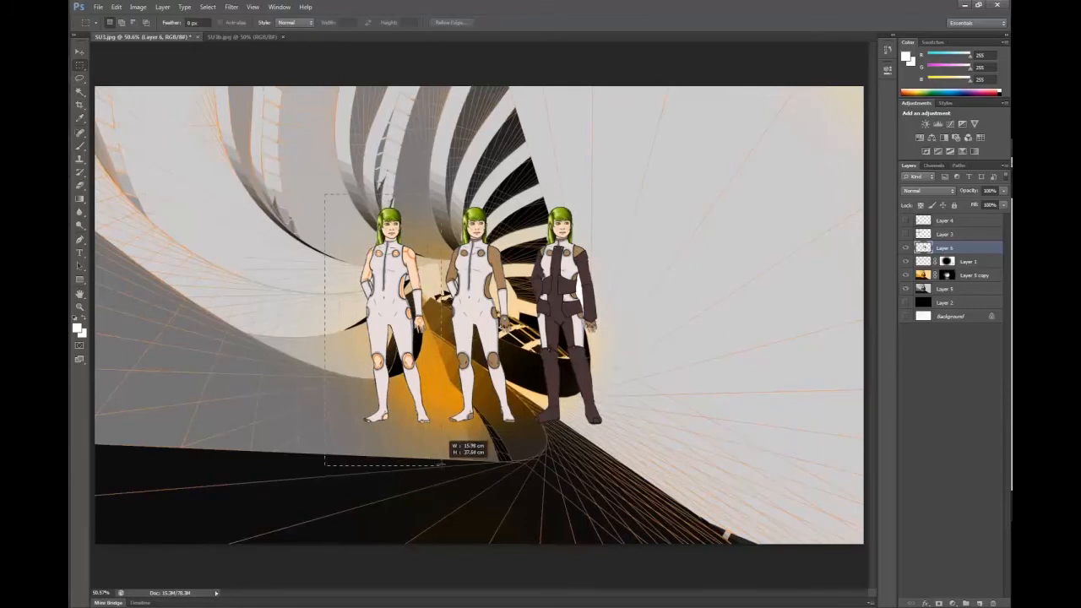
{"action": "right_click", "coordinate": [392, 267]}
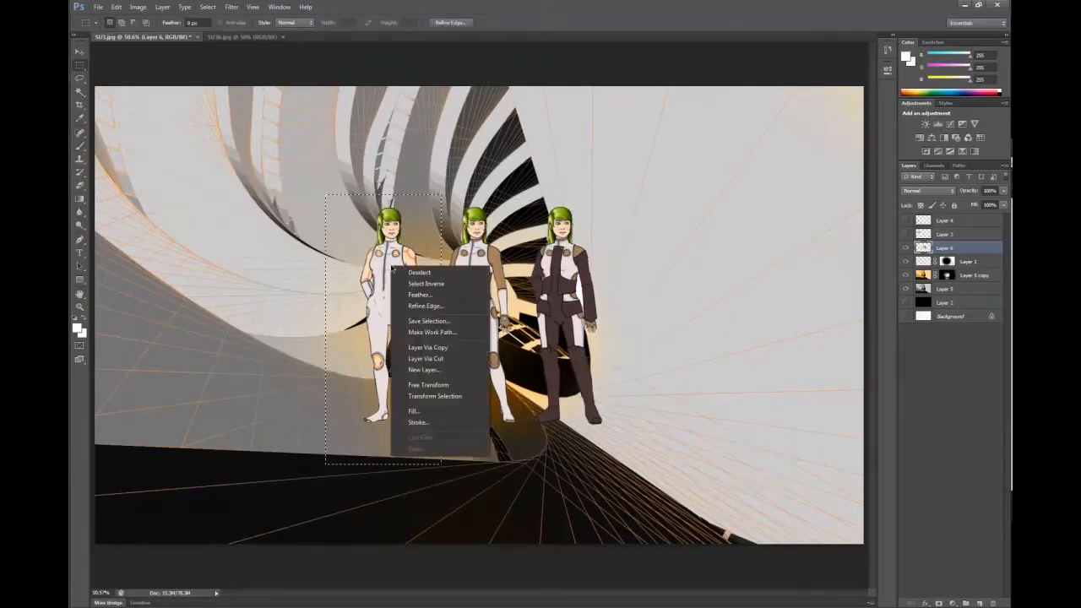
{"action": "mouse_move", "coordinate": [415, 358]}
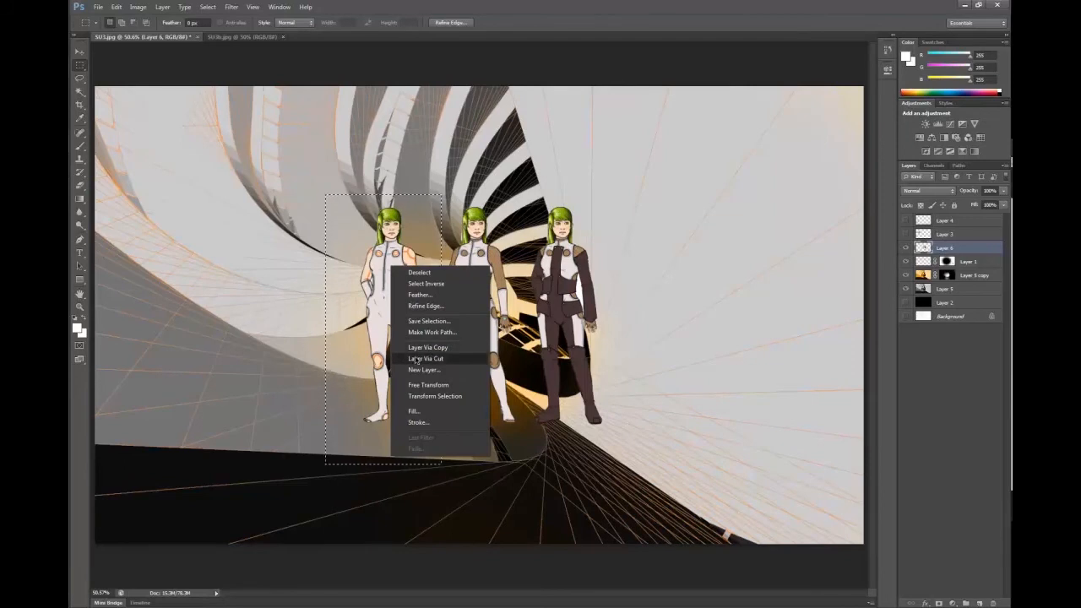
{"action": "mouse_move", "coordinate": [427, 348]}
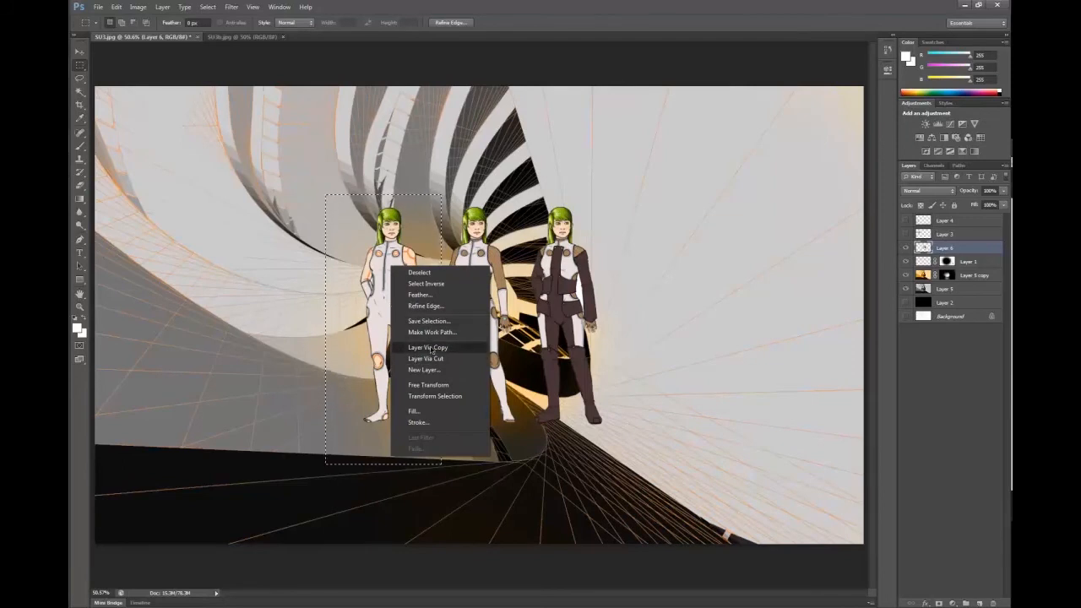
{"action": "left_click", "coordinate": [427, 349]}
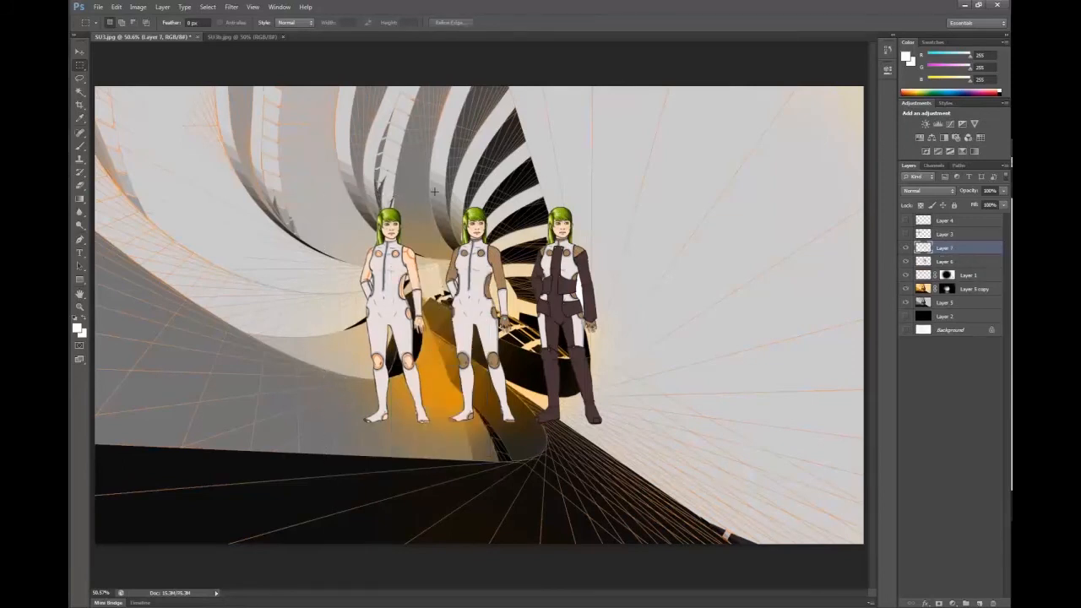
{"action": "left_click_drag", "start_coordinate": [426, 194], "coordinate": [523, 448]}
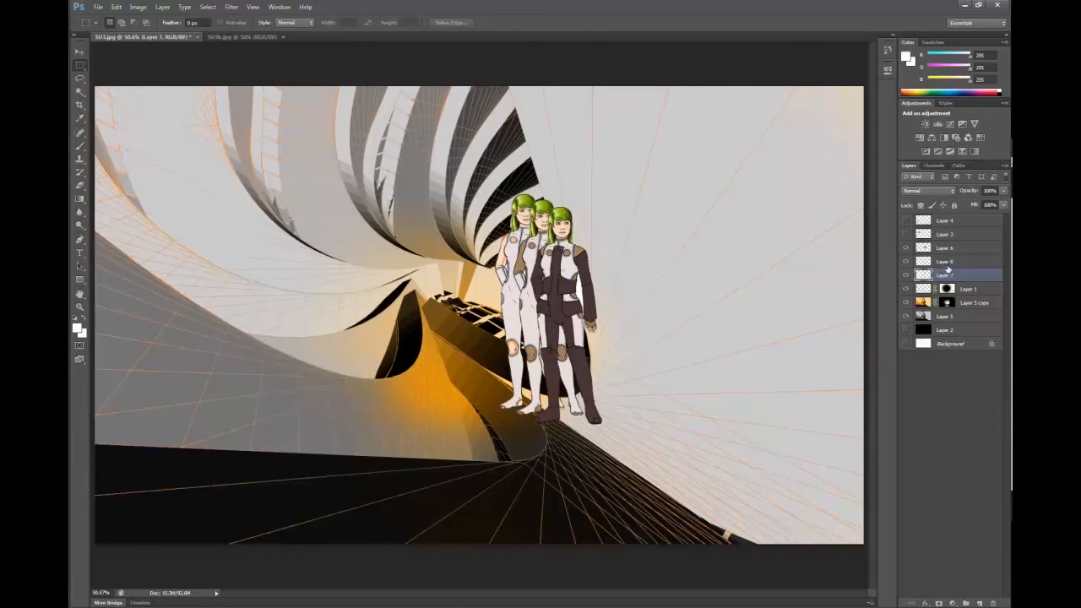
- Lower the opacity of the two rear figure layers, then select the figure layers together
{"action": "left_click", "coordinate": [947, 260]}
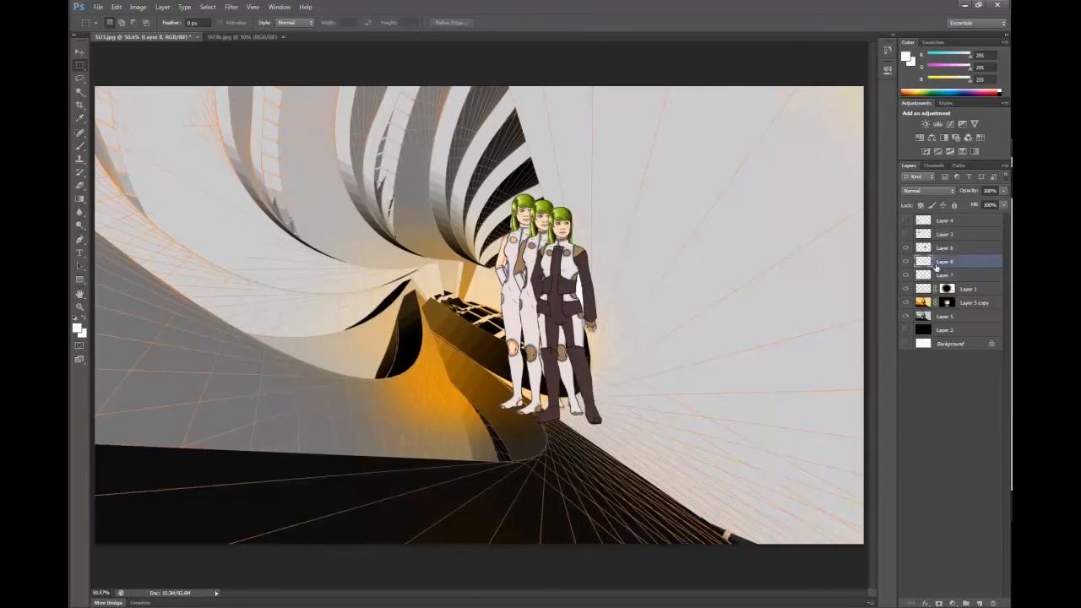
{"action": "left_click", "coordinate": [990, 189]}
{"action": "type", "text": "50"}
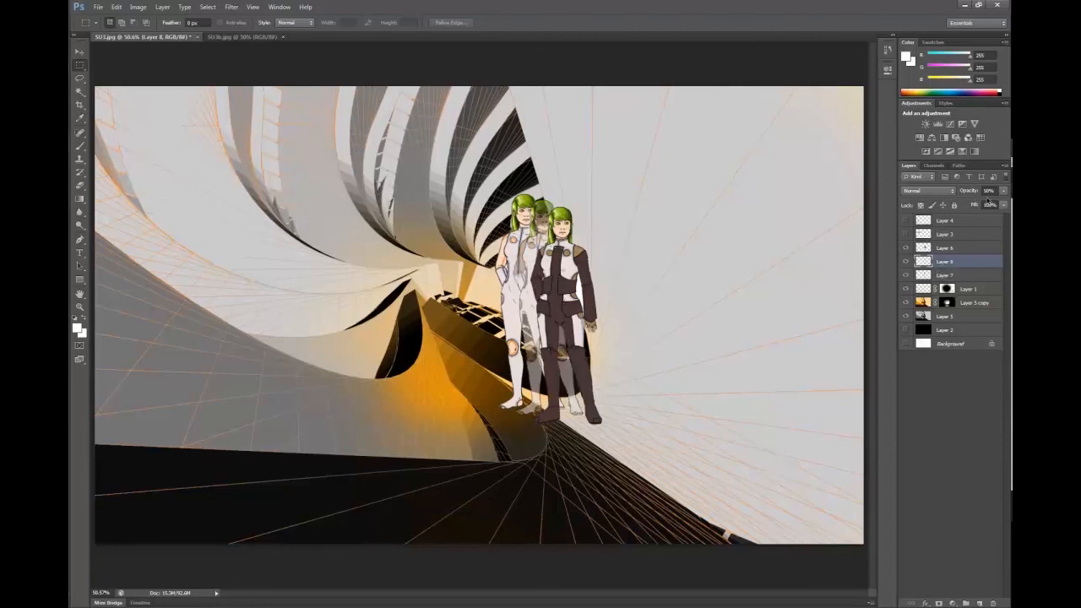
{"action": "left_click", "coordinate": [946, 274]}
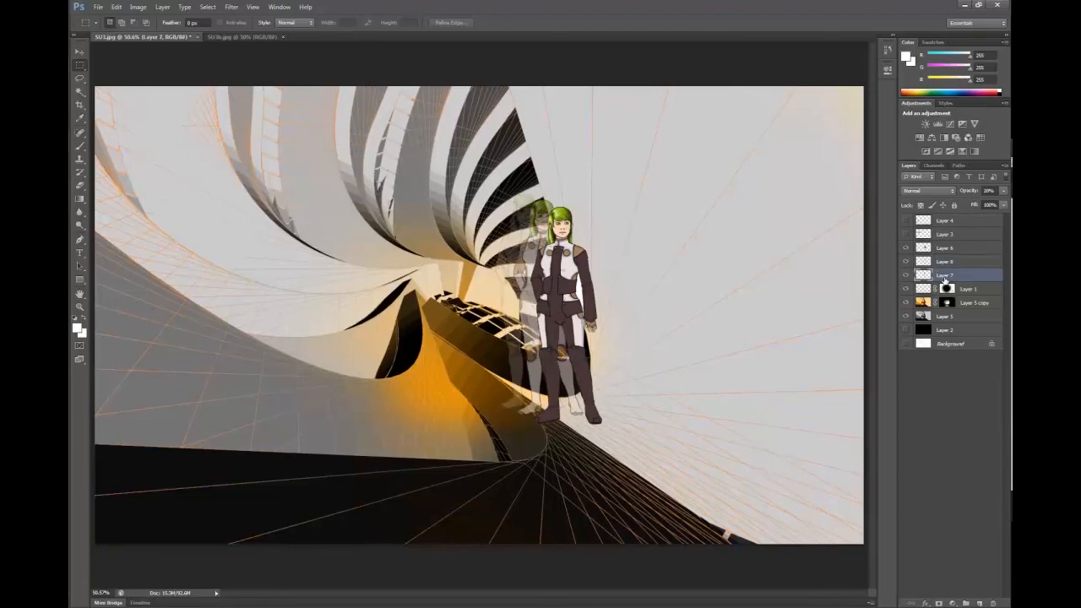
{"action": "mouse_move", "coordinate": [960, 253]}
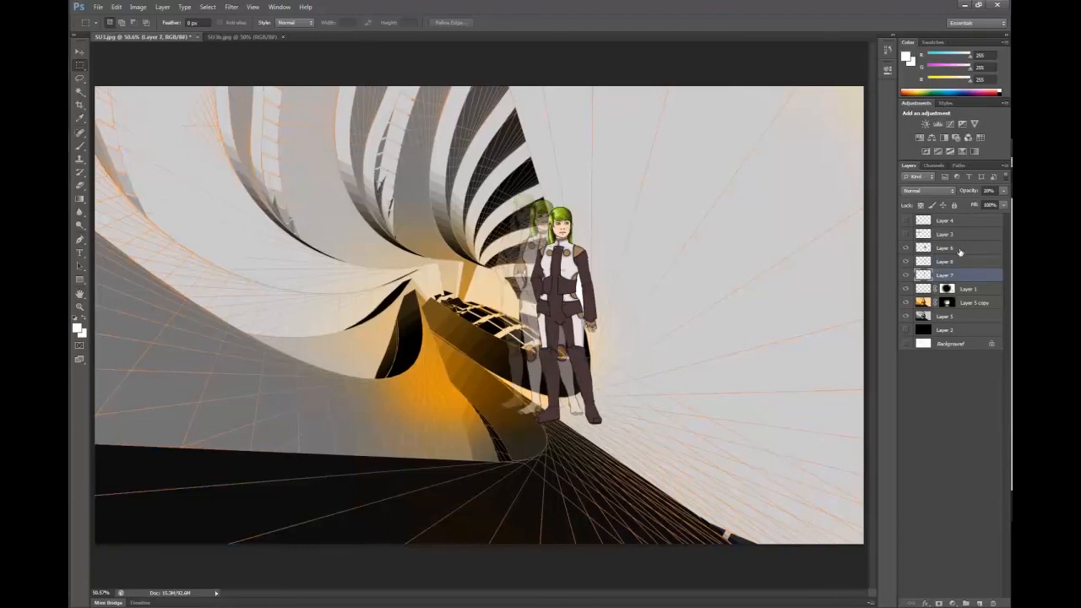
{"action": "left_click", "coordinate": [956, 247]}
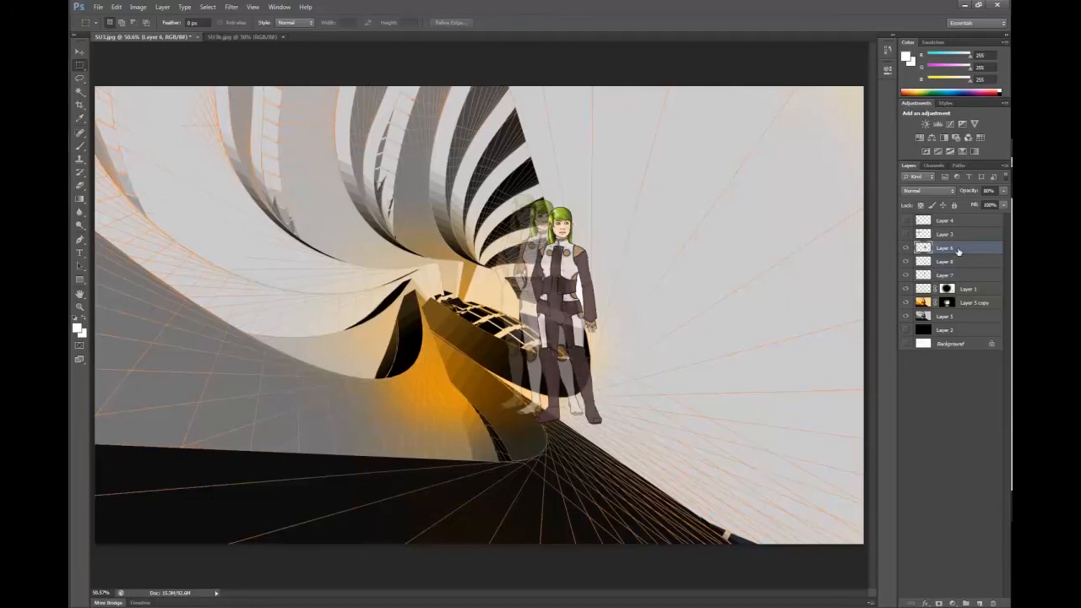
{"action": "left_click", "coordinate": [953, 274]}
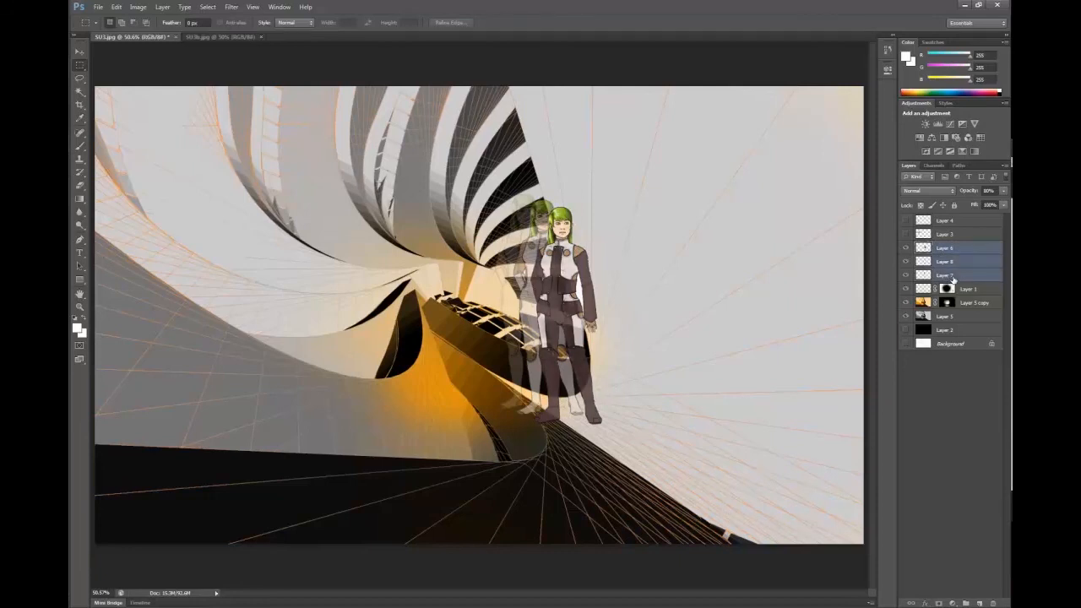
- Duplicate the selected figure layers via Duplicate Layers and confirm
{"action": "right_click", "coordinate": [954, 274]}
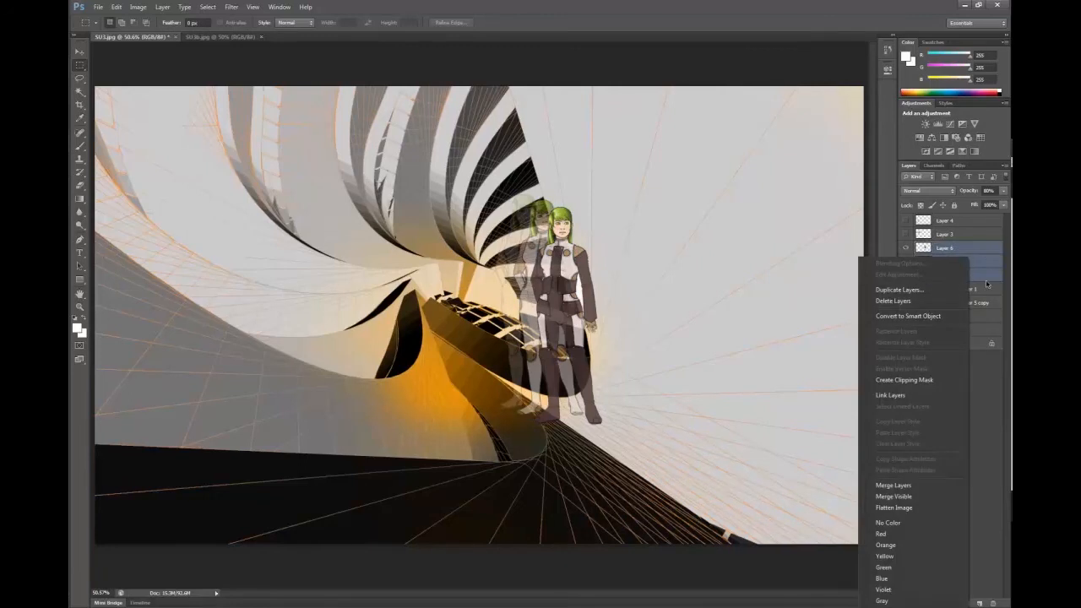
{"action": "left_click", "coordinate": [899, 290]}
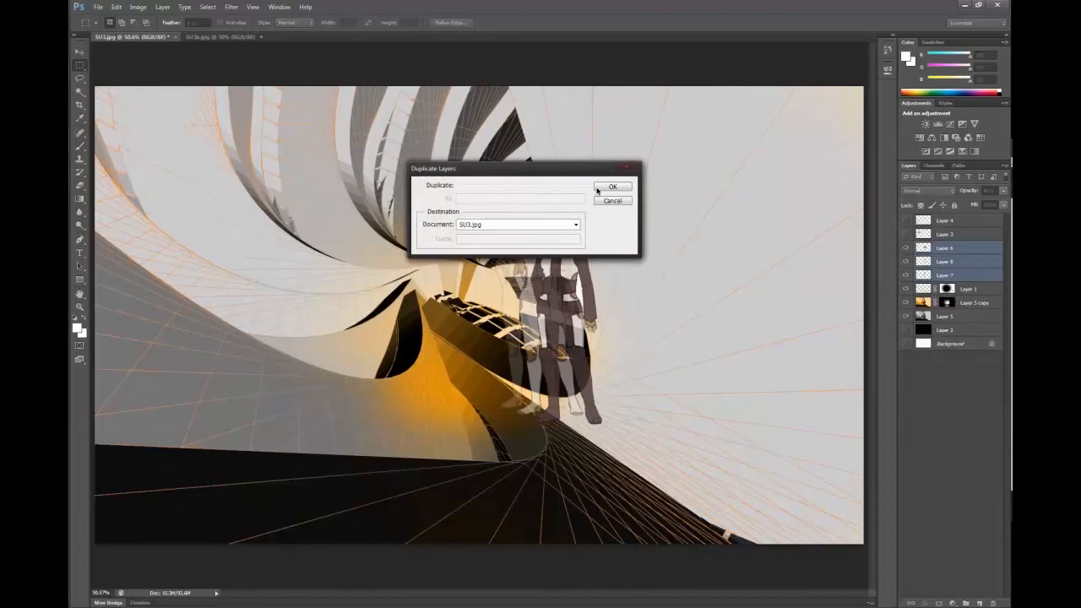
{"action": "left_click", "coordinate": [613, 186]}
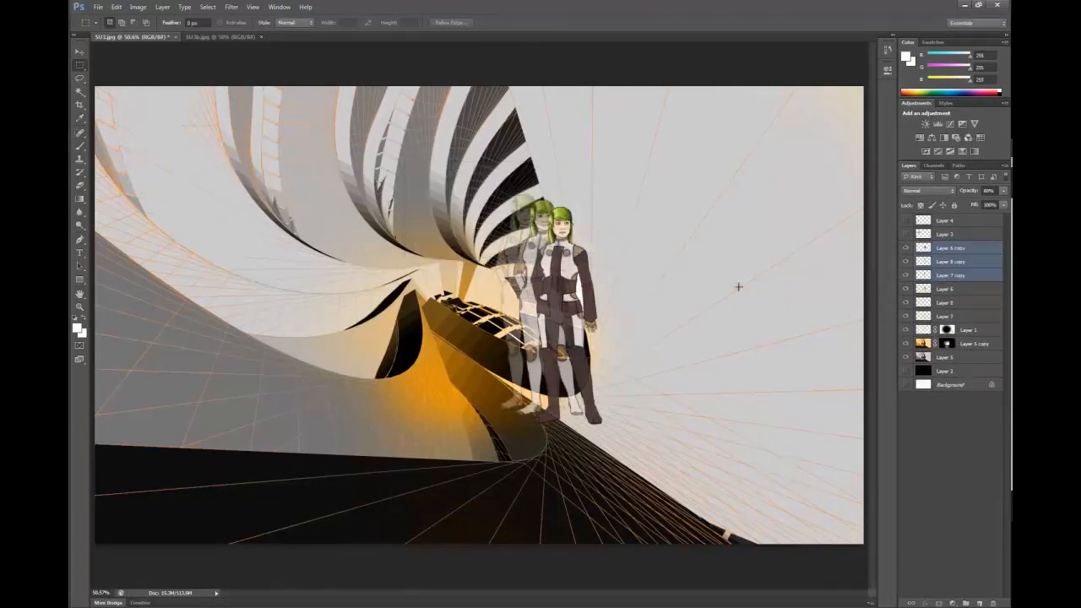
{"action": "mouse_move", "coordinate": [804, 283]}
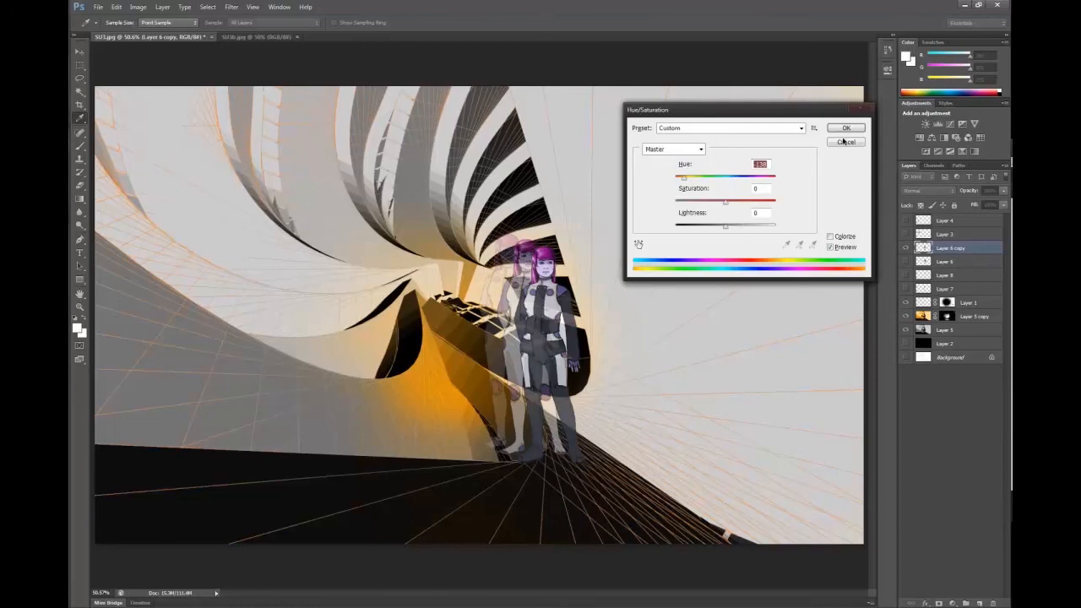
- Cancel the Hue/Saturation change so the figures keep their green hair
{"action": "left_click", "coordinate": [844, 129]}
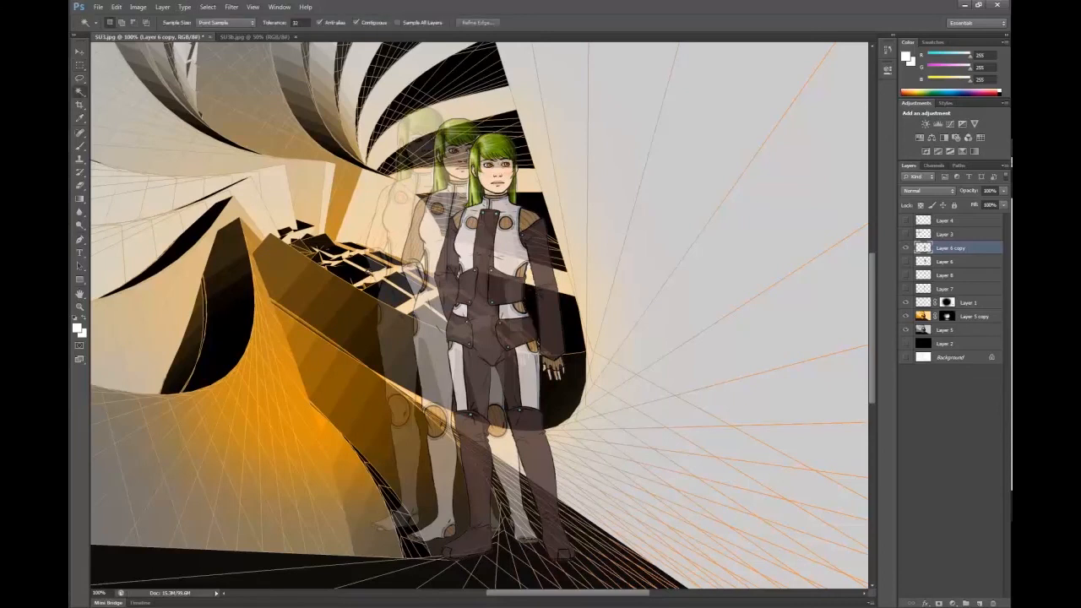
- Pick the copied figures with Select > Color Range, widening Fuzziness, and confirm
{"action": "left_click", "coordinate": [206, 7]}
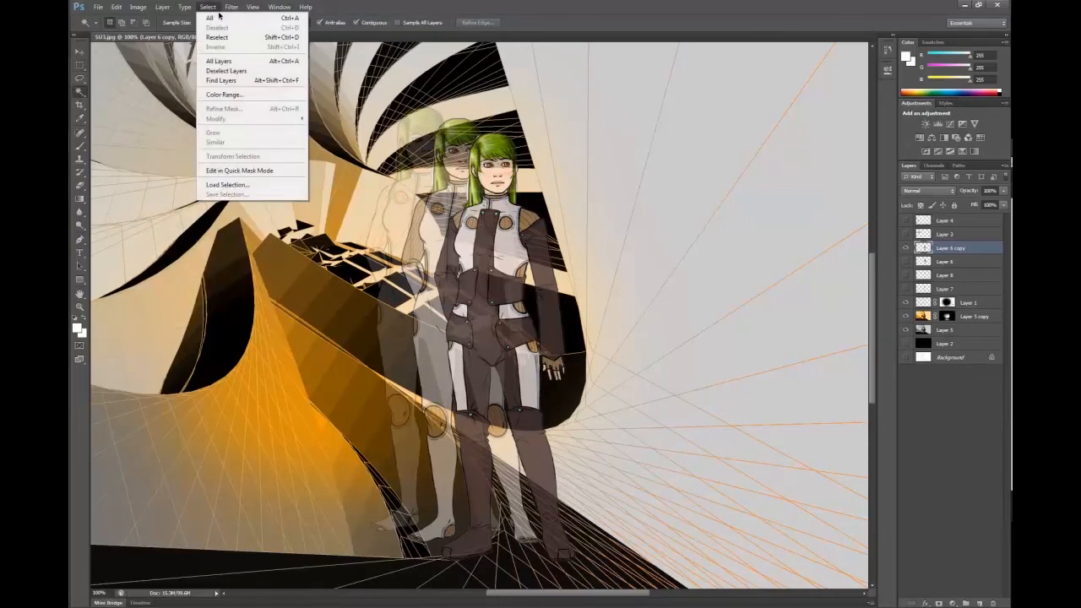
{"action": "left_click", "coordinate": [225, 94]}
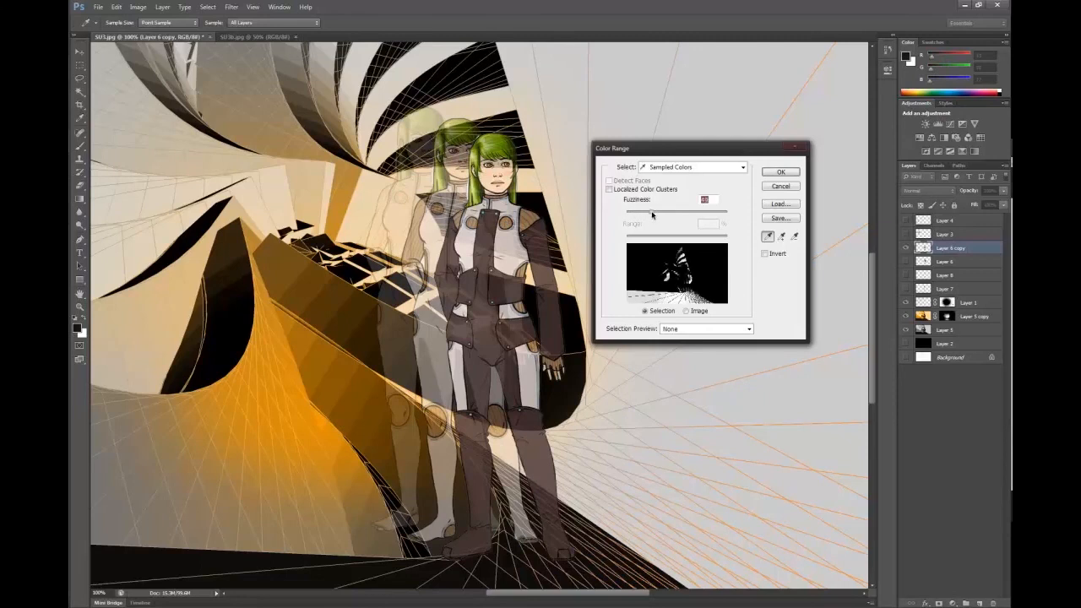
{"action": "left_click_drag", "start_coordinate": [709, 209], "coordinate": [672, 210]}
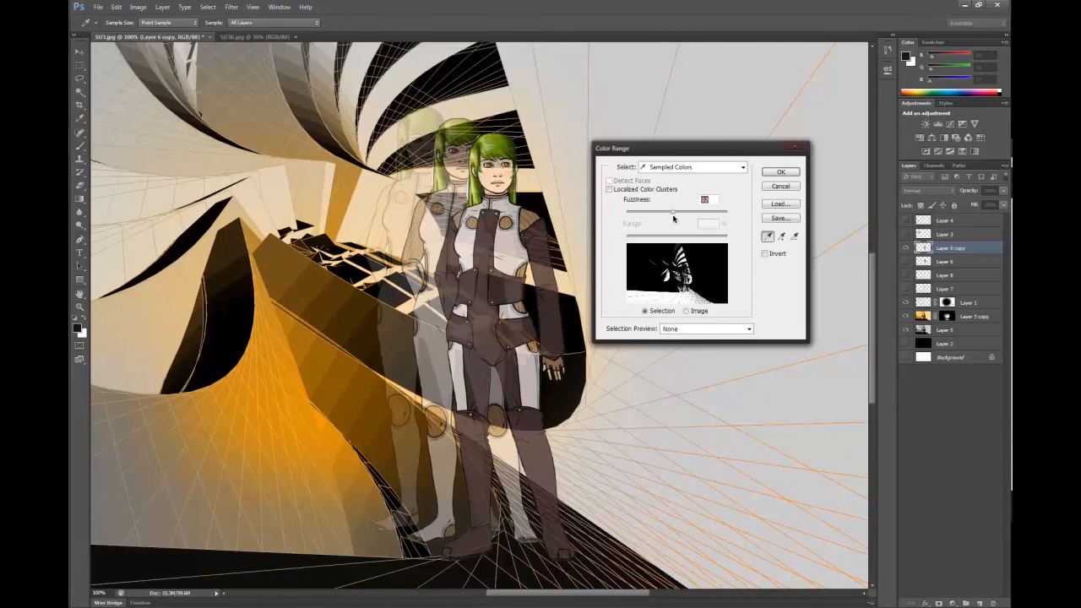
{"action": "left_click", "coordinate": [780, 172]}
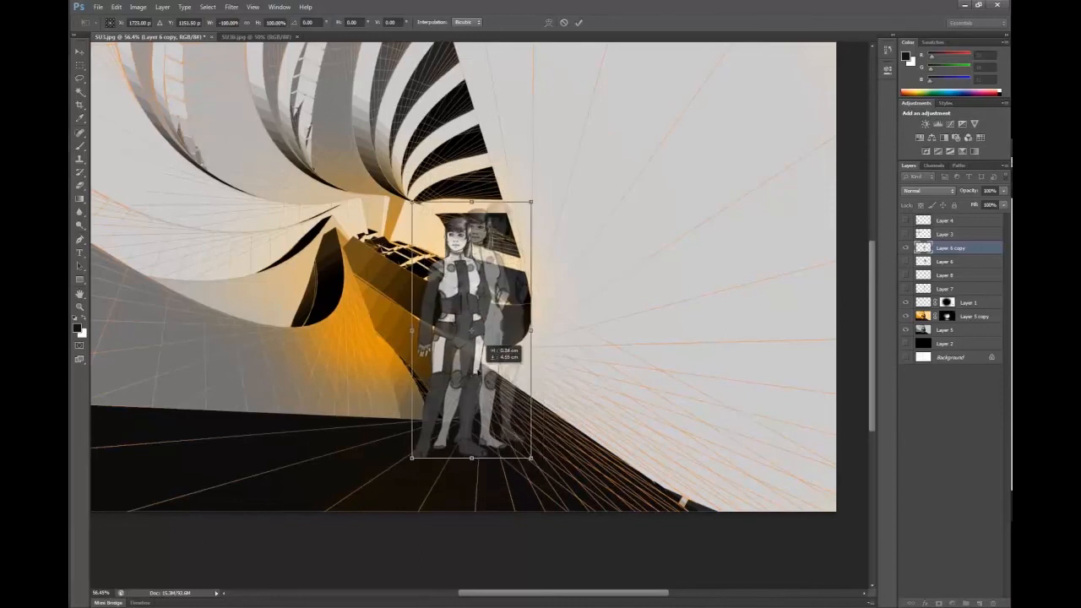
- Scale down and tilt the faded figure group onto the ramp with Free Transform
{"action": "left_click_drag", "start_coordinate": [471, 329], "coordinate": [443, 335]}
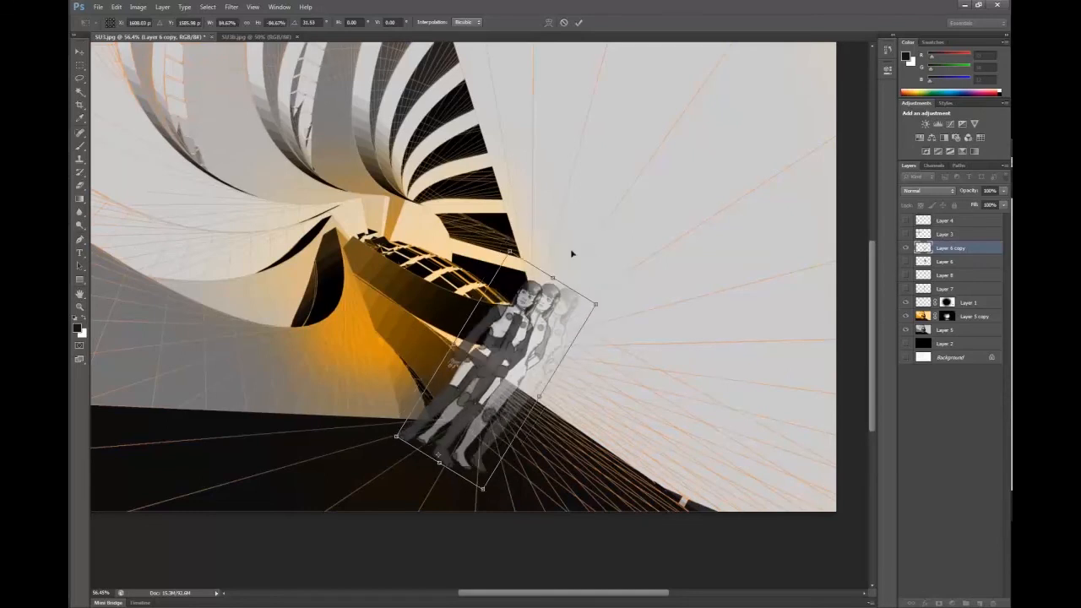
{"action": "mouse_move", "coordinate": [573, 247]}
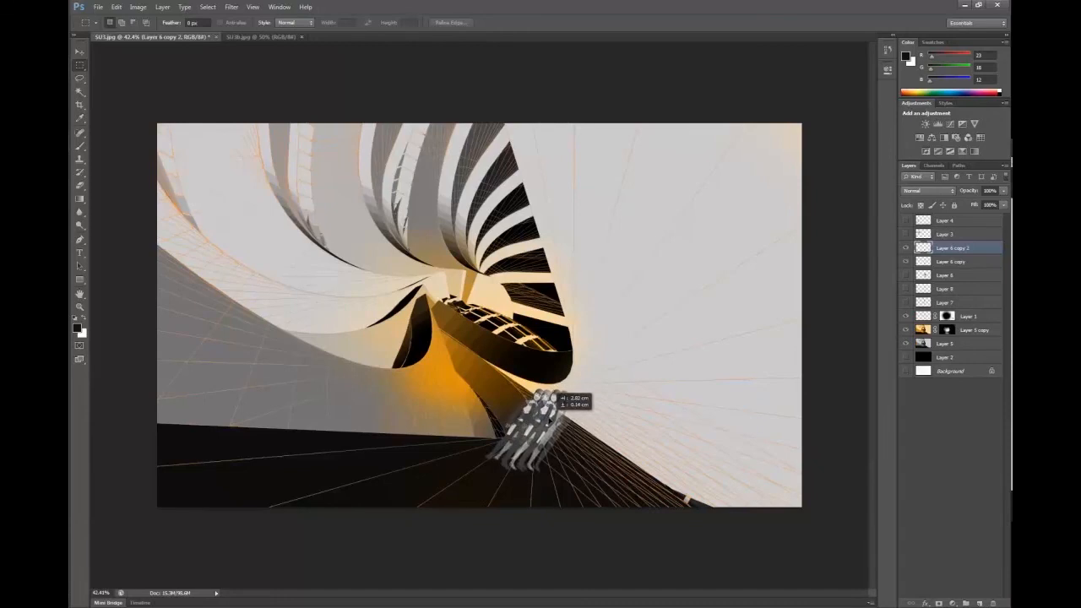
- Add another faded figure copy along the ramp and select the next copy layer
{"action": "left_click_drag", "start_coordinate": [540, 413], "coordinate": [544, 431]}
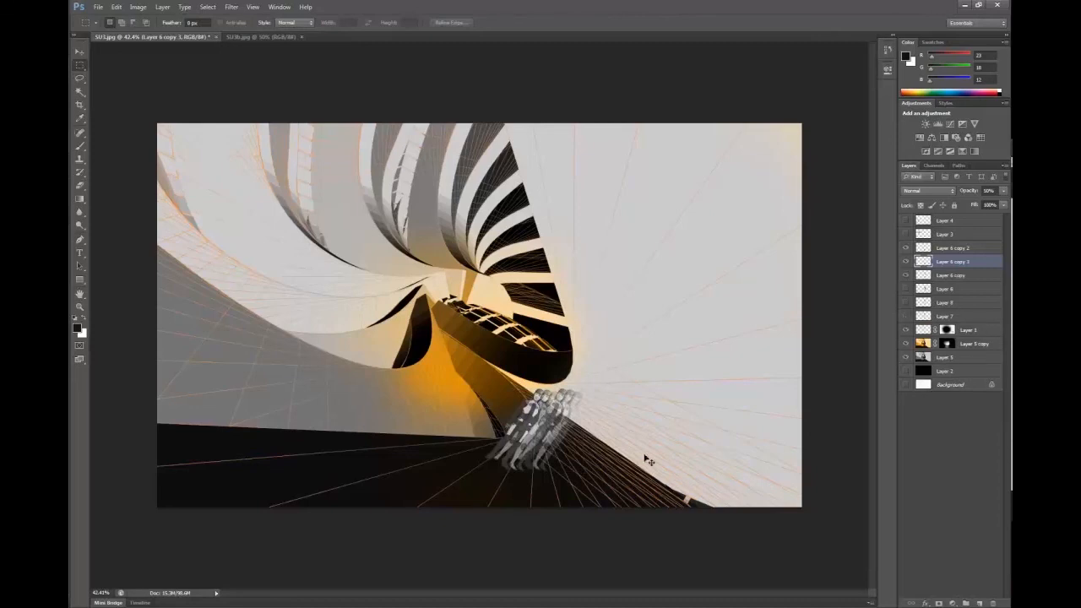
{"action": "left_click", "coordinate": [950, 274]}
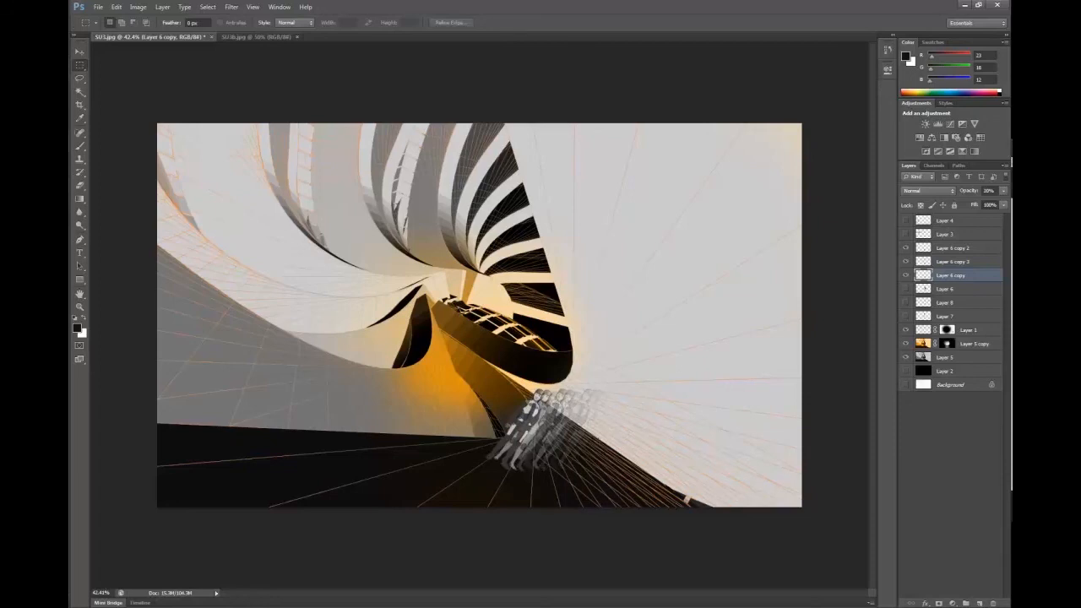
{"action": "mouse_move", "coordinate": [598, 408]}
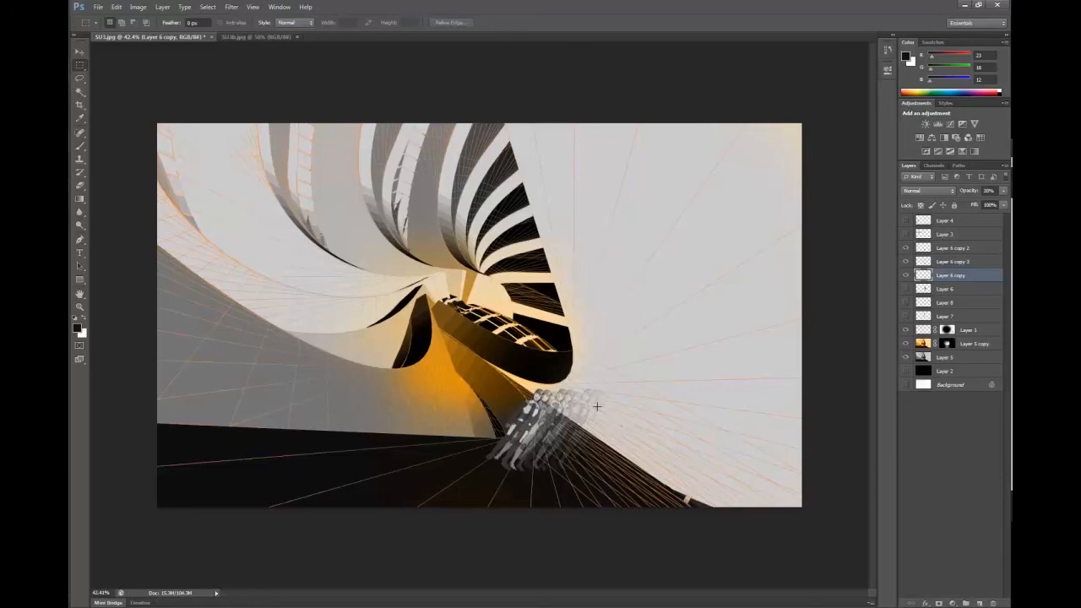